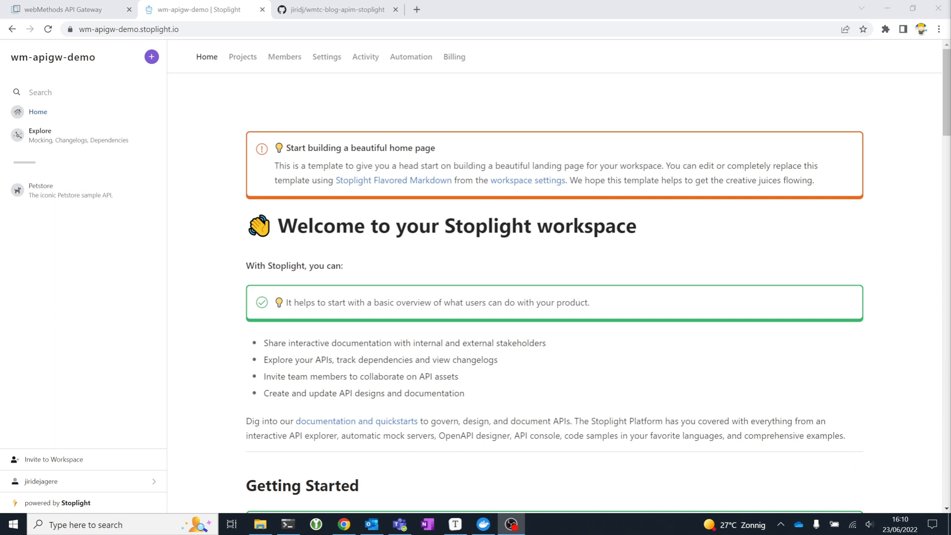
pyautogui.moveTo(628, 266)
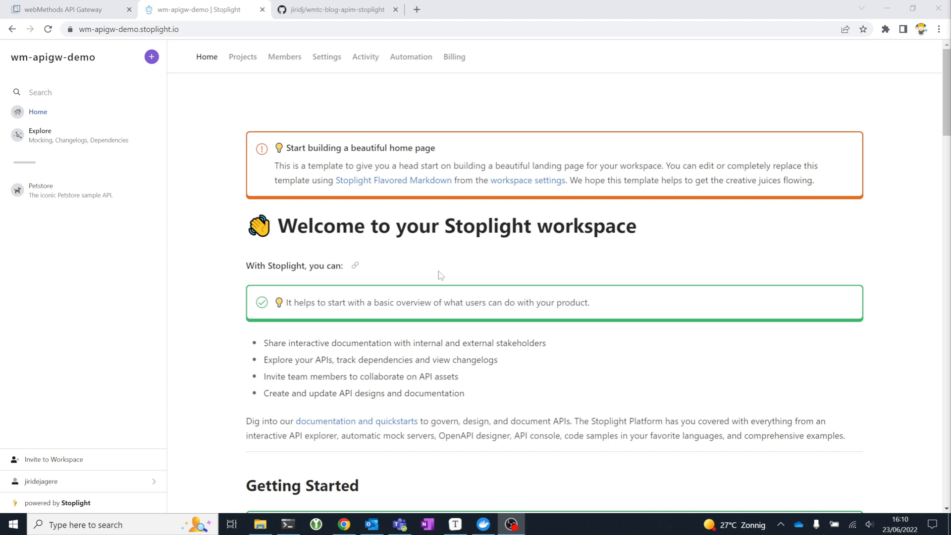
pyautogui.moveTo(423, 279)
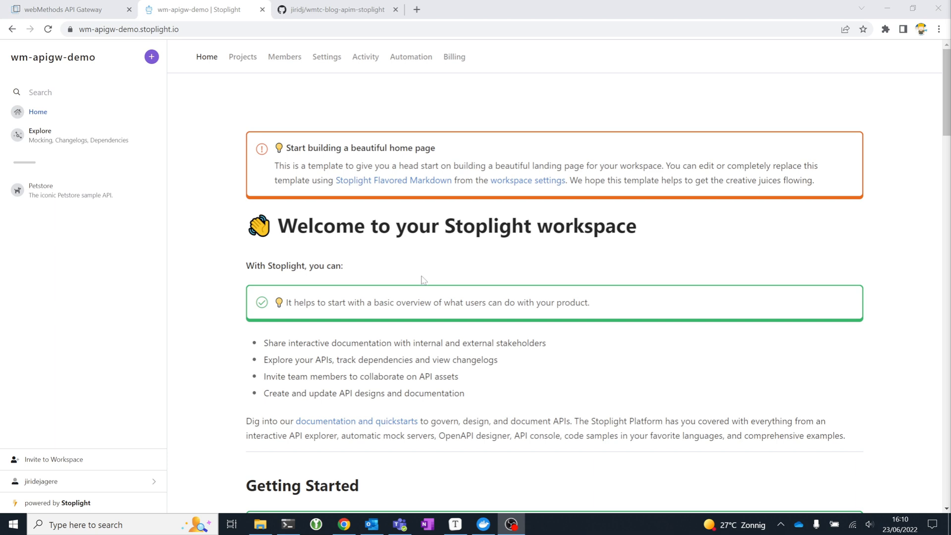
pyautogui.moveTo(480, 262)
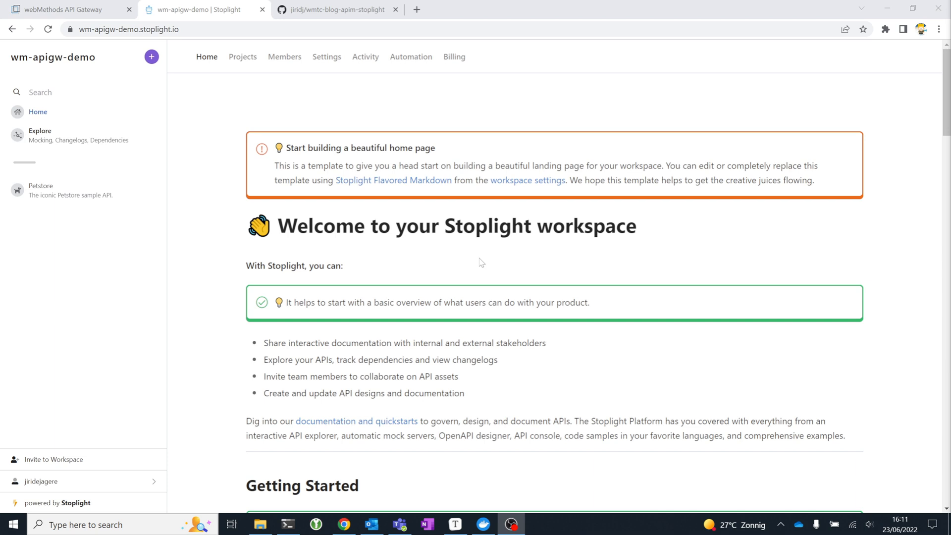
pyautogui.moveTo(474, 258)
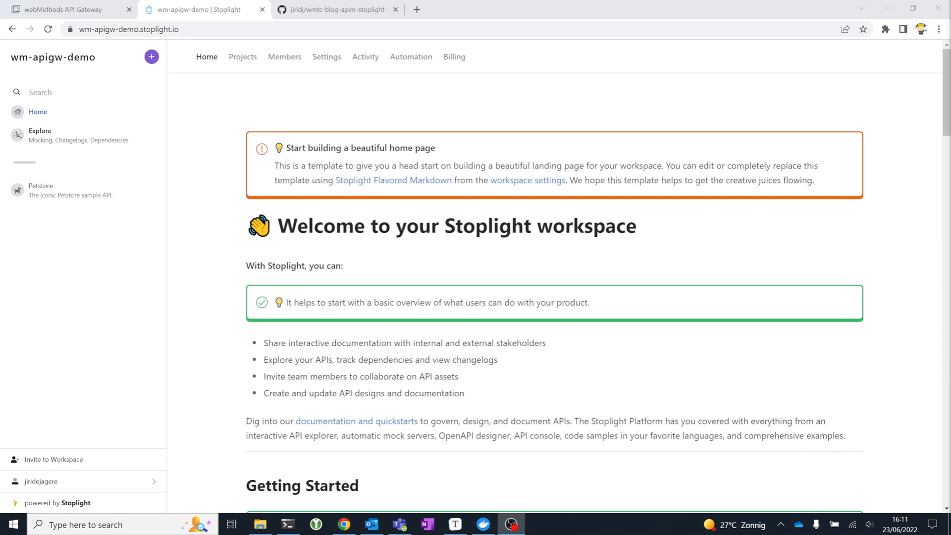
pyautogui.moveTo(160, 146)
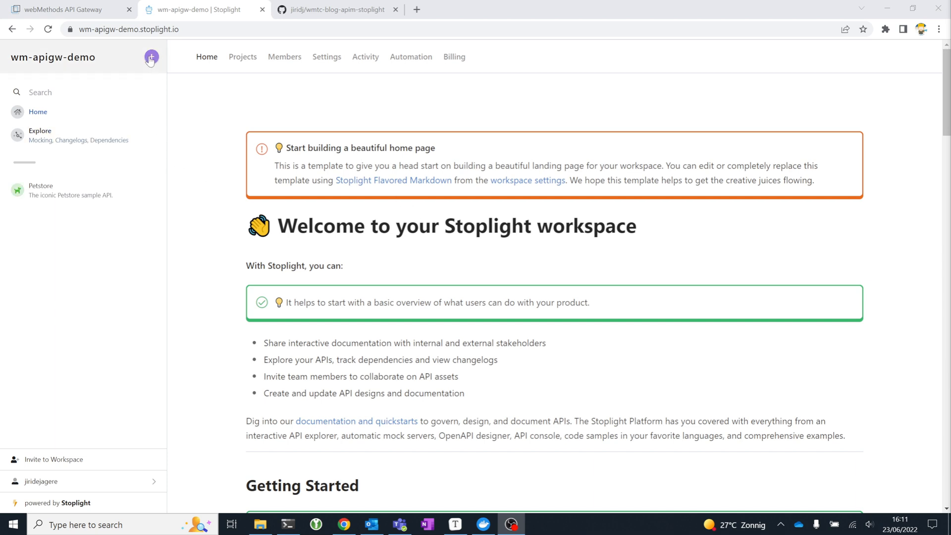
pyautogui.moveTo(151, 56)
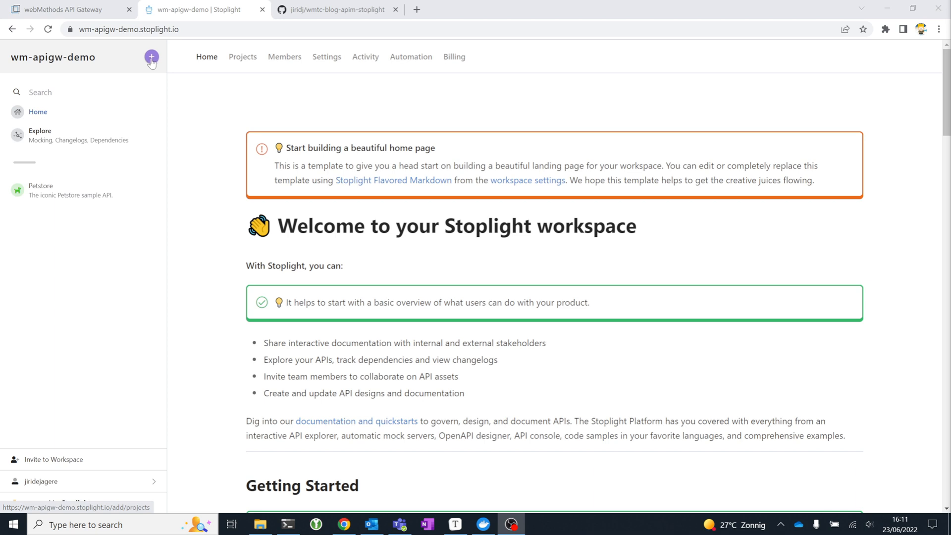
# Start importing a new Stoplight project from a GitHub repository, searching for 'stop'.
pyautogui.click(152, 57)
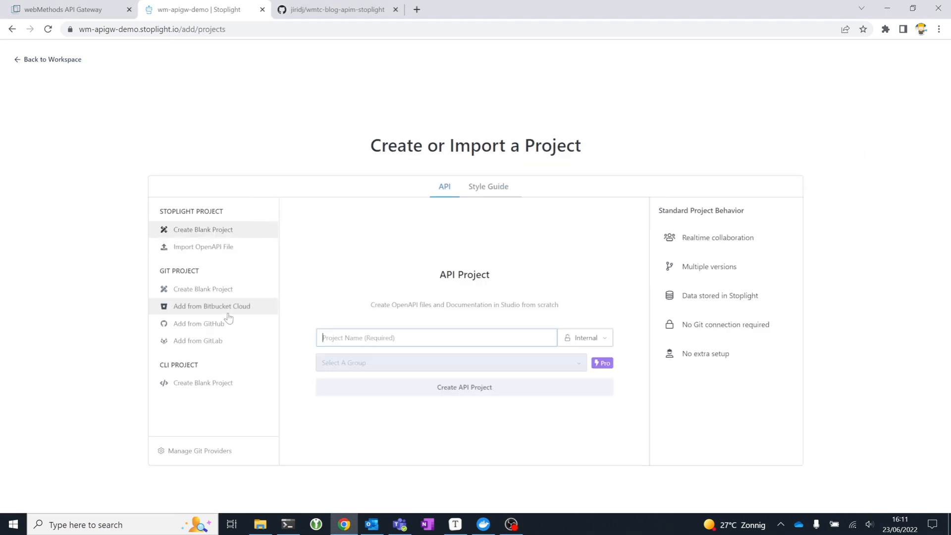
pyautogui.moveTo(205, 326)
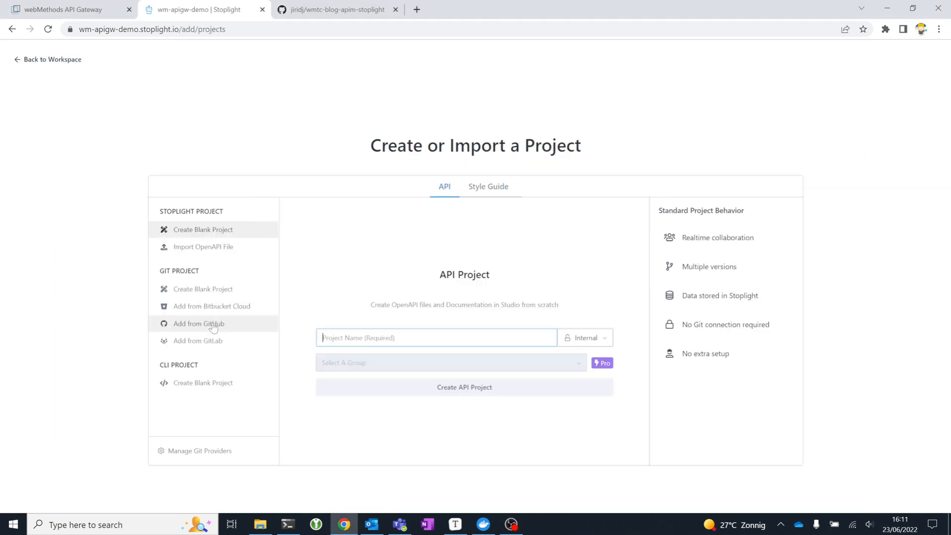
pyautogui.click(198, 323)
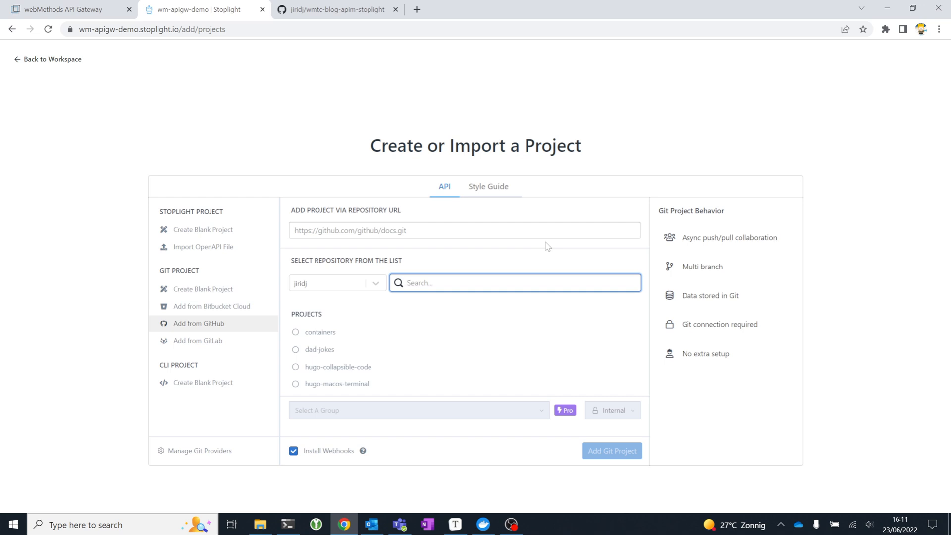
pyautogui.write('stop')
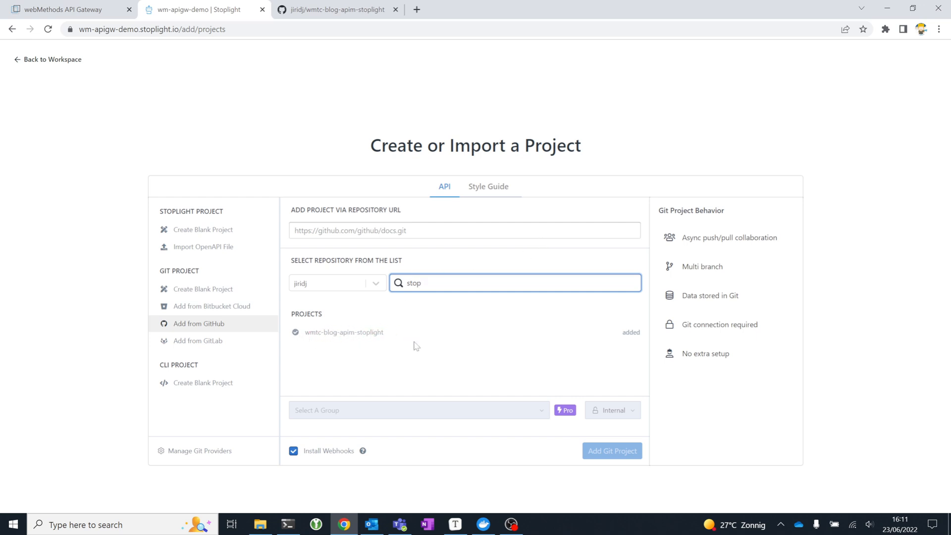
pyautogui.moveTo(427, 358)
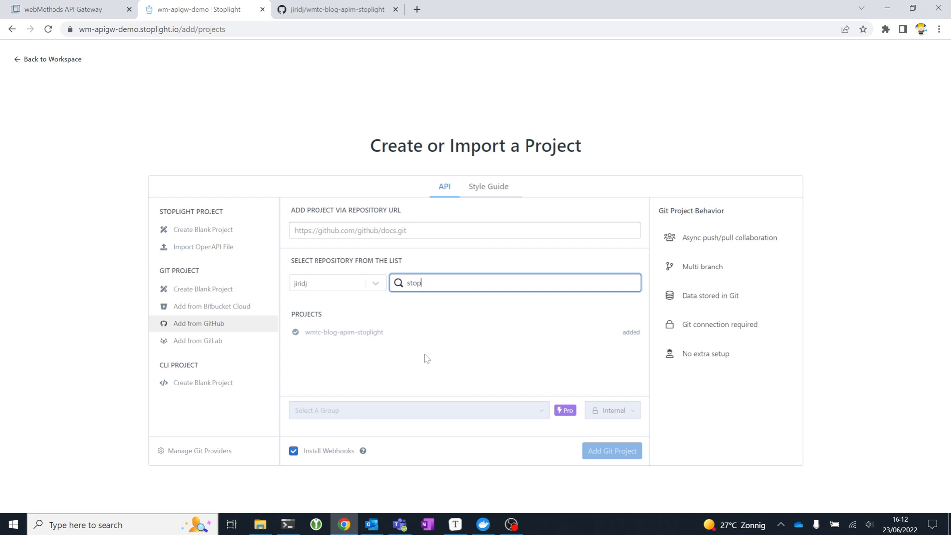
pyautogui.moveTo(441, 366)
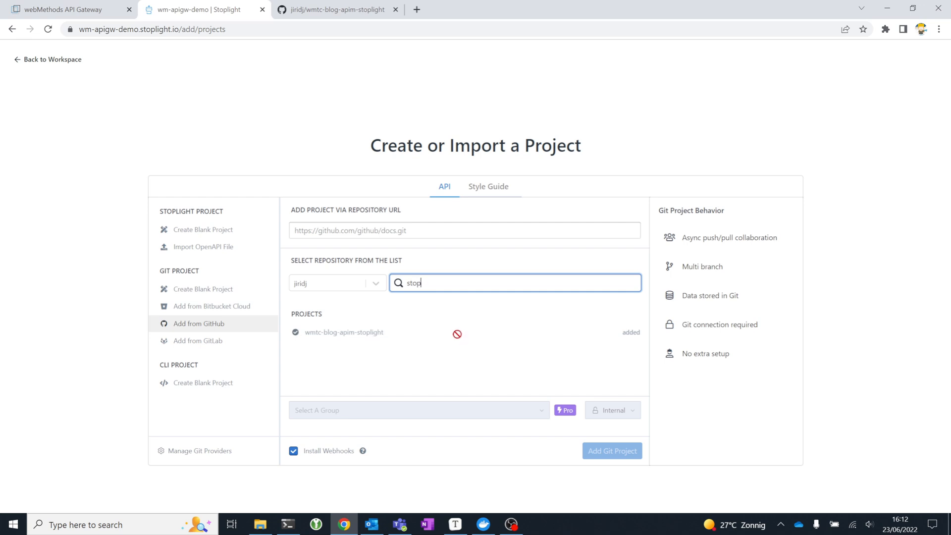
pyautogui.moveTo(461, 340)
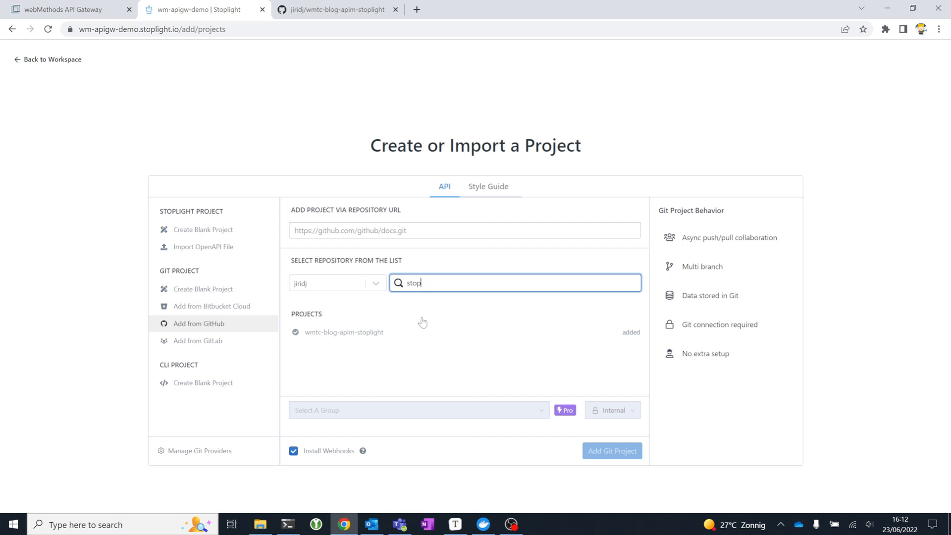
pyautogui.moveTo(326, 434)
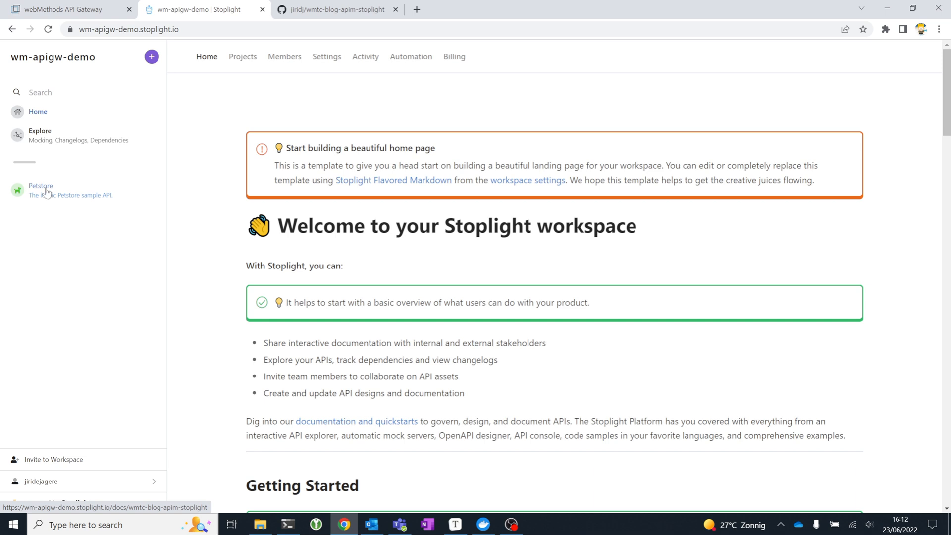
# Browse the Petstore docs' pet endpoints: Update an existing pet, then Finds Pets by tags.
pyautogui.click(41, 186)
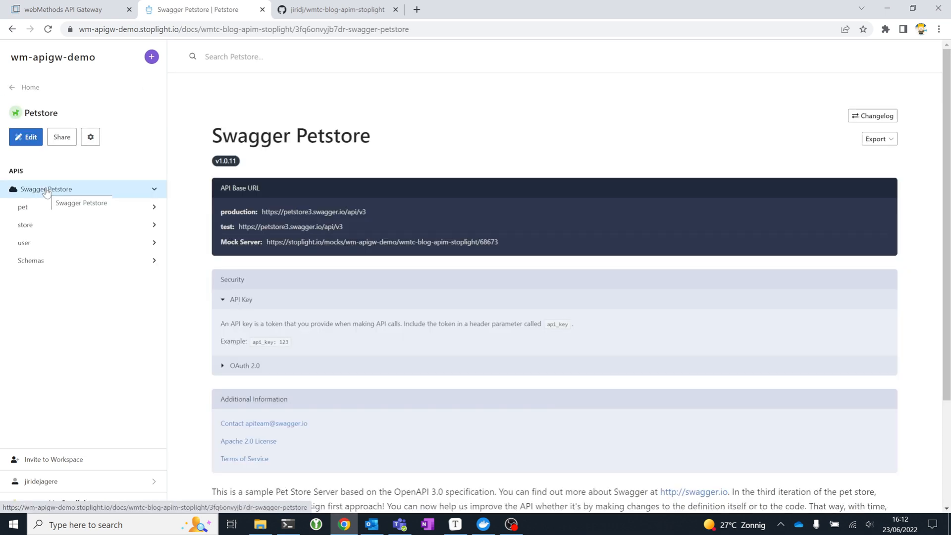
pyautogui.moveTo(52, 184)
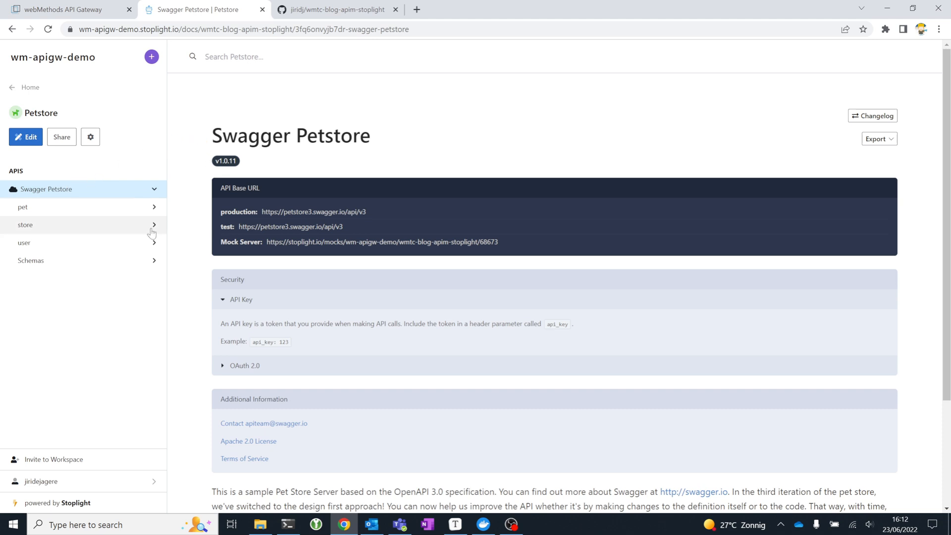
pyautogui.moveTo(194, 166)
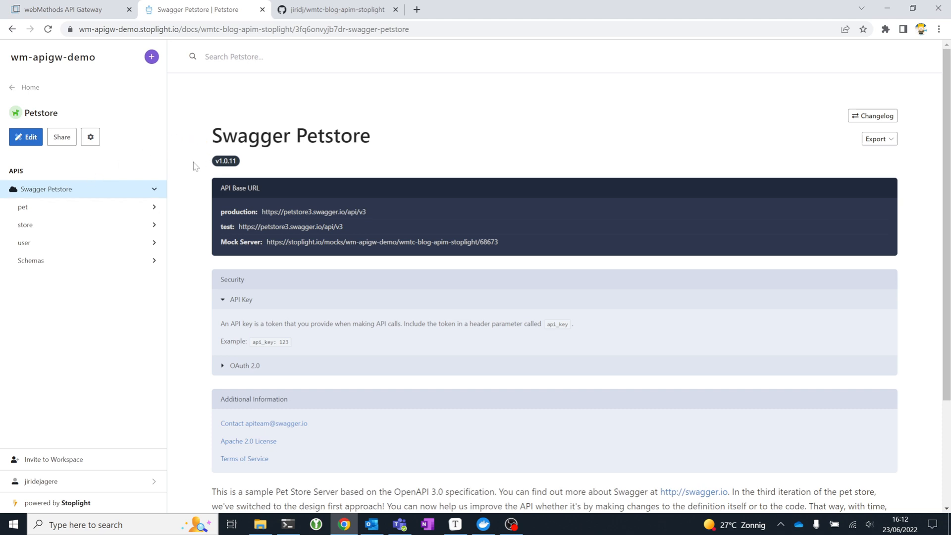
pyautogui.moveTo(377, 106)
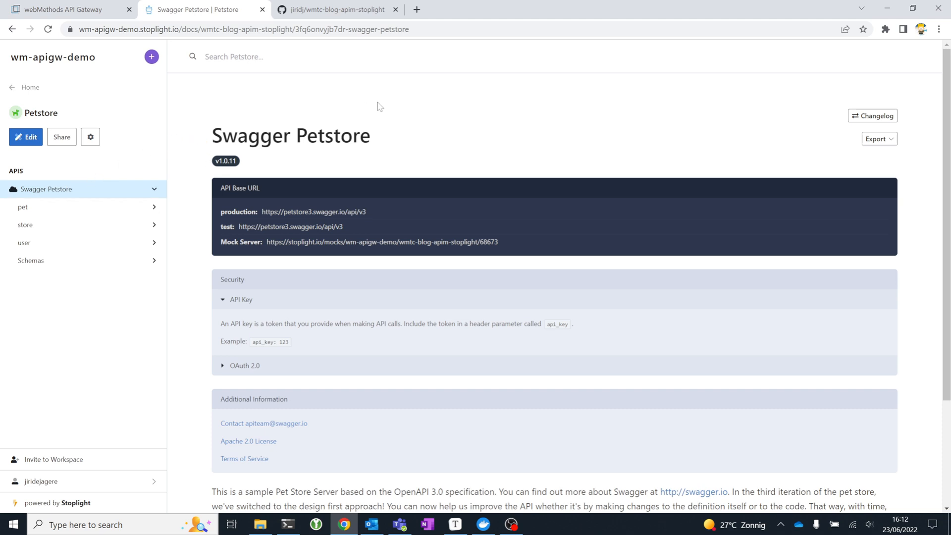
pyautogui.moveTo(97, 234)
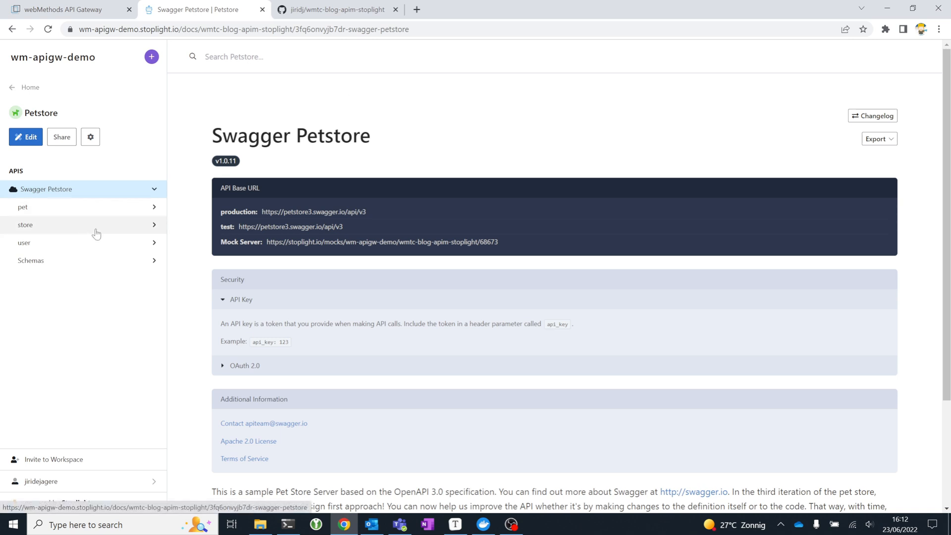
pyautogui.moveTo(136, 228)
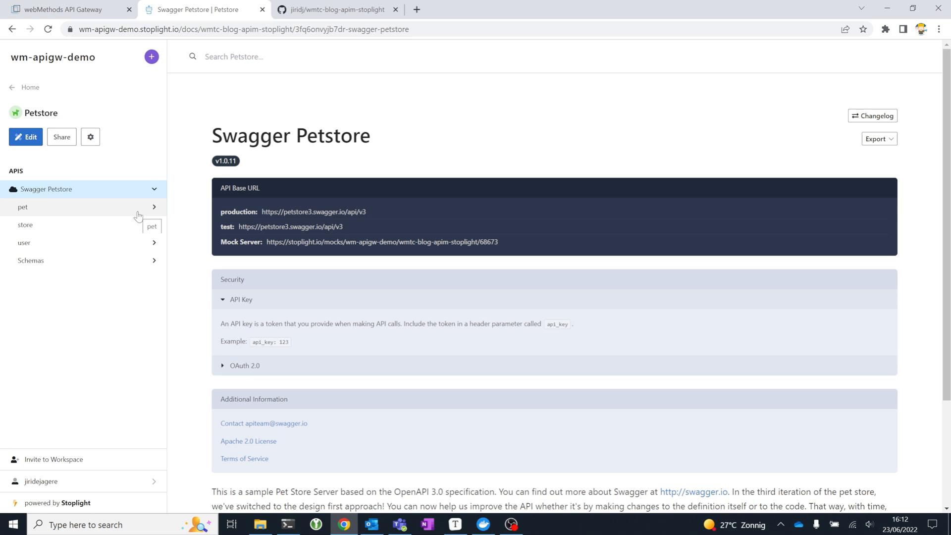
pyautogui.moveTo(39, 196)
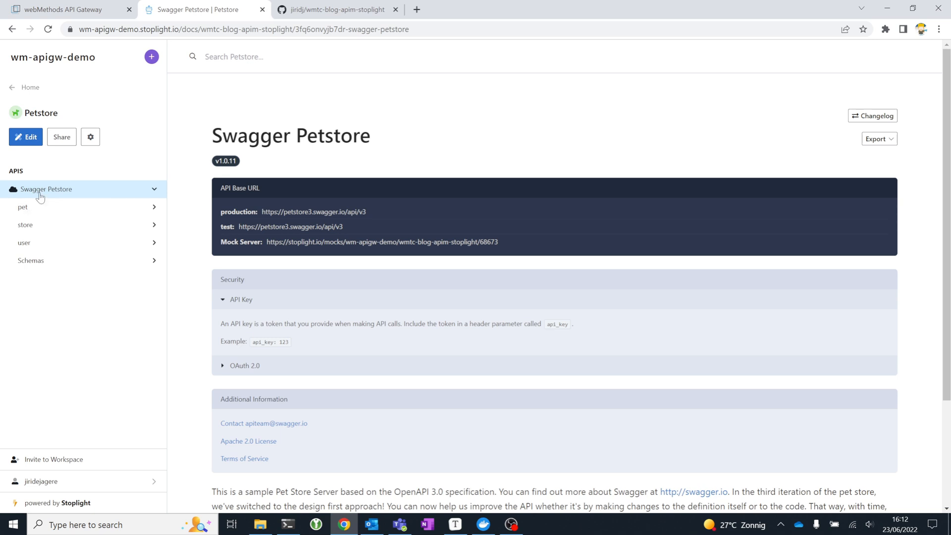
pyautogui.scroll(-3)
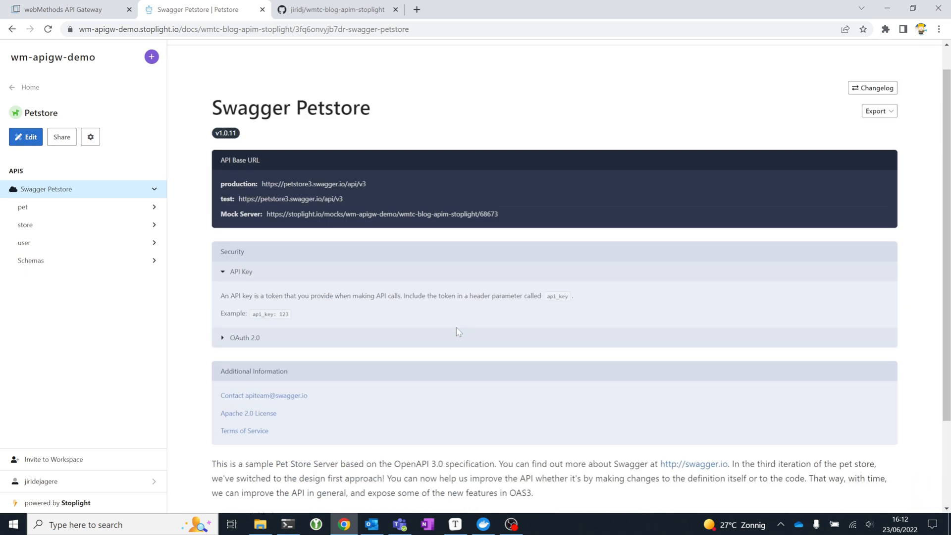
pyautogui.click(22, 207)
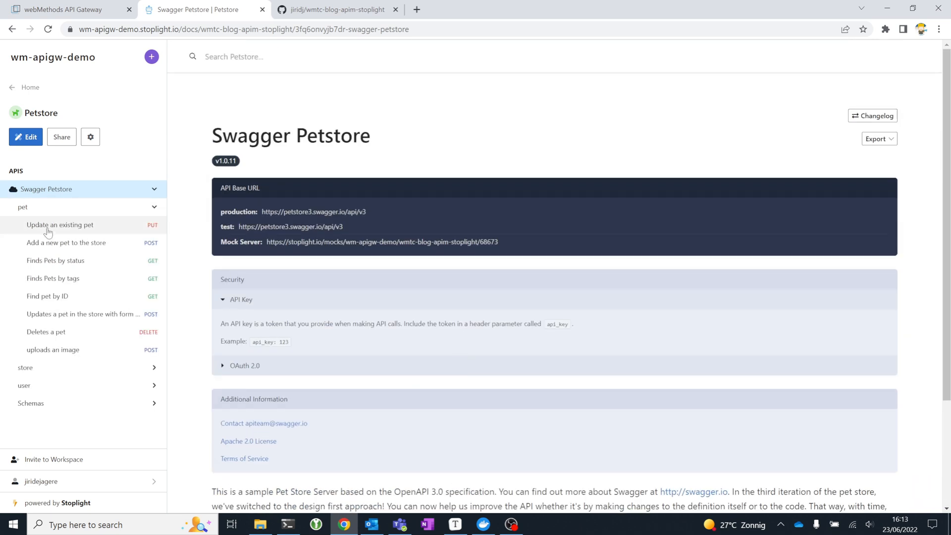
pyautogui.click(59, 225)
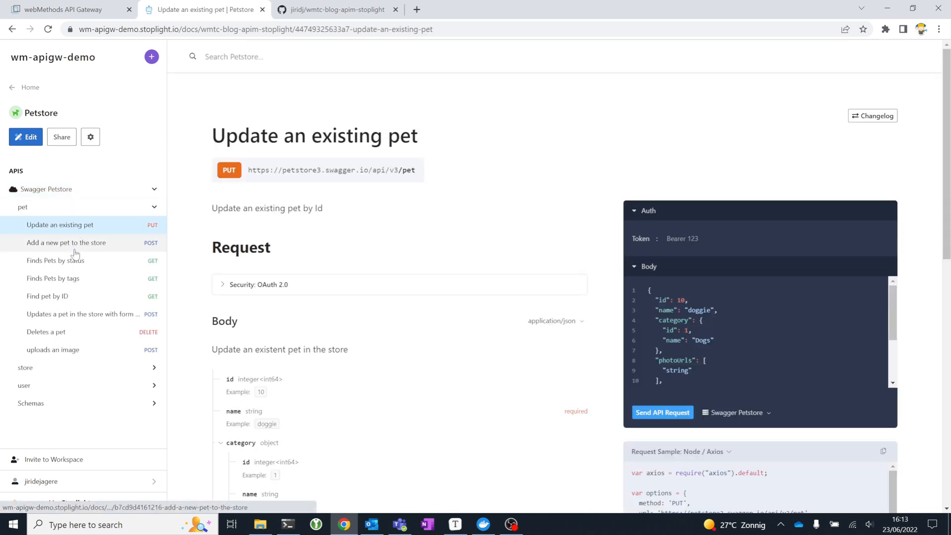
pyautogui.click(52, 278)
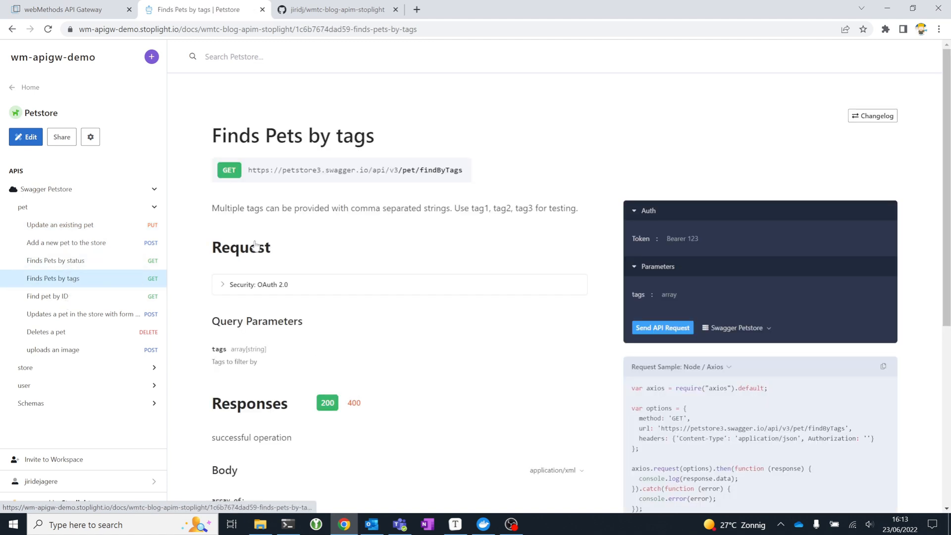
pyautogui.moveTo(460, 391)
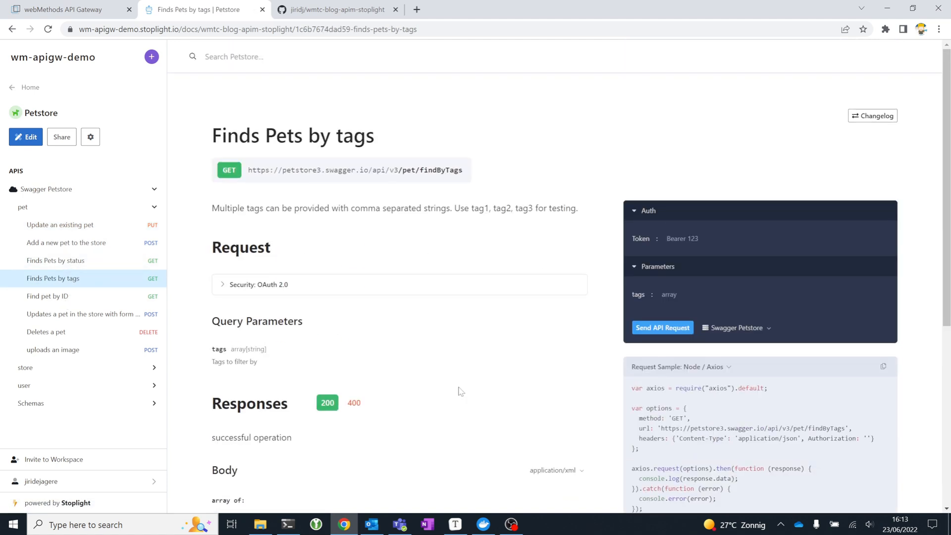
pyautogui.moveTo(517, 314)
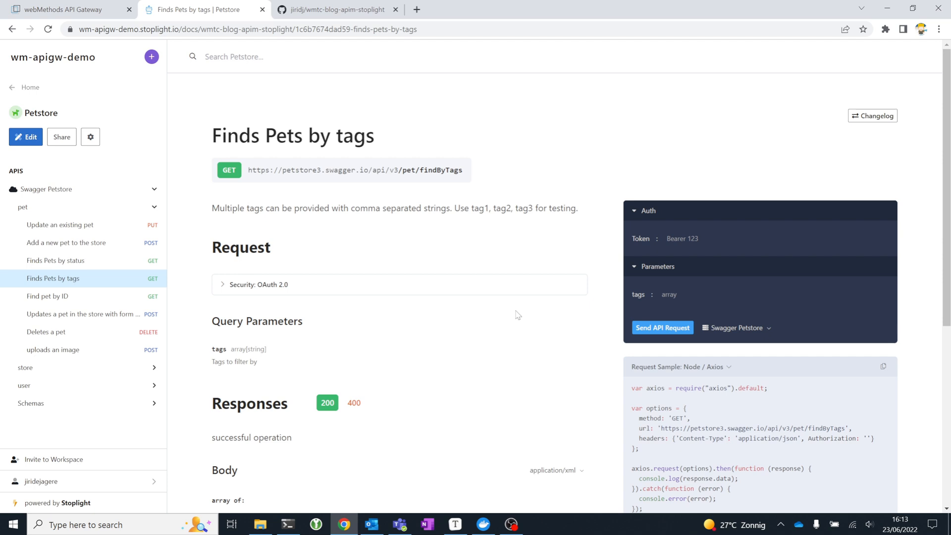
pyautogui.moveTo(523, 309)
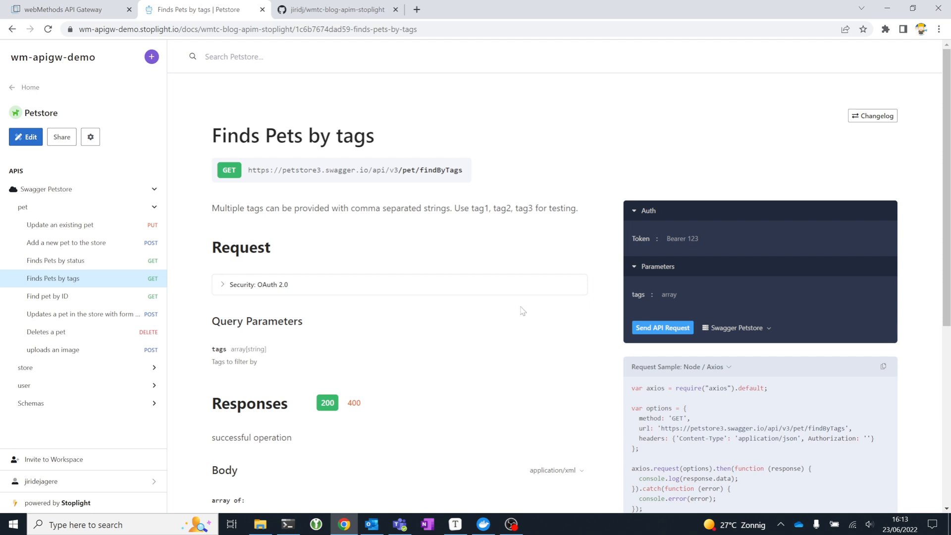
pyautogui.moveTo(497, 246)
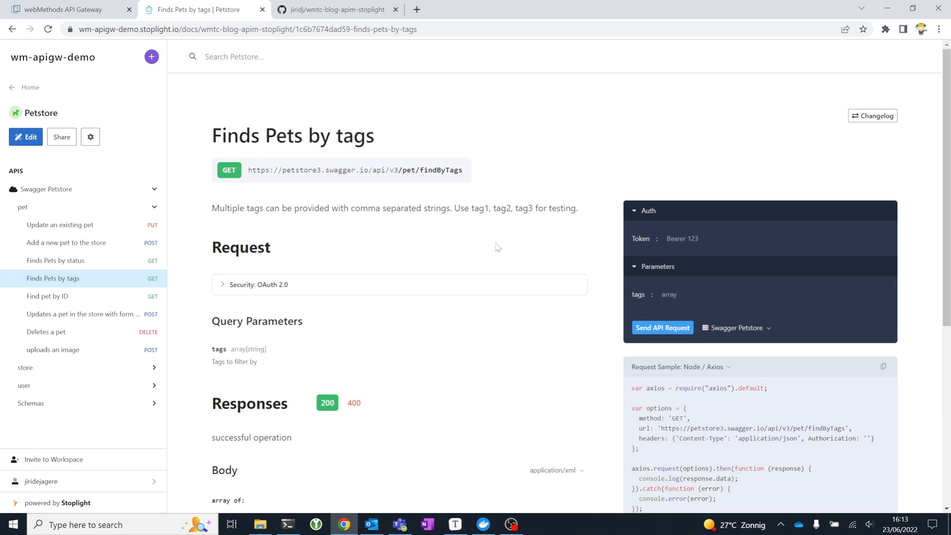
pyautogui.moveTo(524, 236)
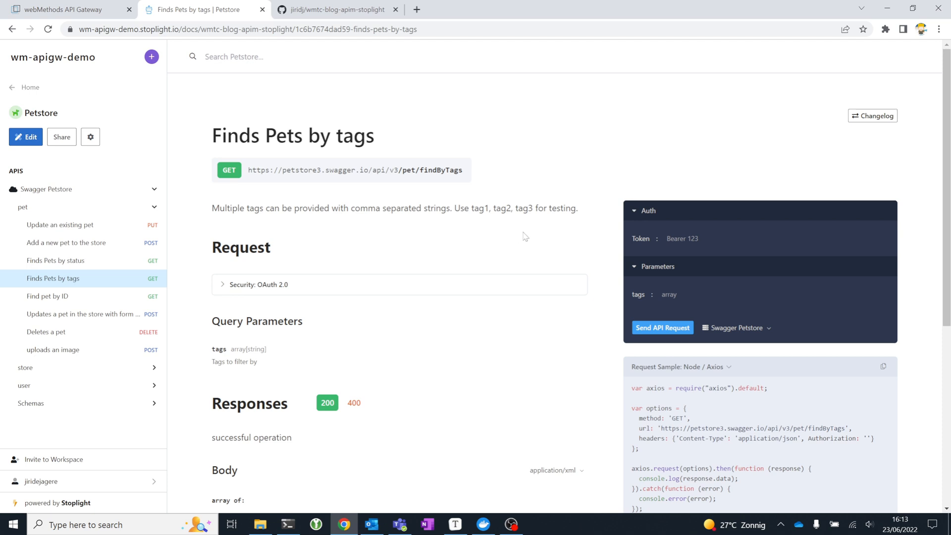
pyautogui.moveTo(509, 245)
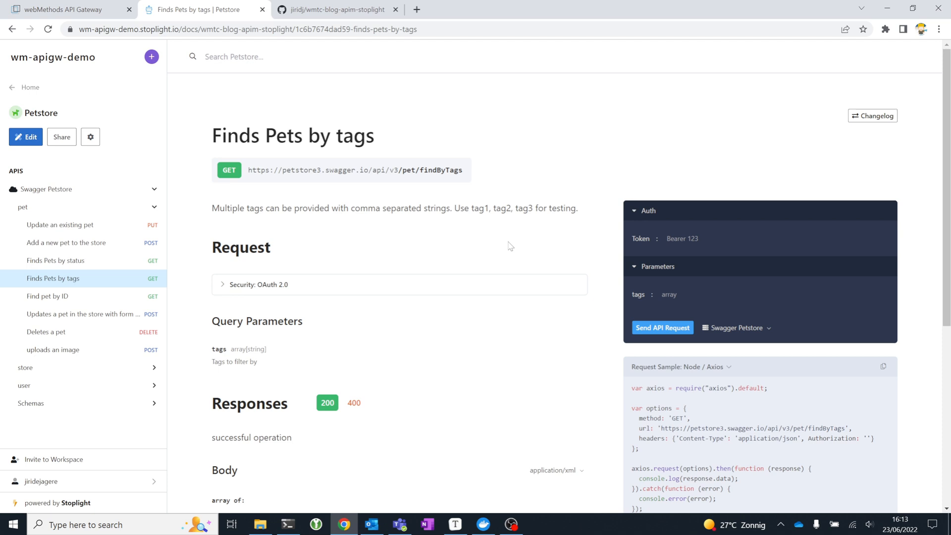
pyautogui.moveTo(493, 232)
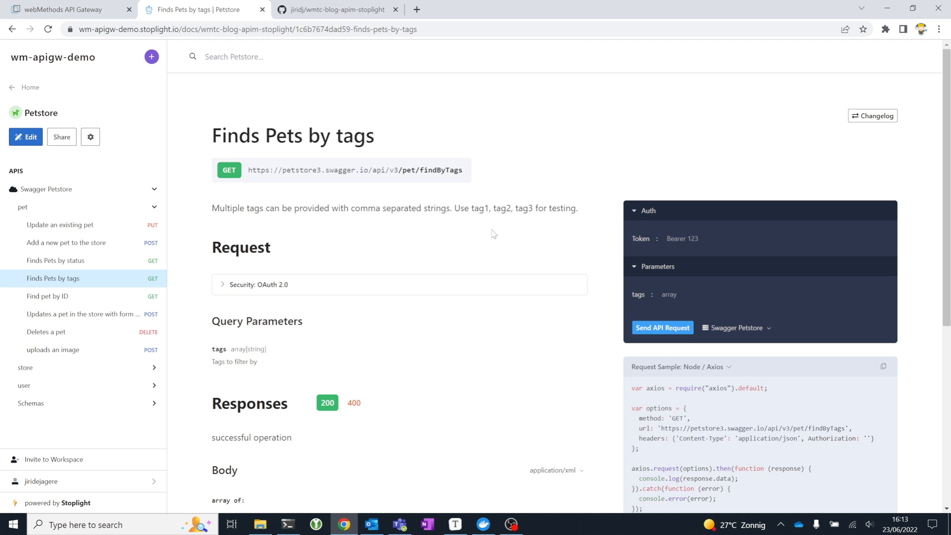
pyautogui.moveTo(443, 249)
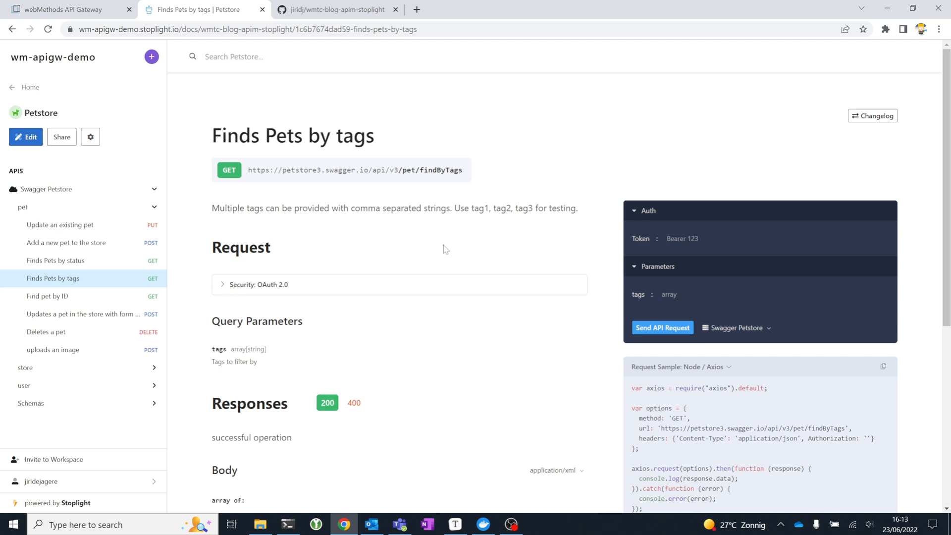
pyautogui.moveTo(347, 222)
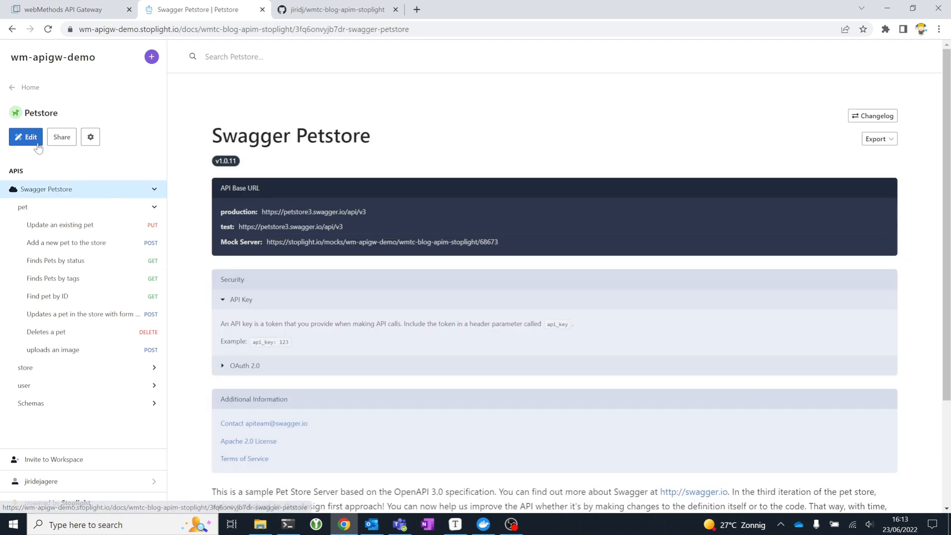
pyautogui.moveTo(39, 118)
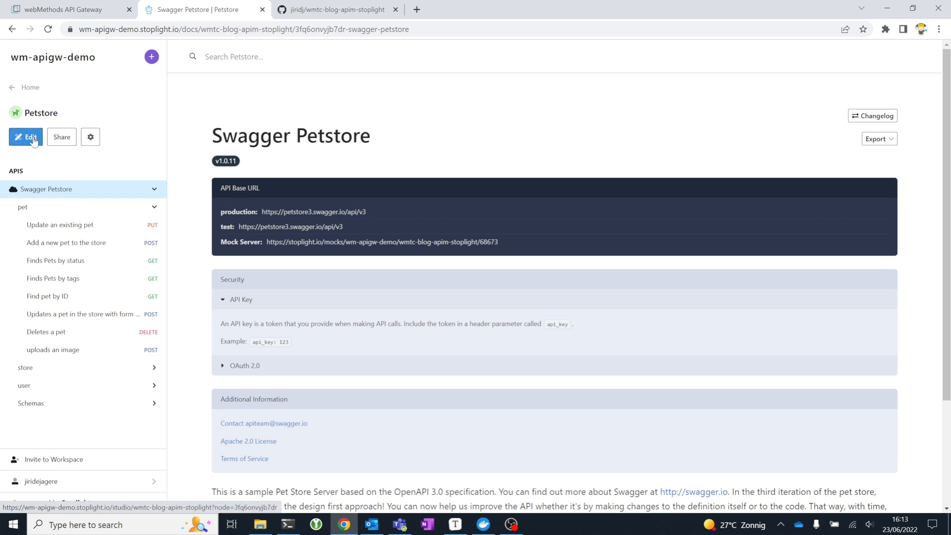
# Open Swagger Petstore in the Studio editor and expand the Models and Request Bodies groups.
pyautogui.click(24, 137)
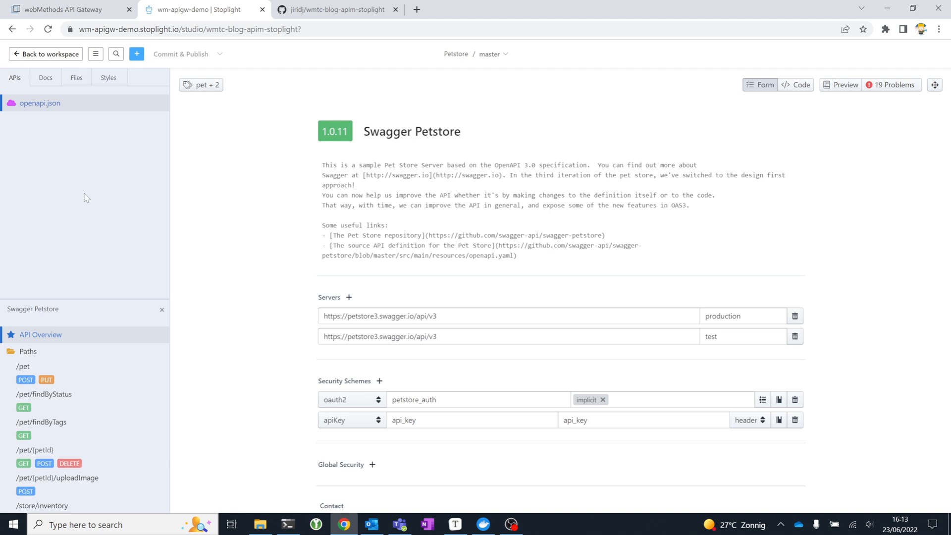
pyautogui.moveTo(87, 151)
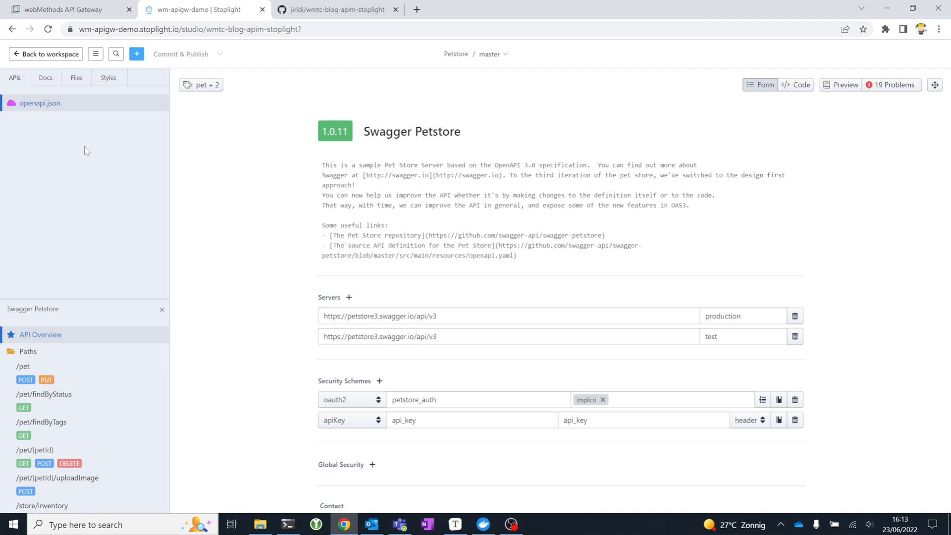
pyautogui.moveTo(78, 183)
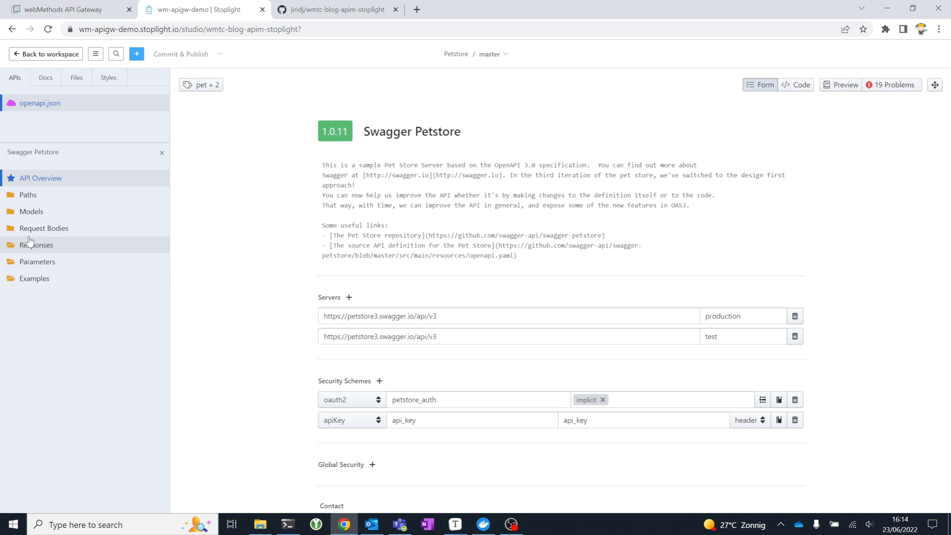
pyautogui.moveTo(39, 299)
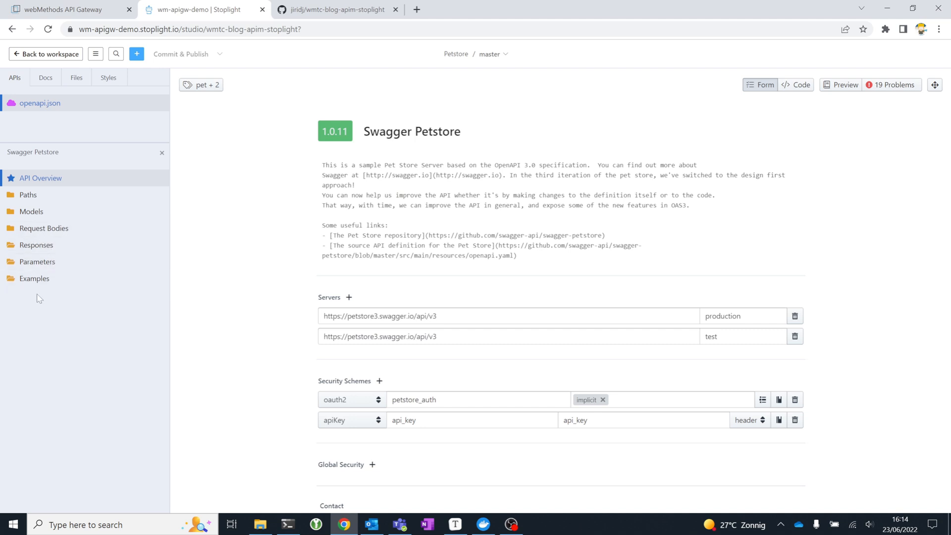
pyautogui.moveTo(74, 196)
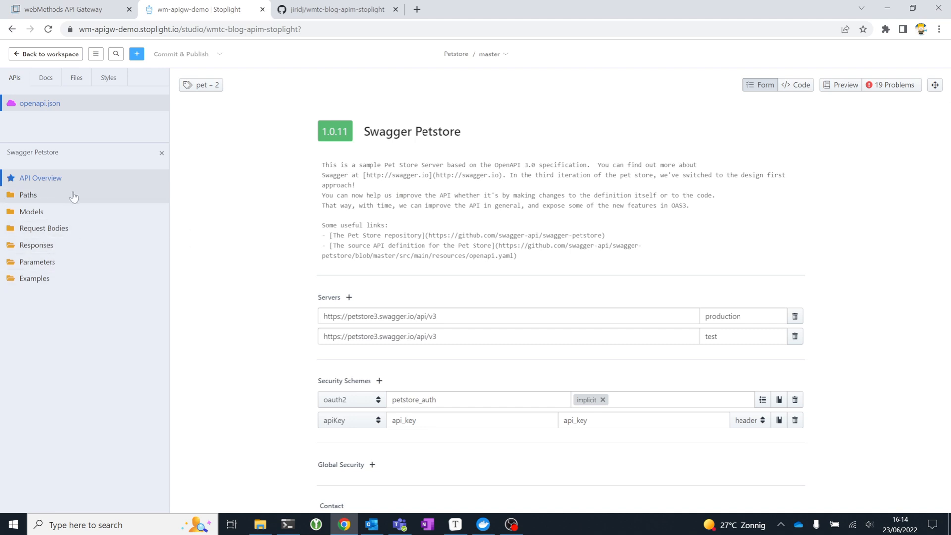
pyautogui.moveTo(41, 211)
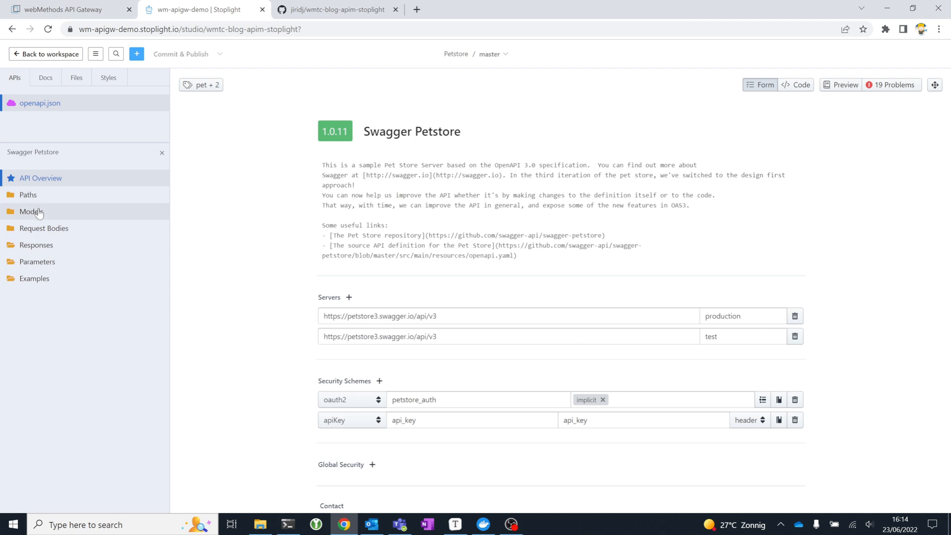
pyautogui.click(31, 211)
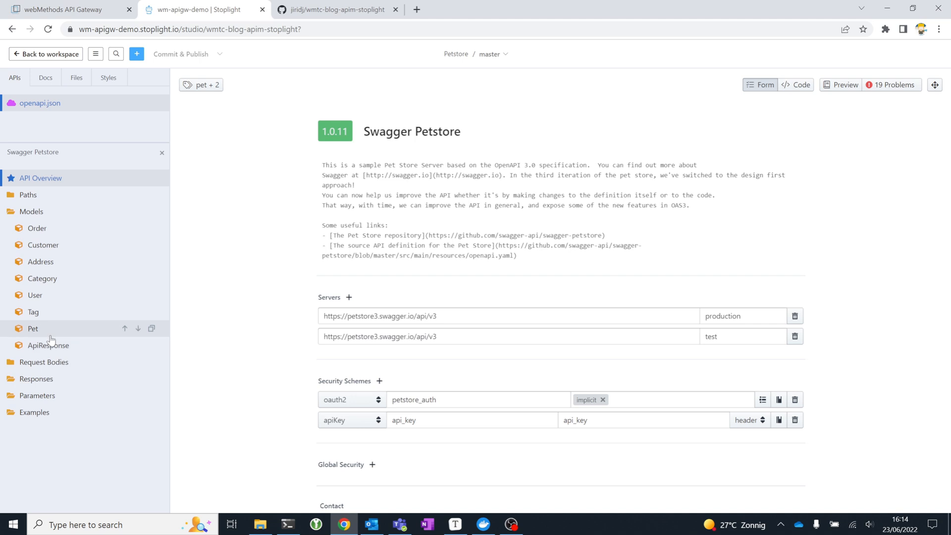
pyautogui.moveTo(33, 369)
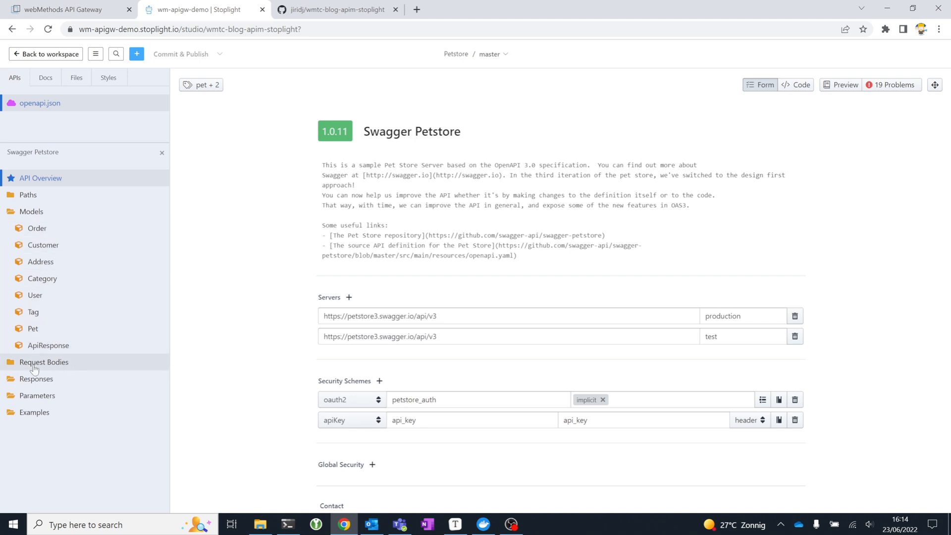
pyautogui.click(43, 362)
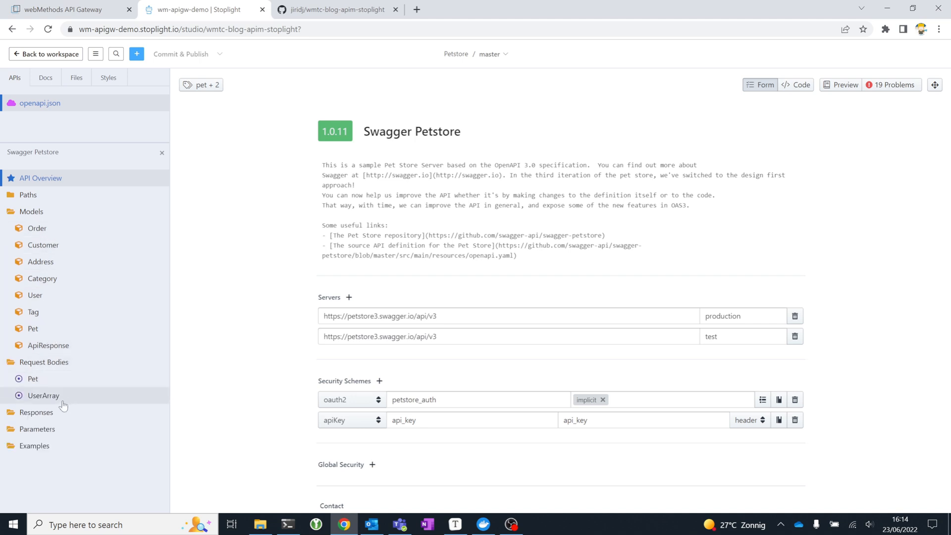
pyautogui.moveTo(93, 457)
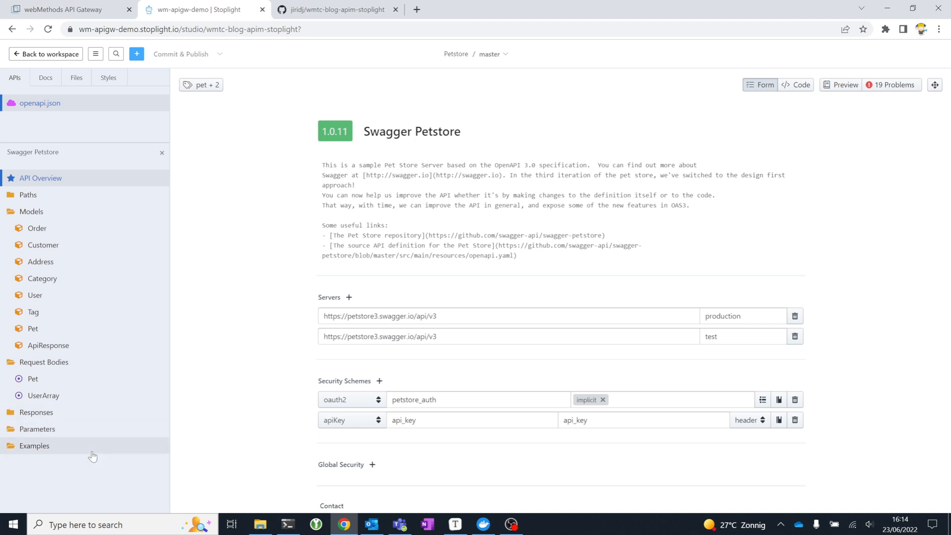
pyautogui.moveTo(41, 331)
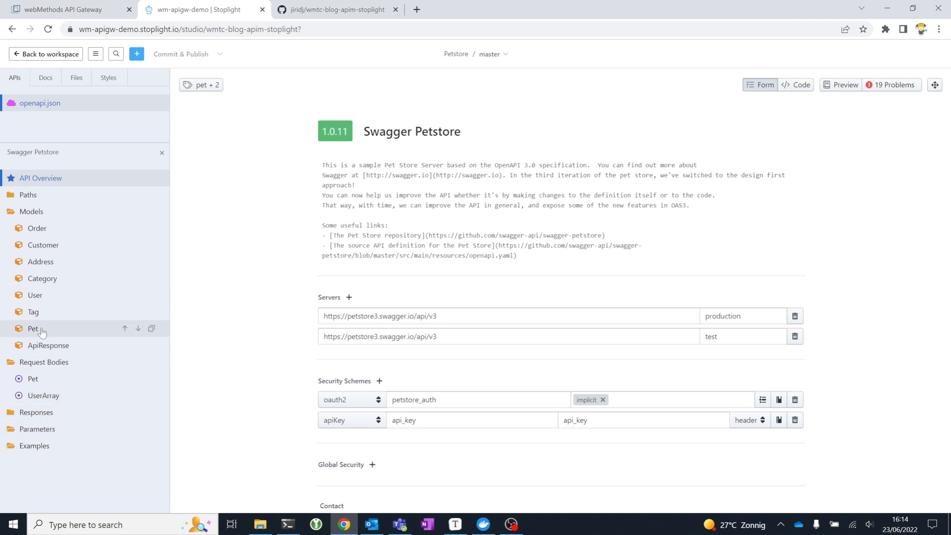
pyautogui.moveTo(48, 322)
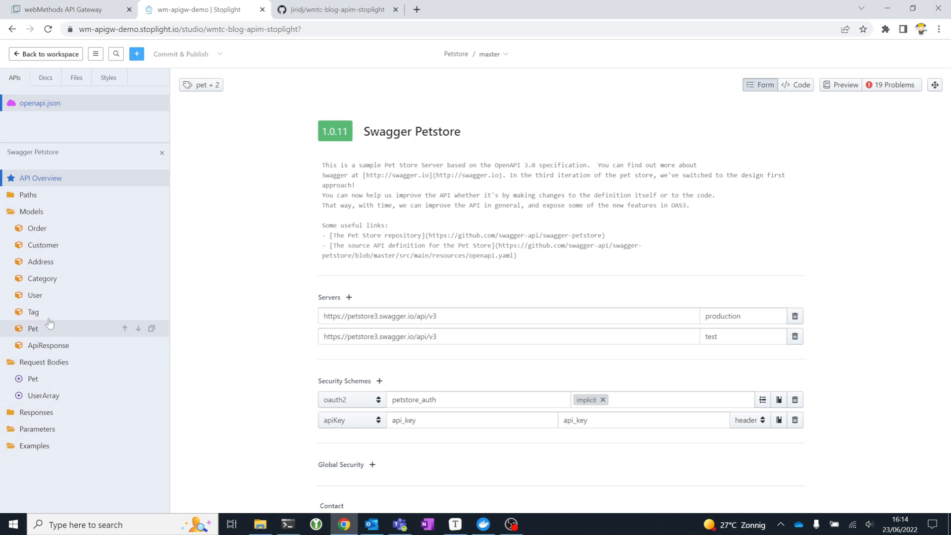
pyautogui.click(32, 328)
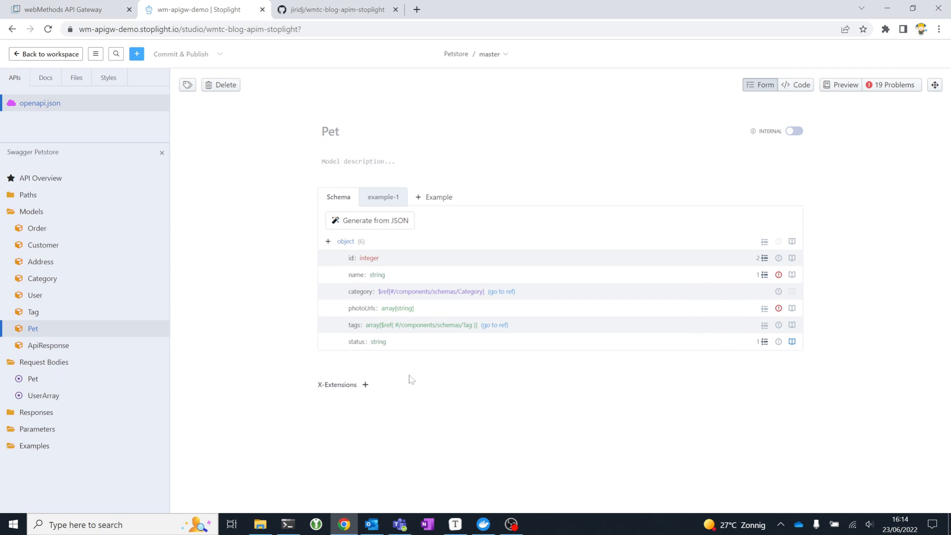
pyautogui.moveTo(477, 297)
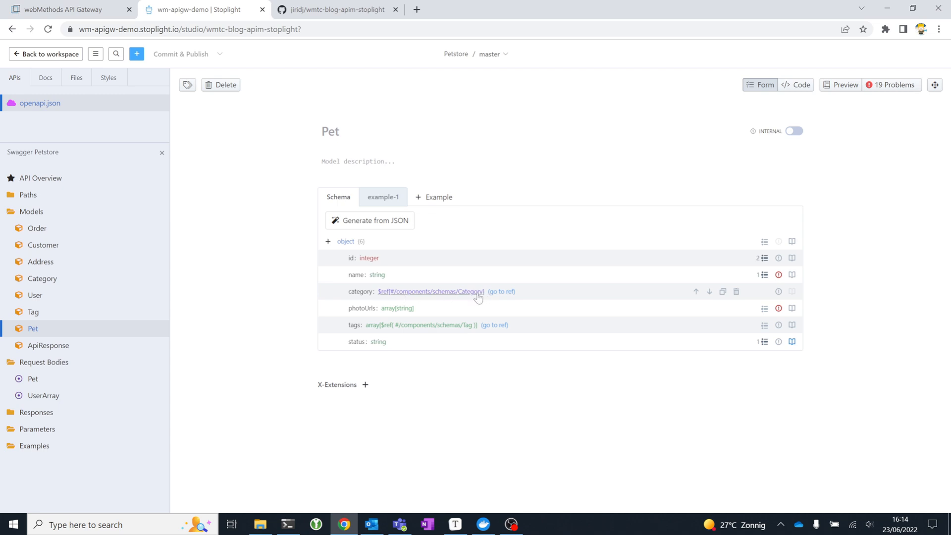
pyautogui.moveTo(539, 417)
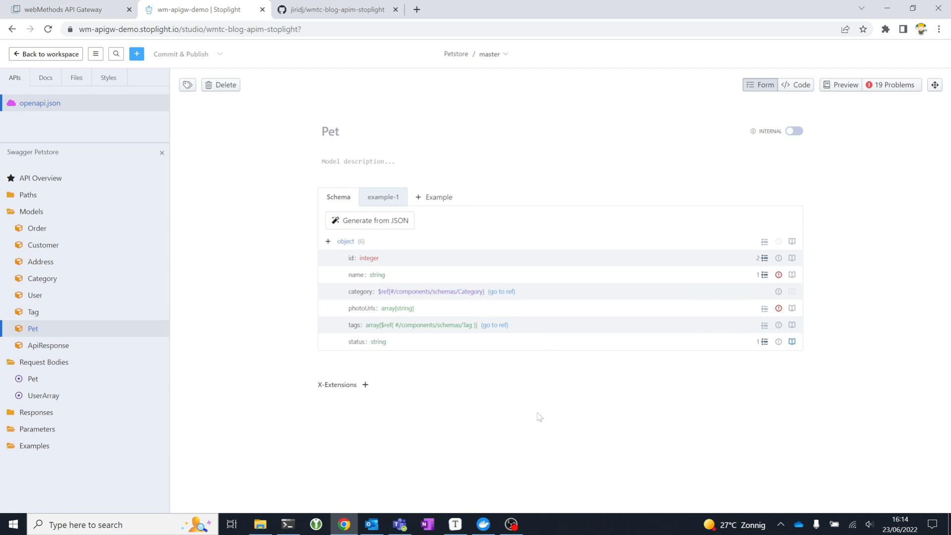
pyautogui.moveTo(576, 425)
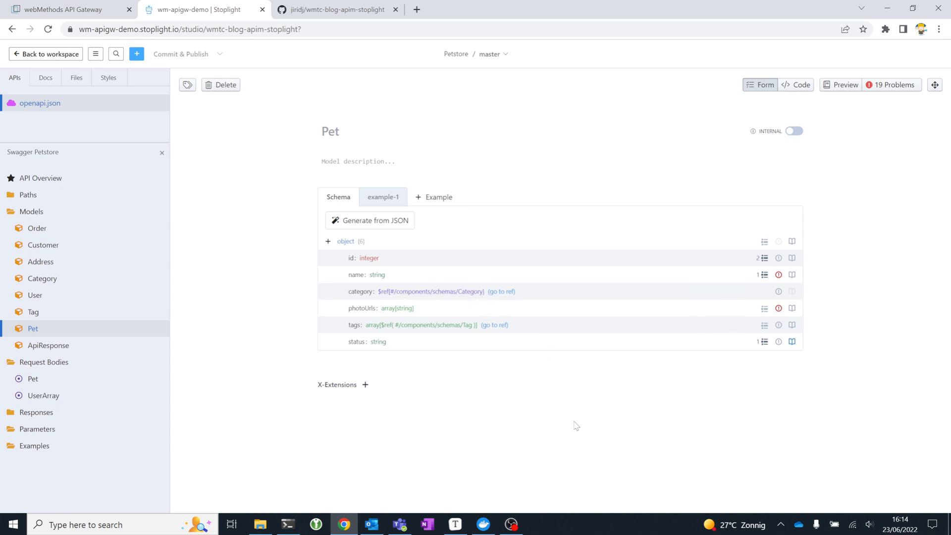
pyautogui.moveTo(594, 298)
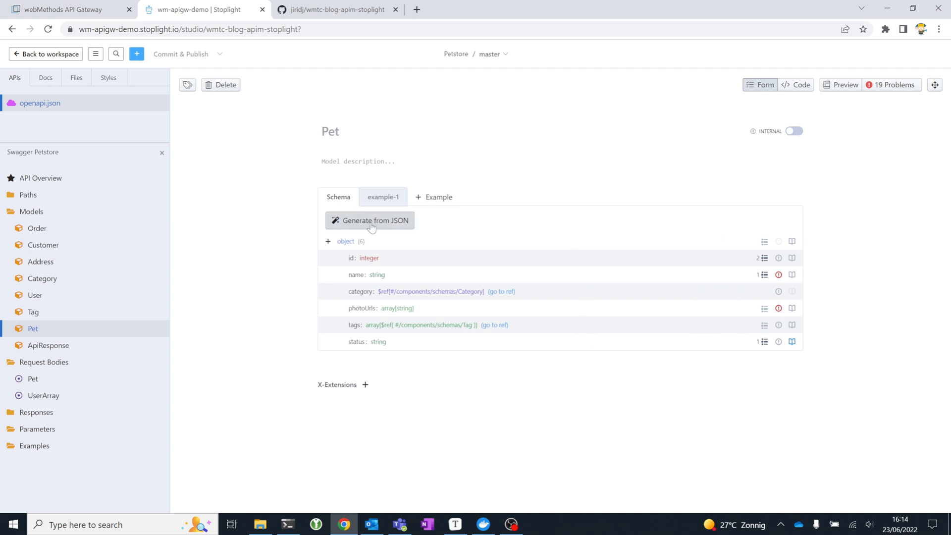
pyautogui.moveTo(272, 221)
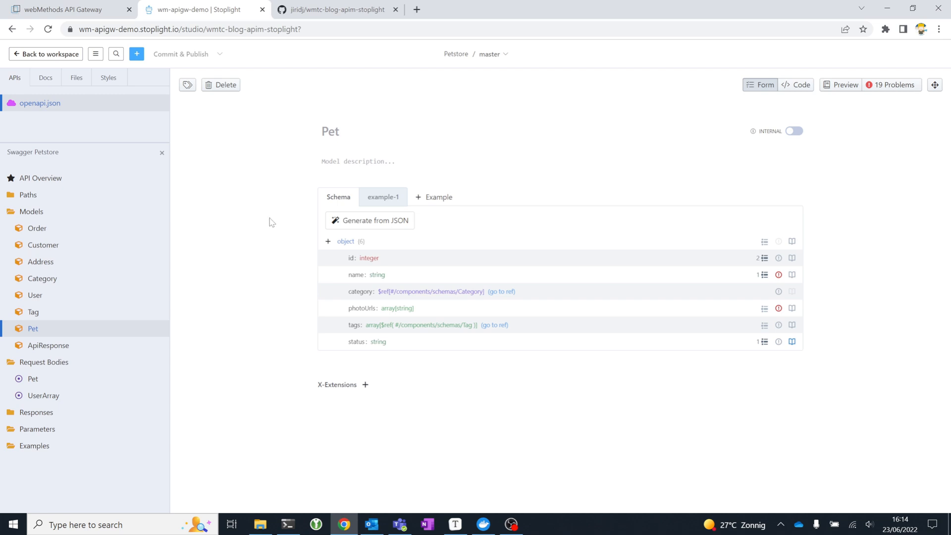
pyautogui.click(383, 196)
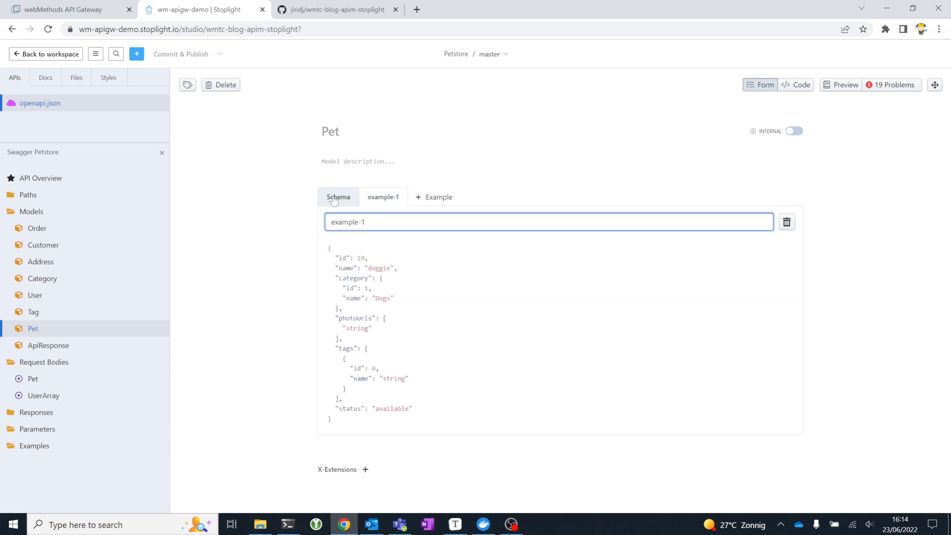
pyautogui.click(338, 197)
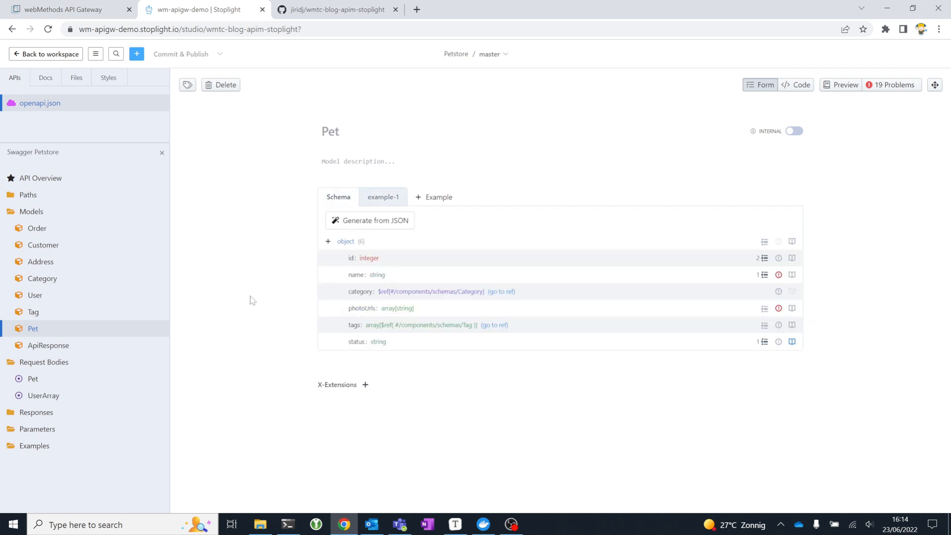
pyautogui.moveTo(230, 342)
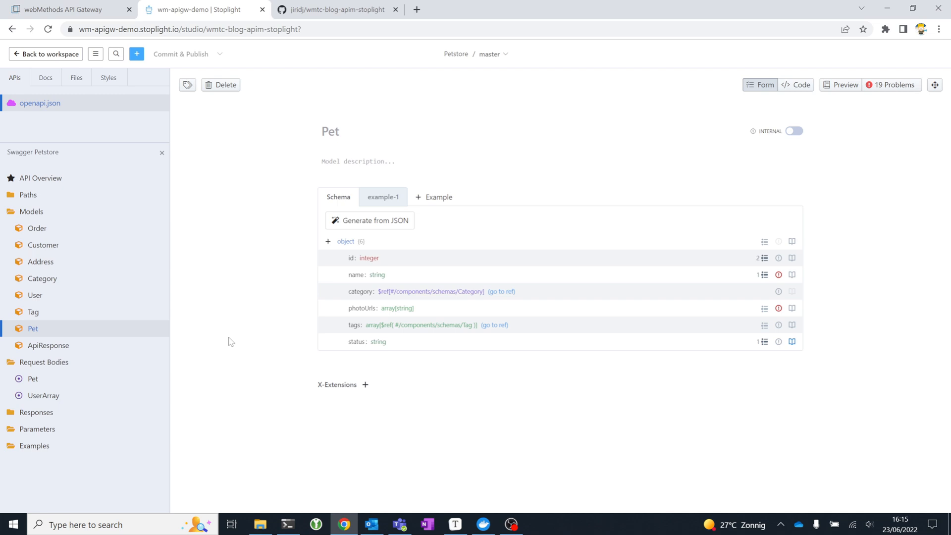
pyautogui.moveTo(71, 309)
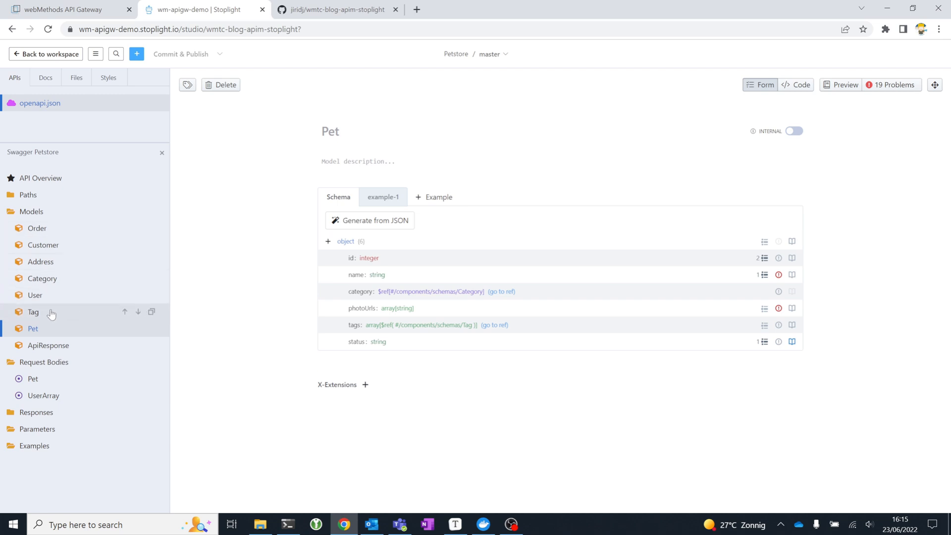
pyautogui.moveTo(45, 307)
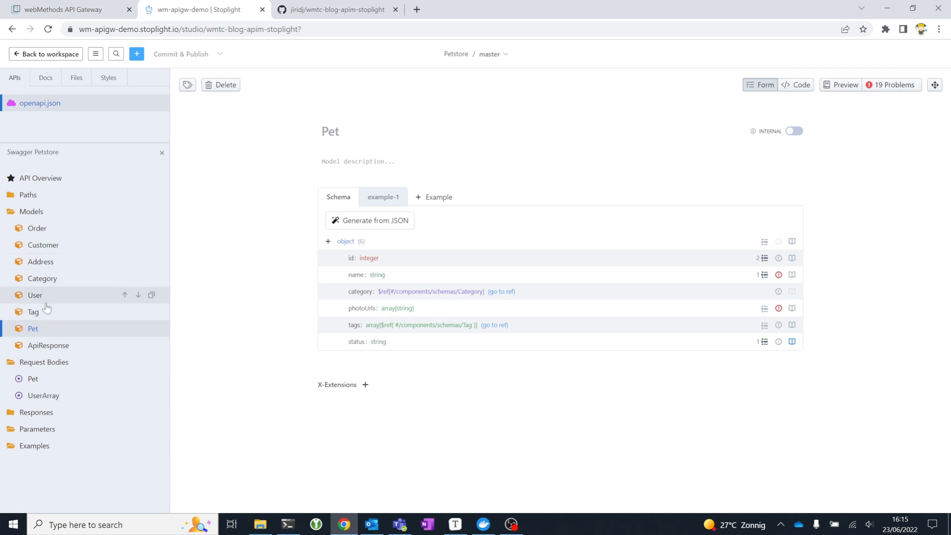
pyautogui.moveTo(48, 302)
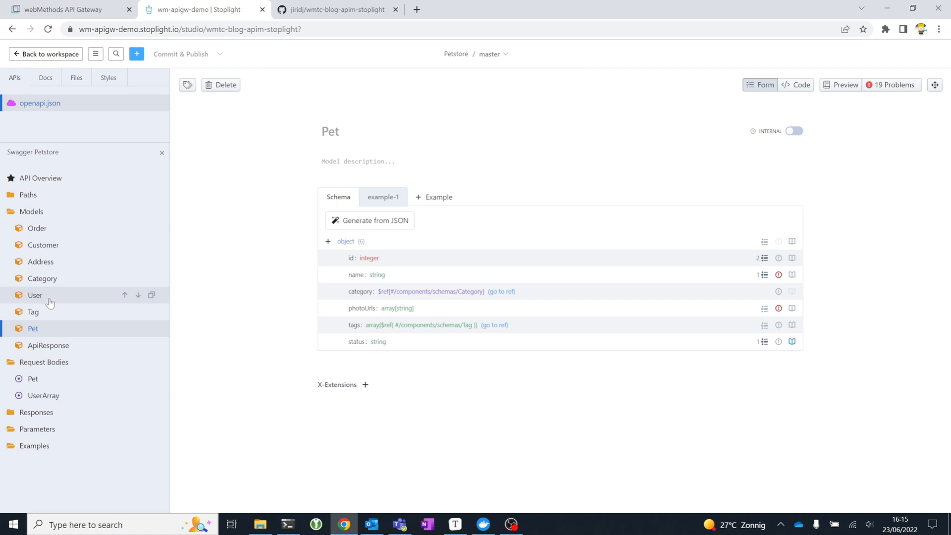
pyautogui.moveTo(49, 297)
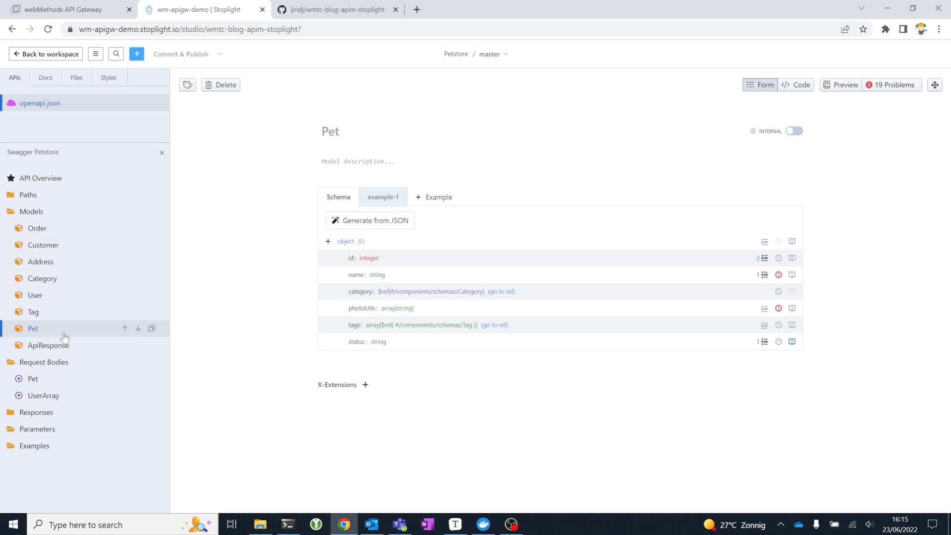
pyautogui.moveTo(64, 333)
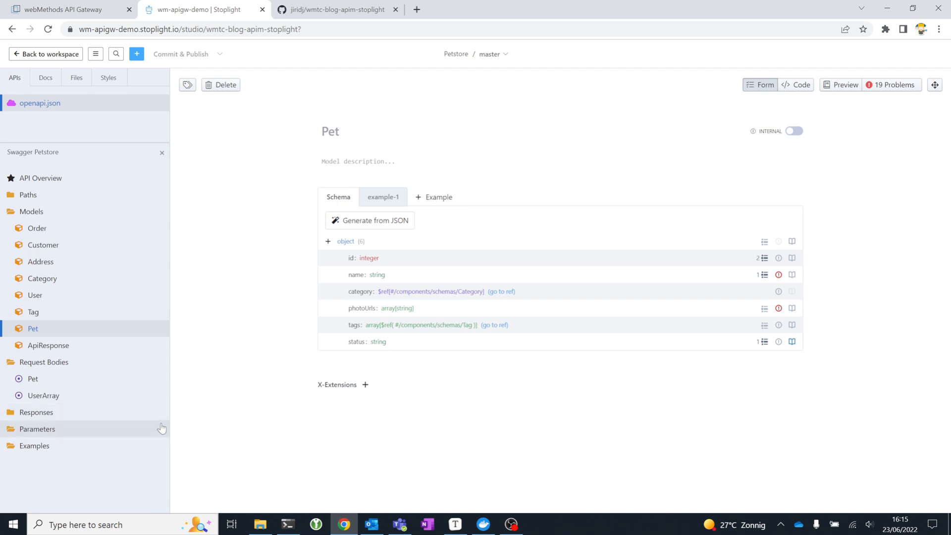
pyautogui.moveTo(62, 258)
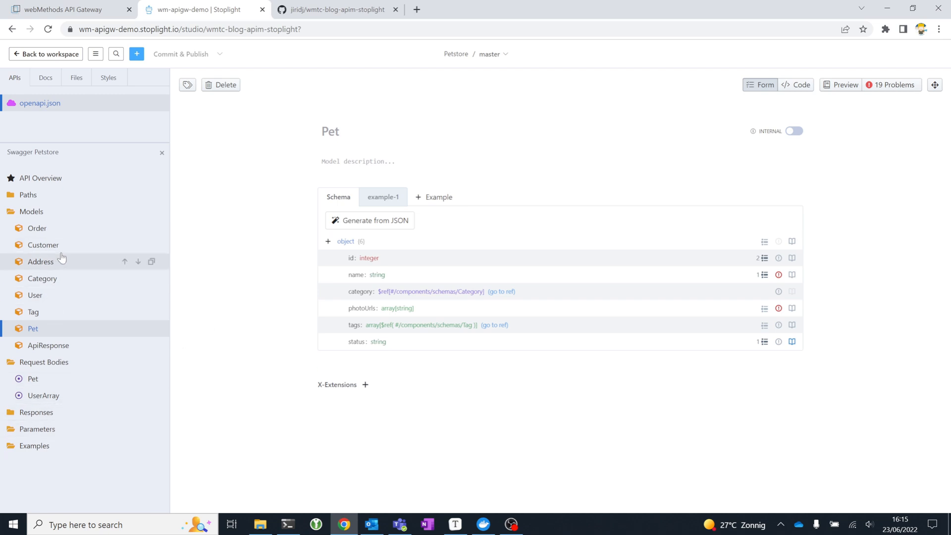
pyautogui.moveTo(81, 231)
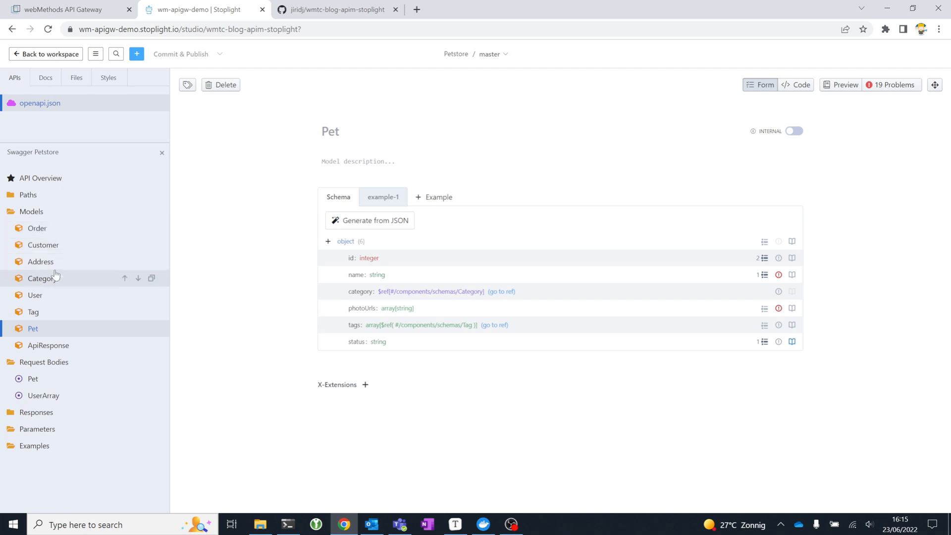
pyautogui.moveTo(33, 195)
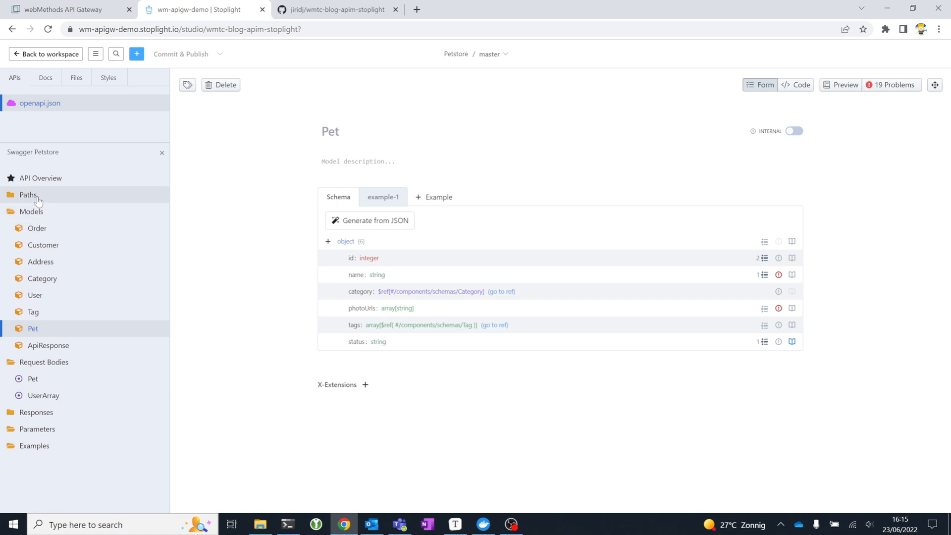
# Edit the Swagger Petstore overview description to create an uncommitted change.
pyautogui.click(40, 177)
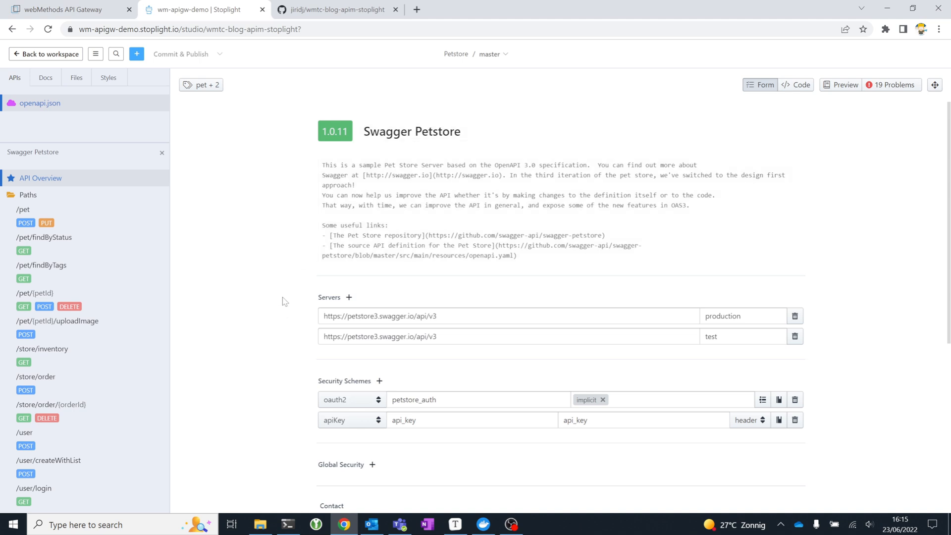
pyautogui.moveTo(288, 298)
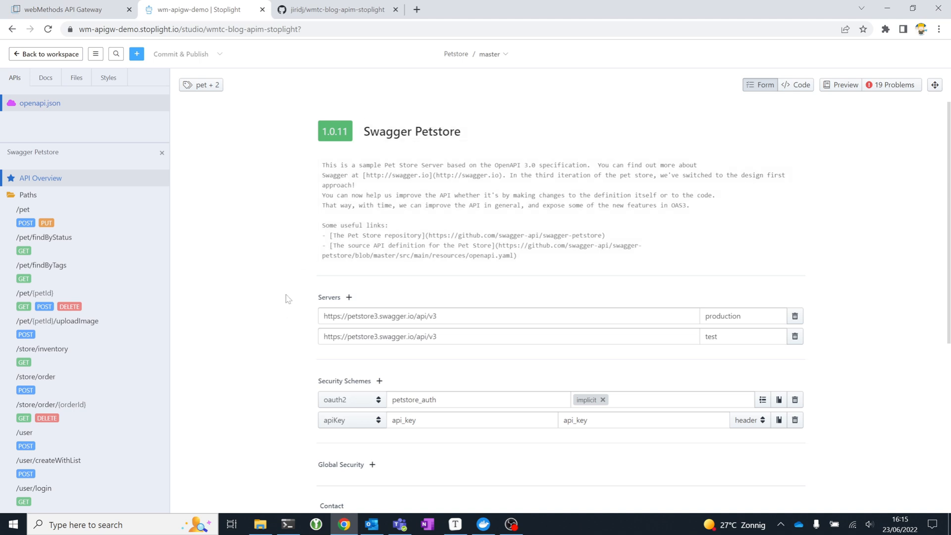
pyautogui.moveTo(253, 271)
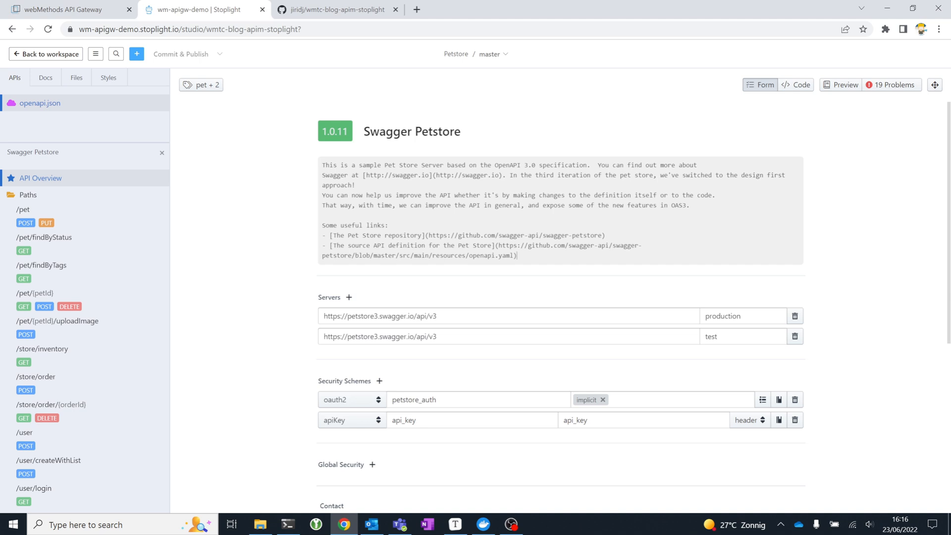
pyautogui.write('kjldfjkdl')
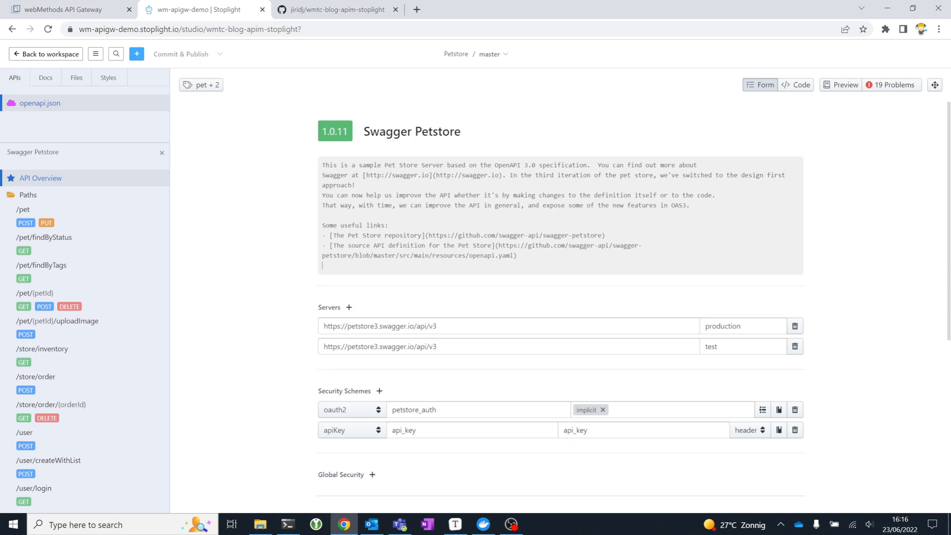
pyautogui.scroll(-3)
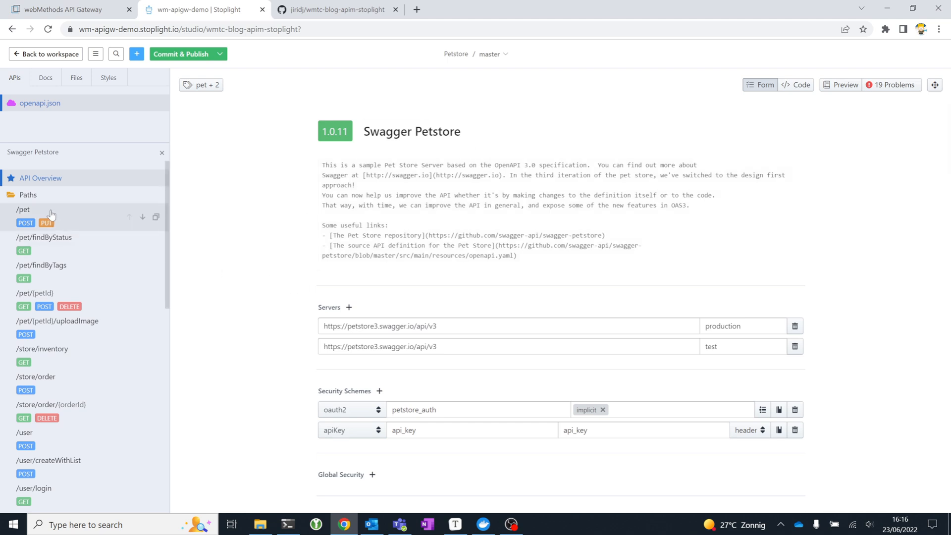
# Open the /pet POST 'Add a new pet to the store' operation and review its request body and responses.
pyautogui.click(22, 210)
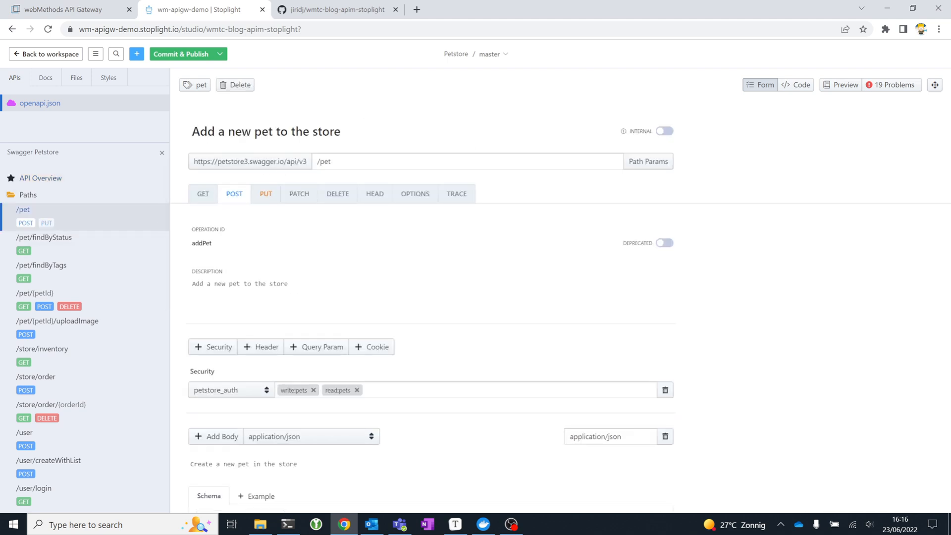
pyautogui.moveTo(265, 196)
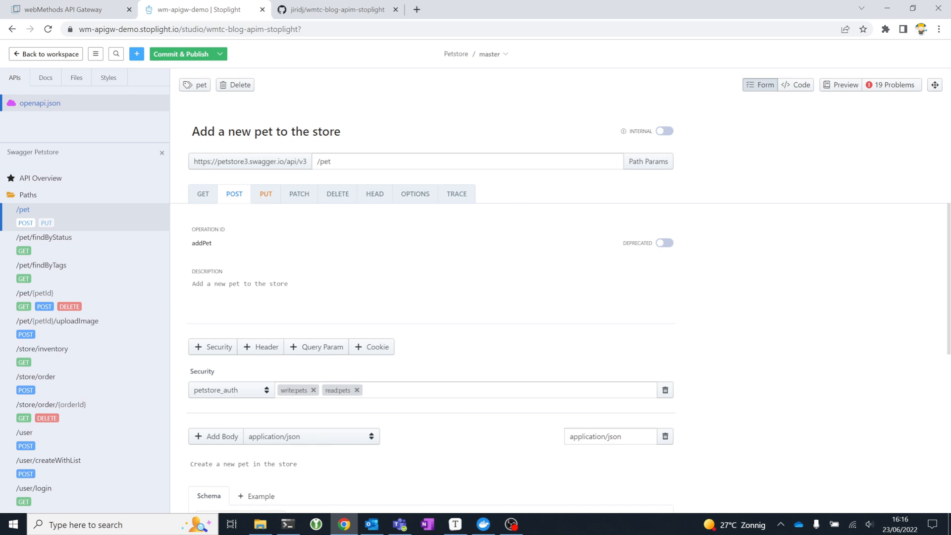
pyautogui.scroll(-3)
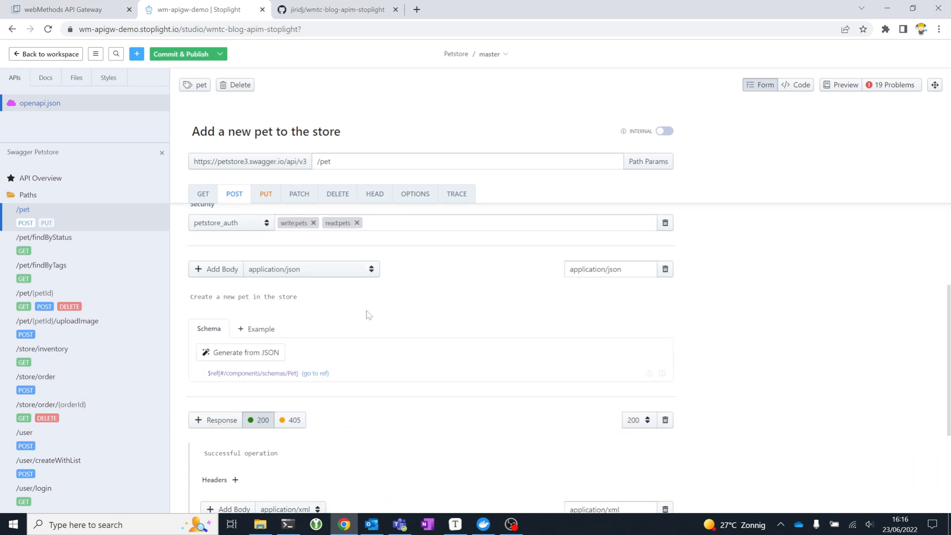
pyautogui.scroll(-3)
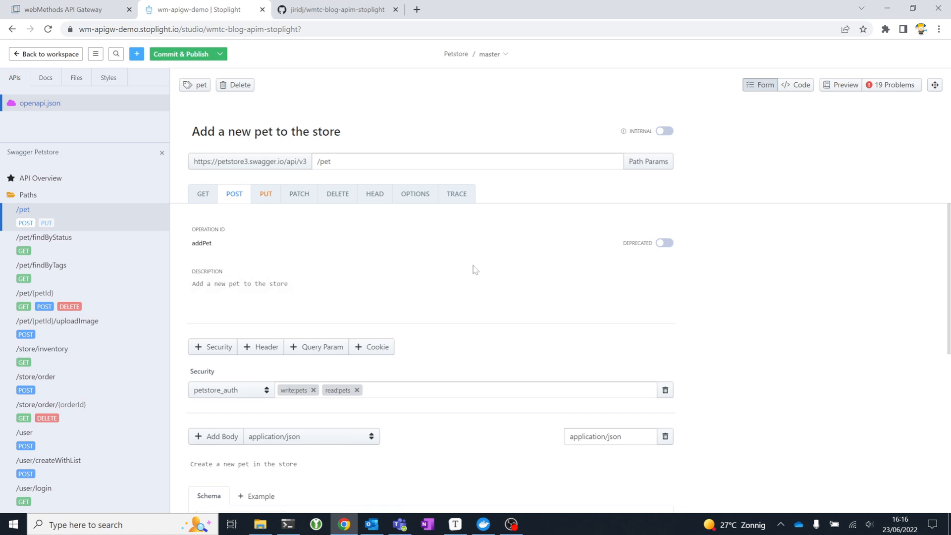
pyautogui.moveTo(802, 96)
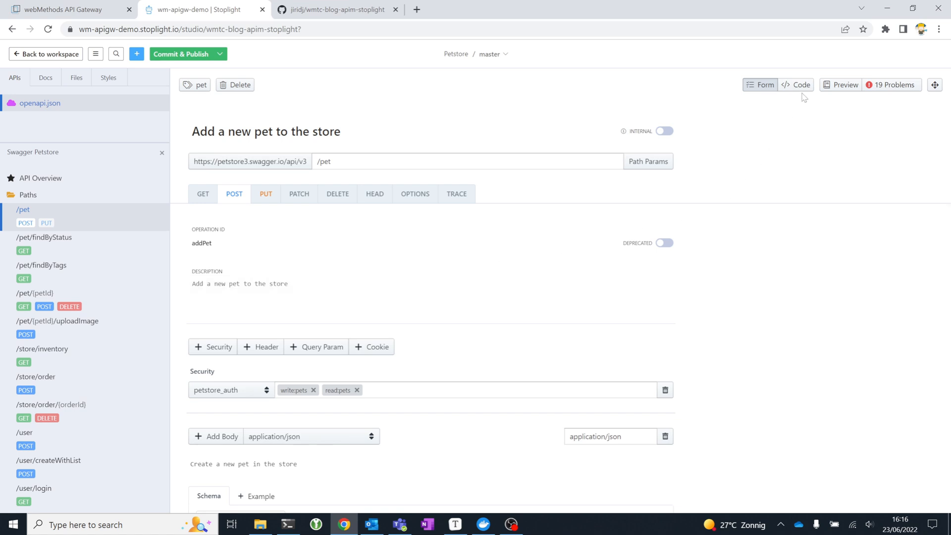
pyautogui.moveTo(798, 87)
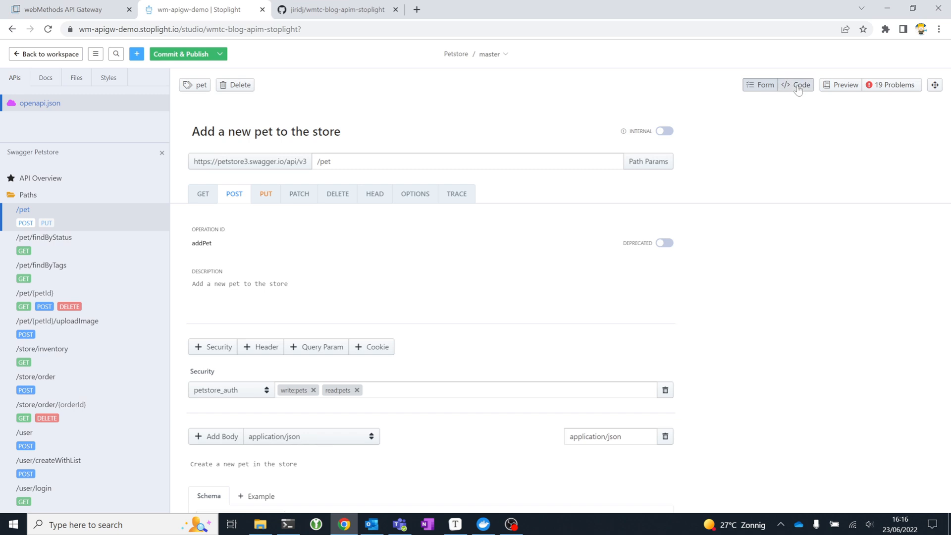
pyautogui.click(796, 85)
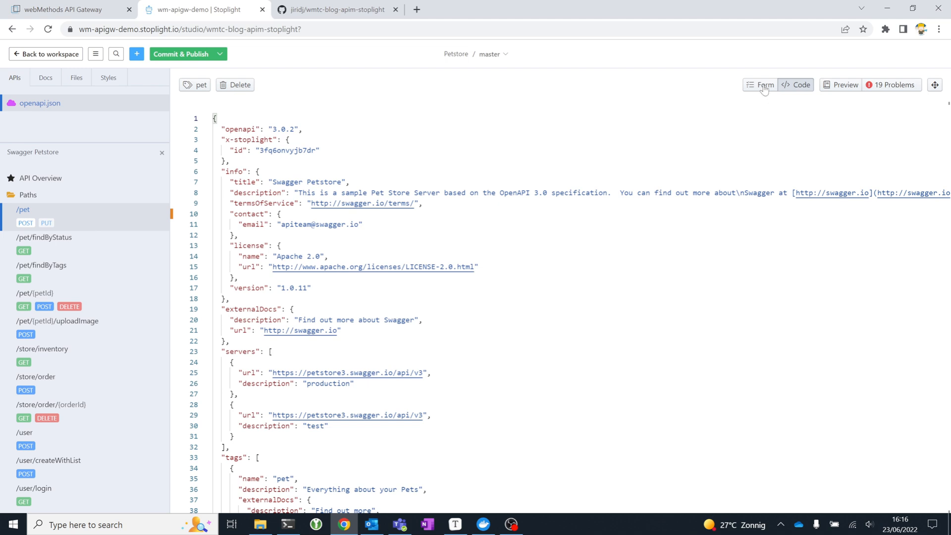
pyautogui.click(760, 85)
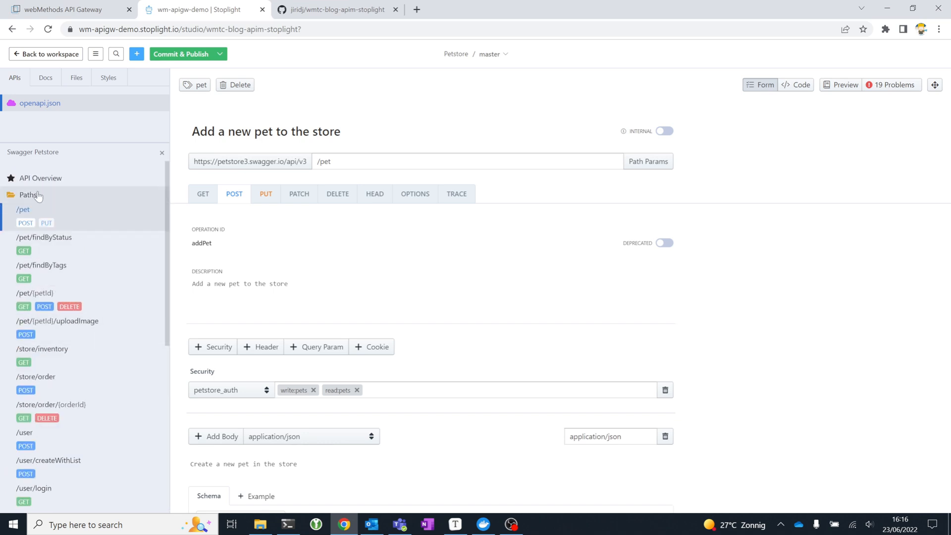
# Open the docs Preview pane beside the editor, rendering the add-a-new-pet operation.
pyautogui.click(40, 178)
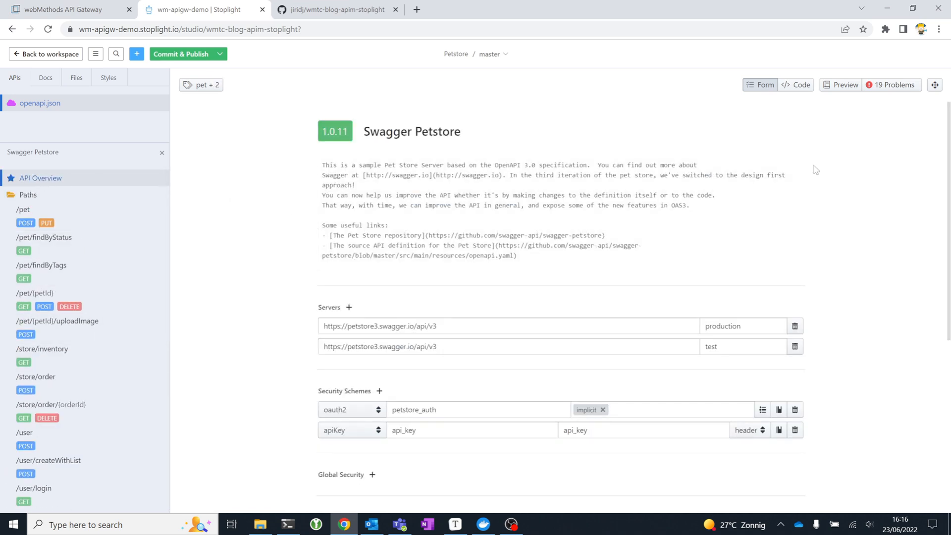
pyautogui.moveTo(820, 143)
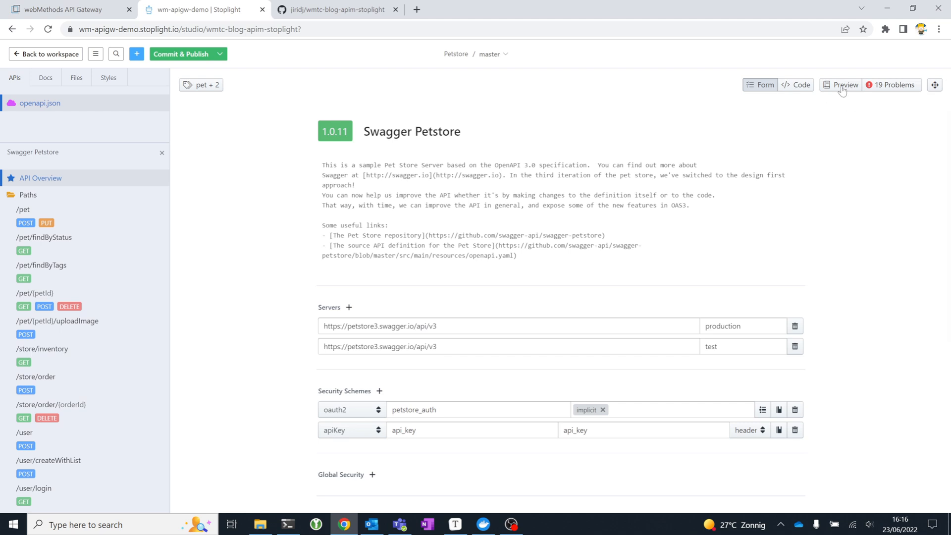
pyautogui.click(841, 85)
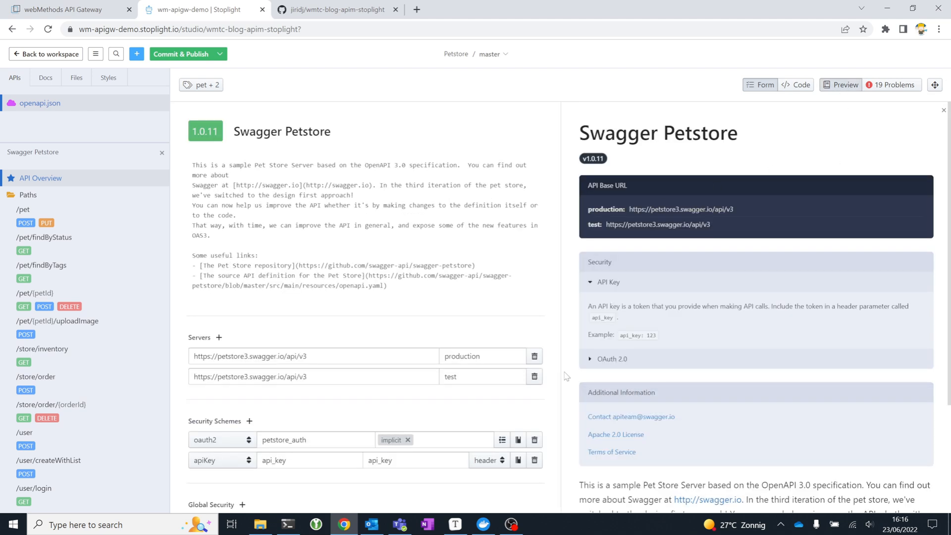
pyautogui.scroll(-3)
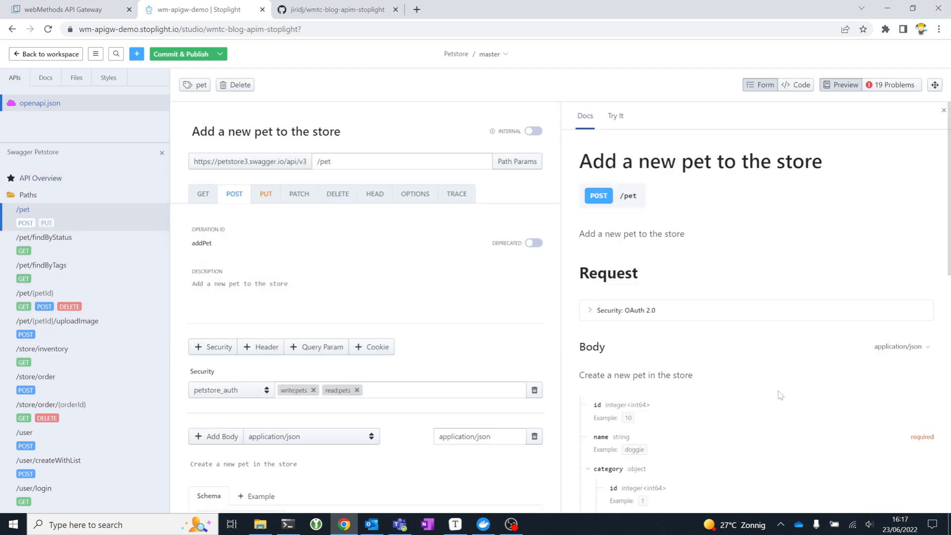
pyautogui.moveTo(787, 386)
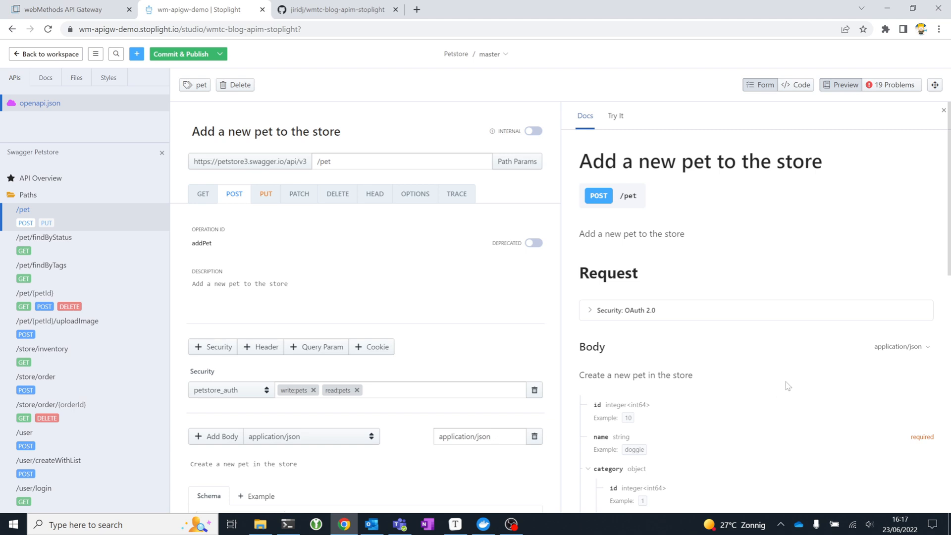
pyautogui.moveTo(773, 392)
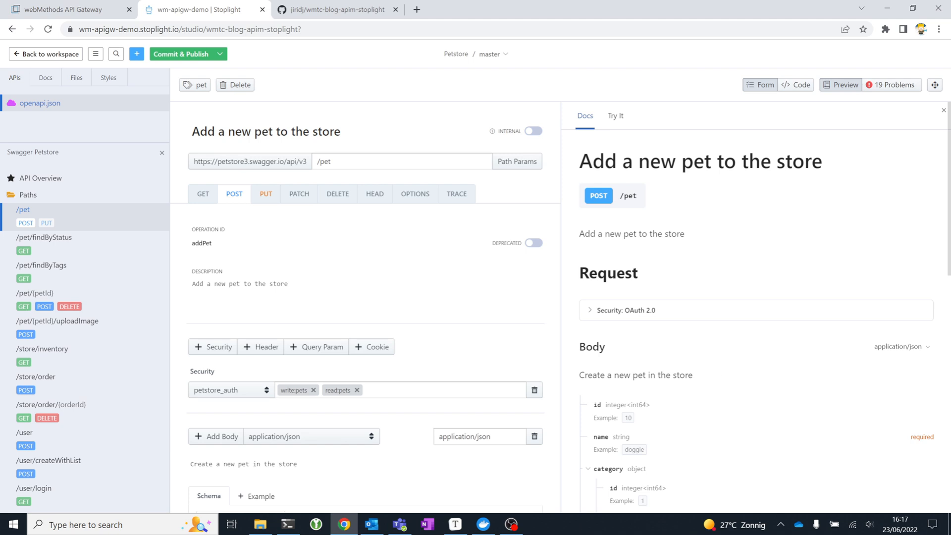
pyautogui.moveTo(704, 365)
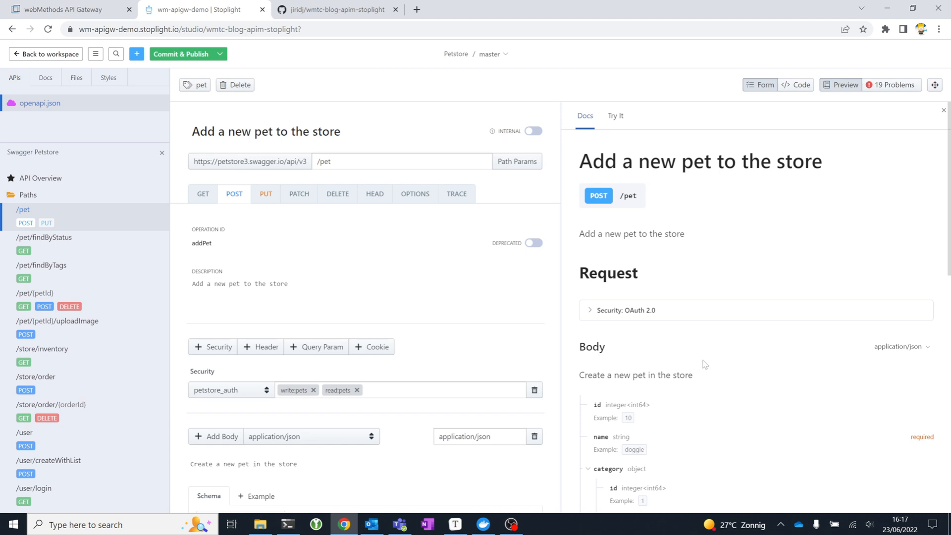
pyautogui.moveTo(623, 118)
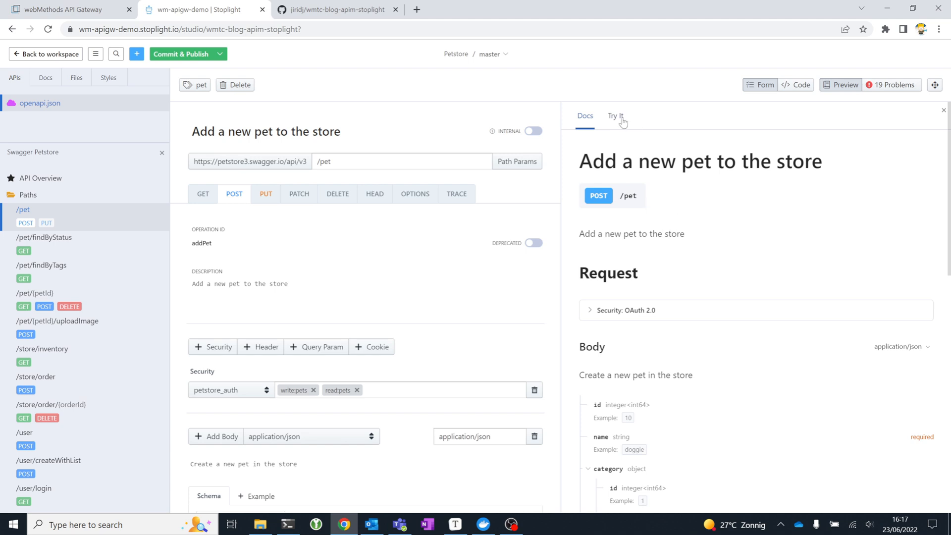
pyautogui.moveTo(617, 121)
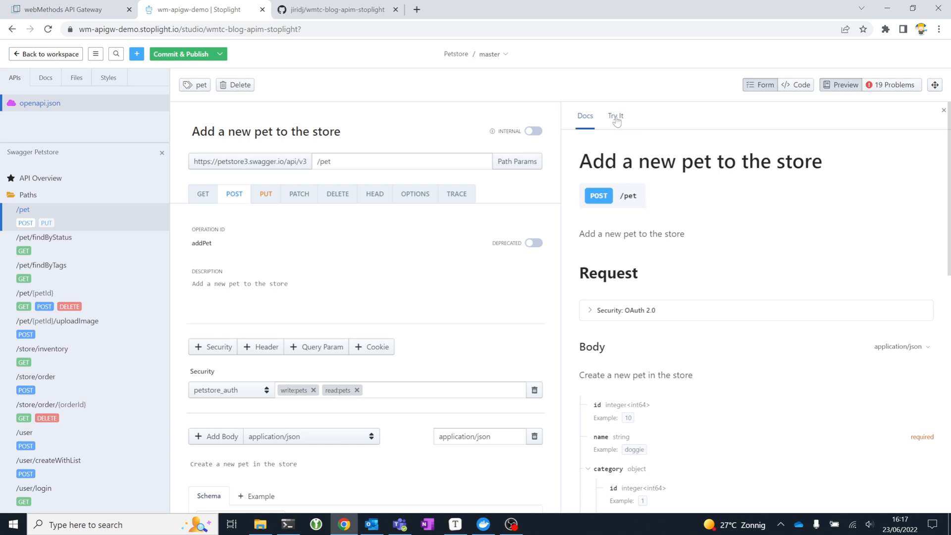
# In Try It, switch the add-pet request sample from Node Axios to Java OkHttp.
pyautogui.click(616, 116)
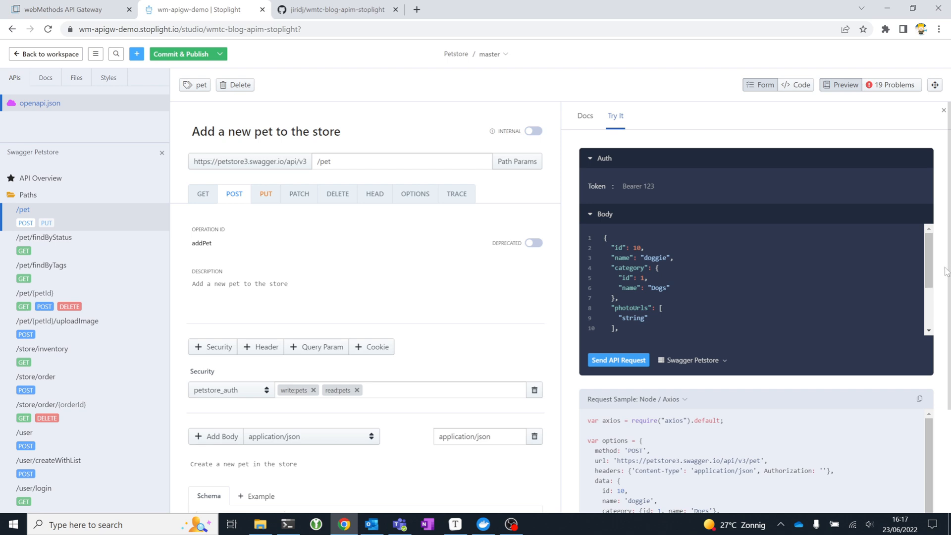
pyautogui.scroll(-3)
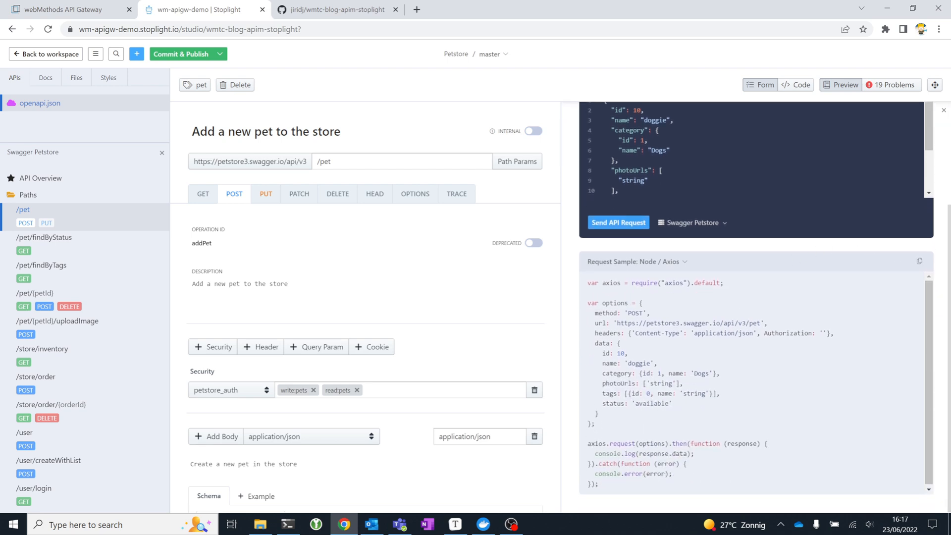
pyautogui.moveTo(688, 272)
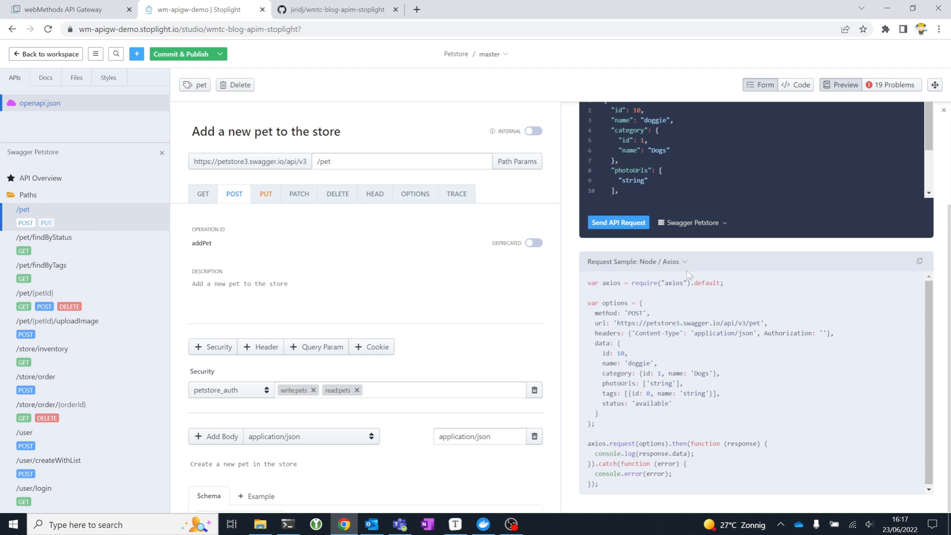
pyautogui.click(636, 261)
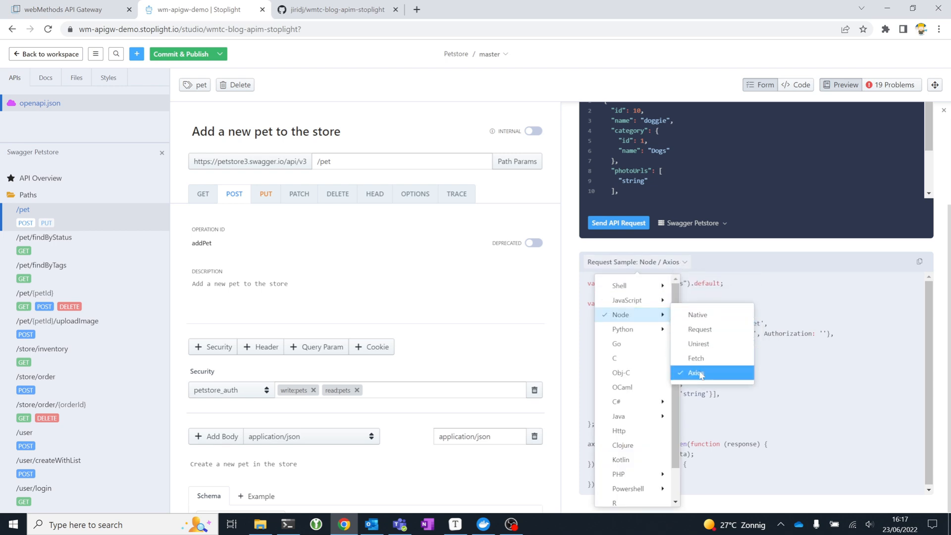
pyautogui.moveTo(639, 416)
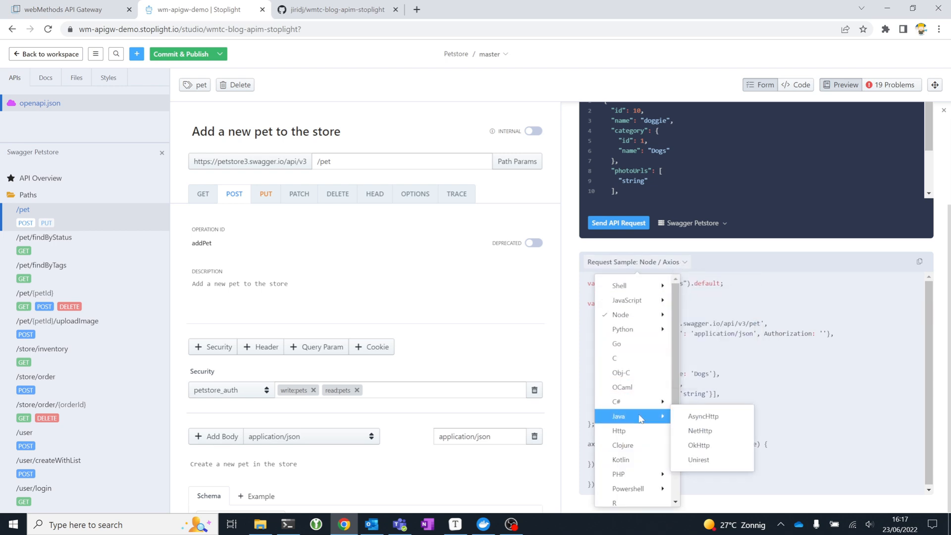
pyautogui.click(699, 445)
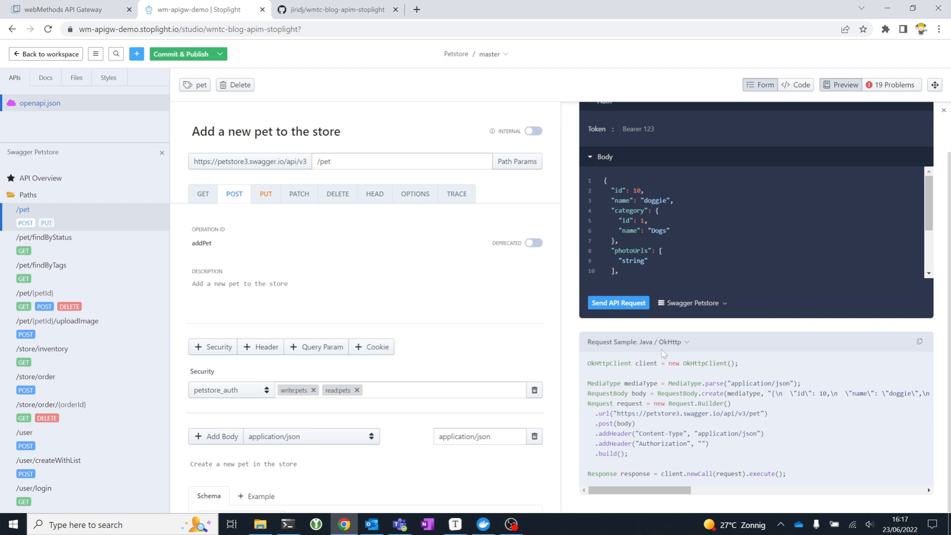
pyautogui.moveTo(696, 325)
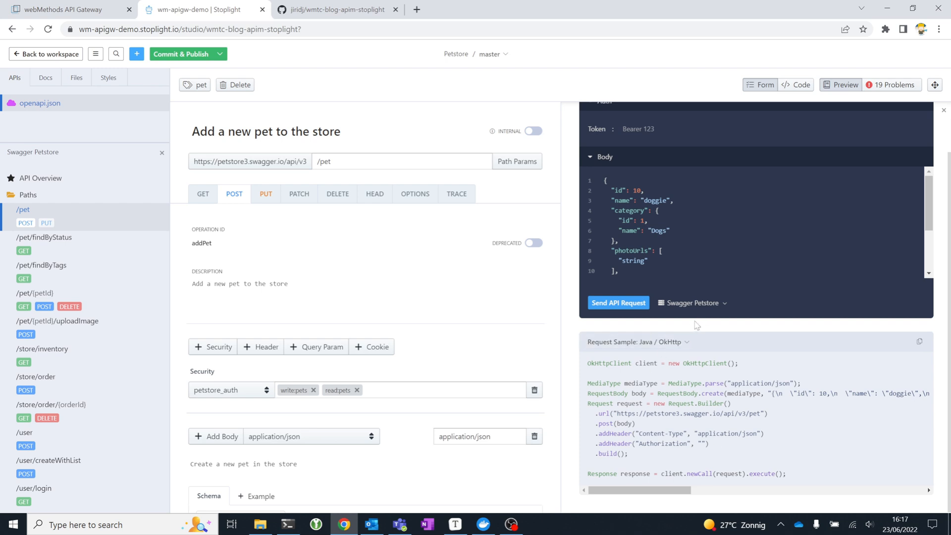
pyautogui.moveTo(697, 313)
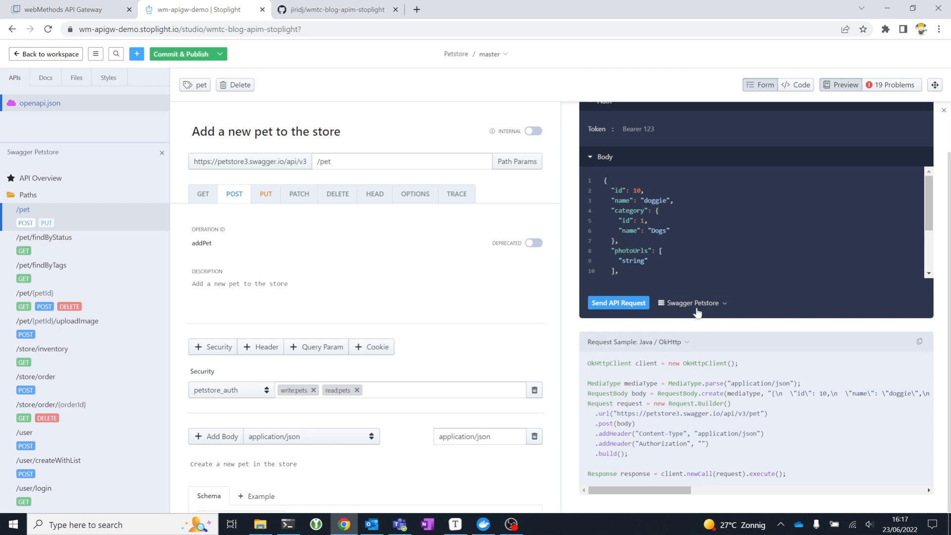
pyautogui.moveTo(382, 424)
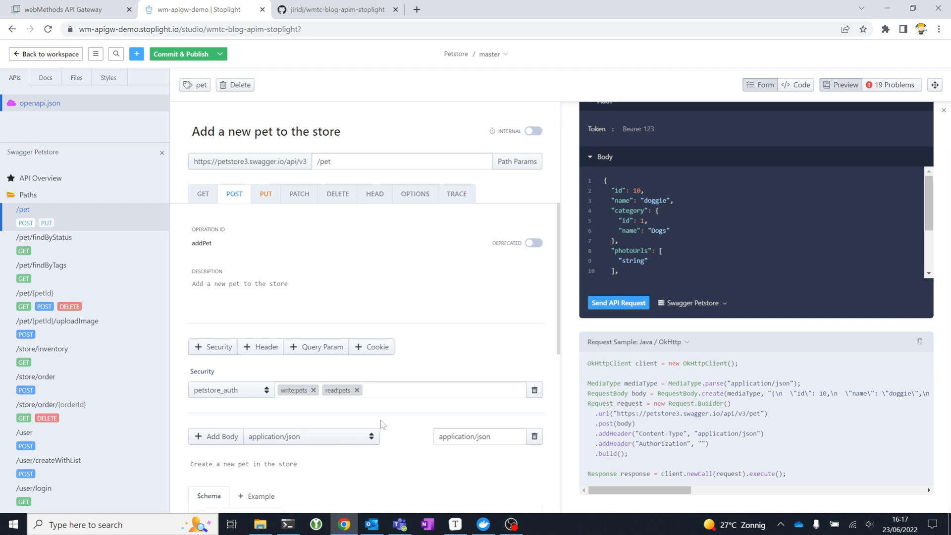
pyautogui.moveTo(475, 210)
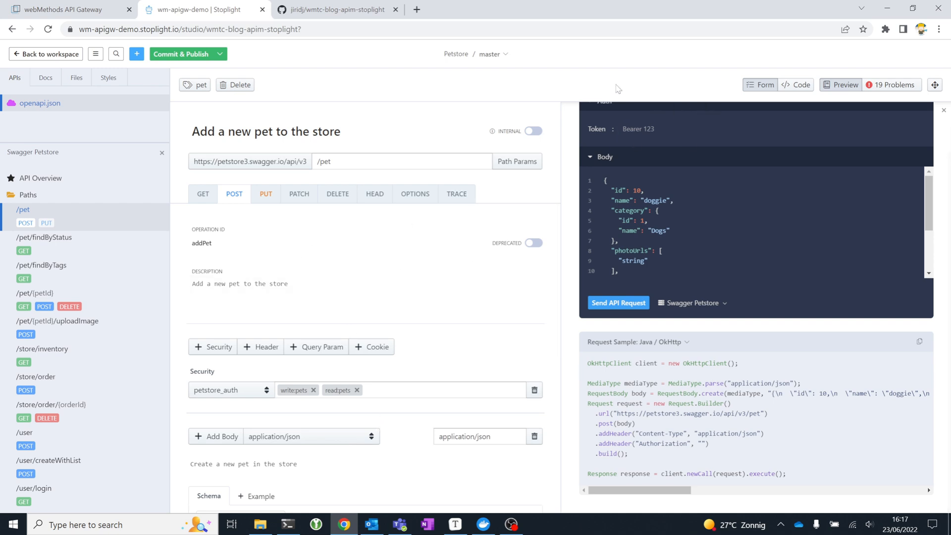
pyautogui.moveTo(584, 84)
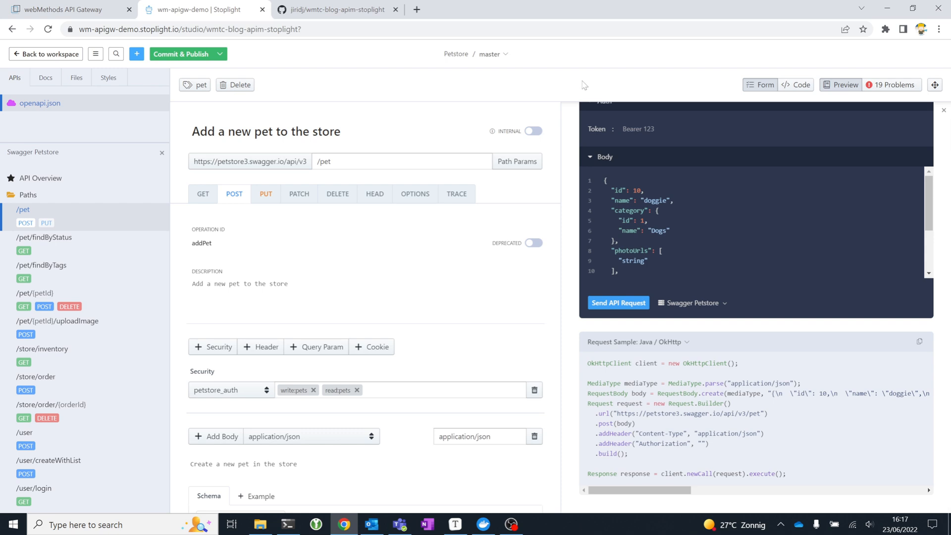
pyautogui.moveTo(525, 75)
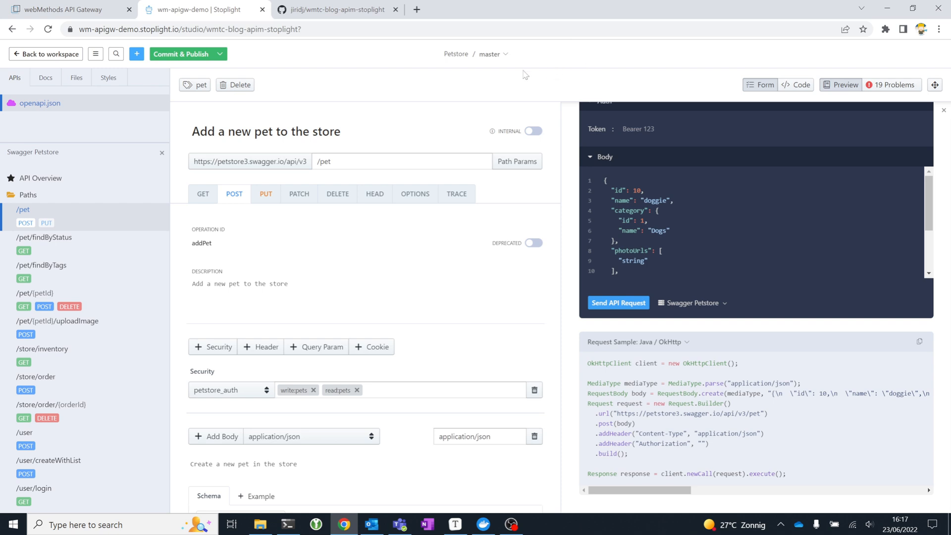
pyautogui.moveTo(480, 99)
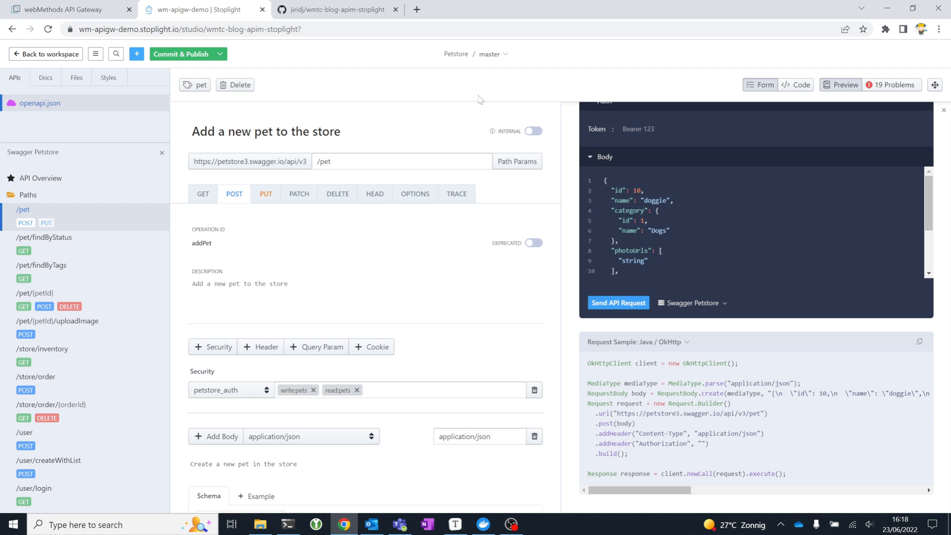
pyautogui.moveTo(673, 86)
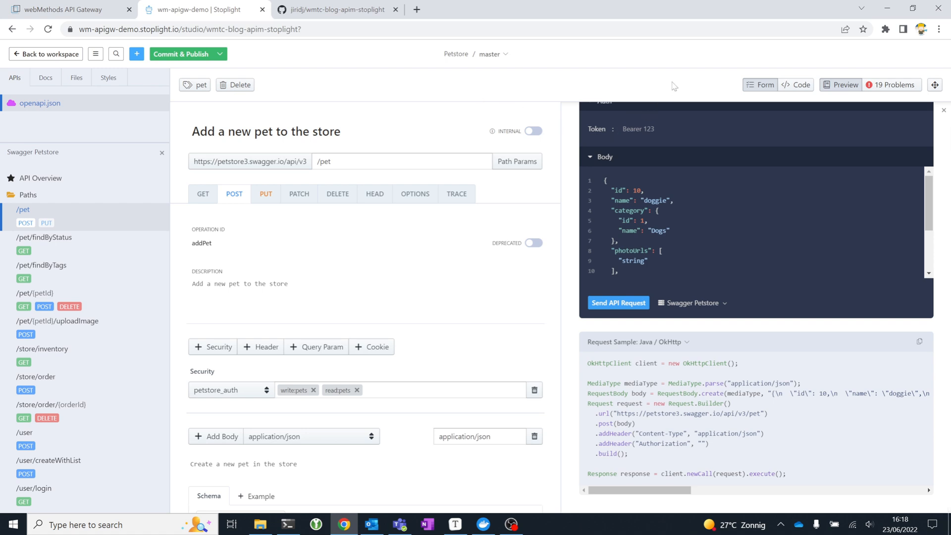
pyautogui.moveTo(681, 85)
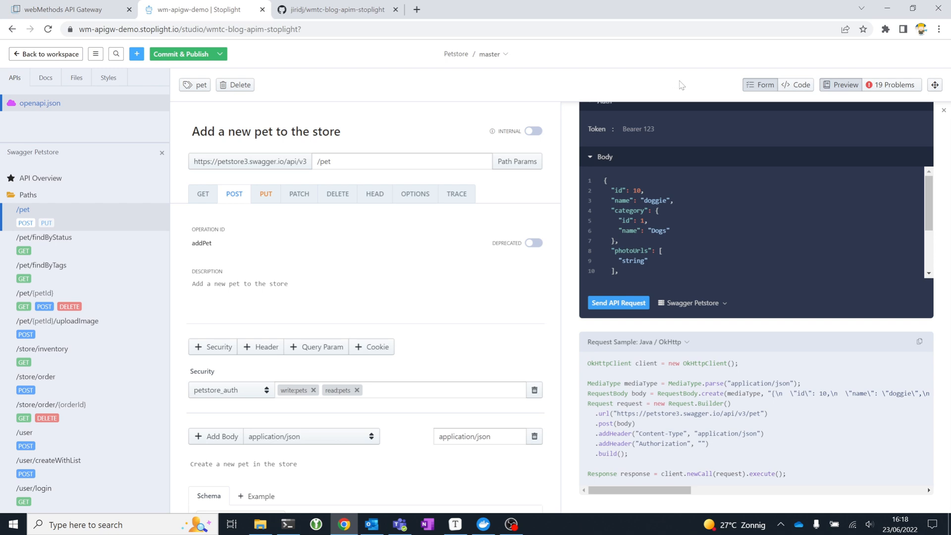
pyautogui.moveTo(619, 83)
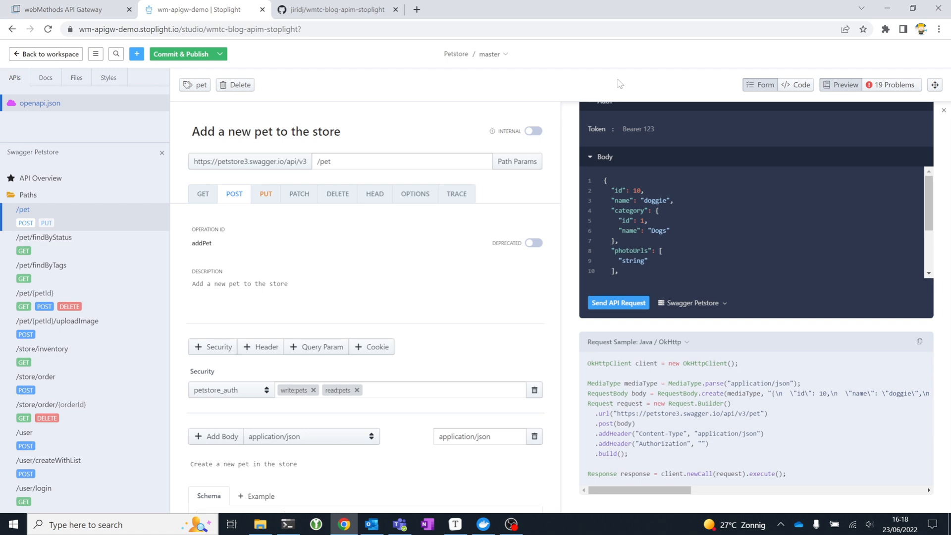
pyautogui.moveTo(636, 78)
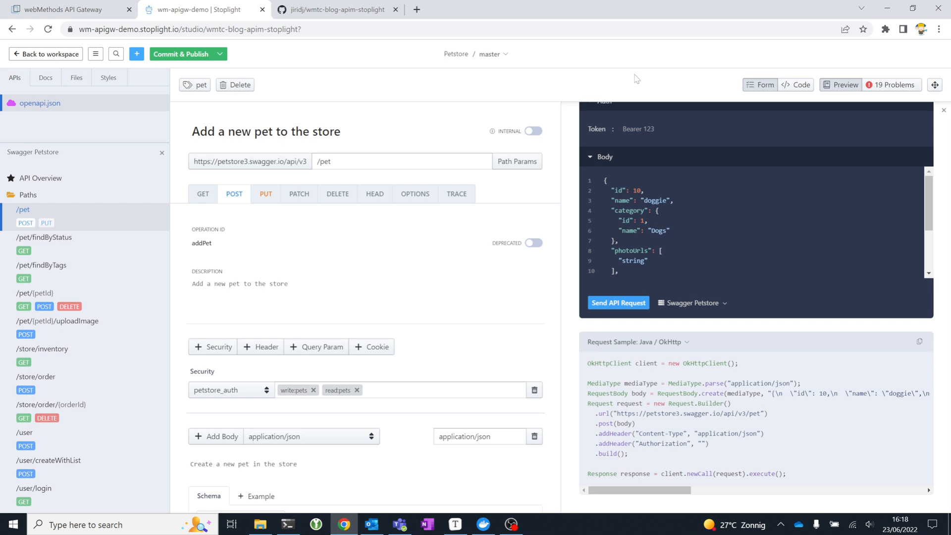
pyautogui.moveTo(612, 82)
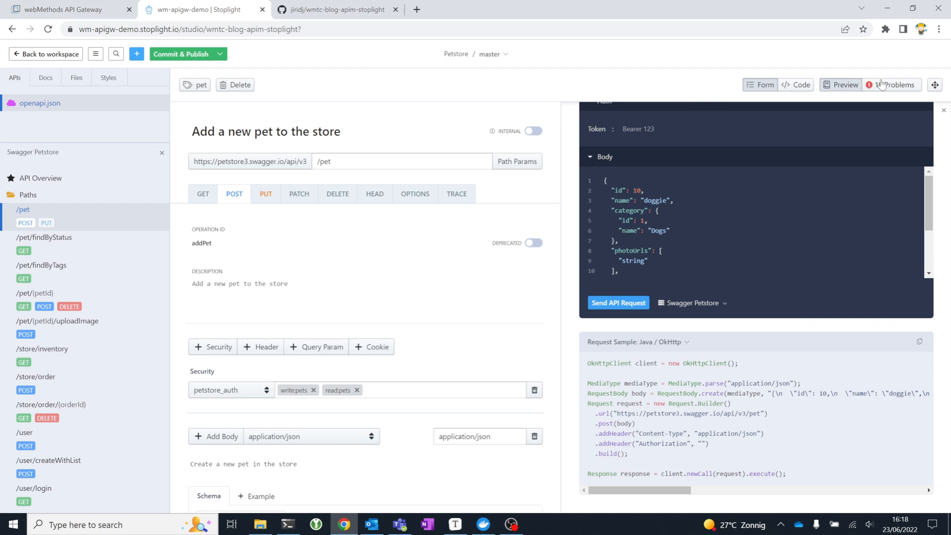
# Review the 19 Spectral warnings, jump to the missing contact name, then return to form view.
pyautogui.click(899, 85)
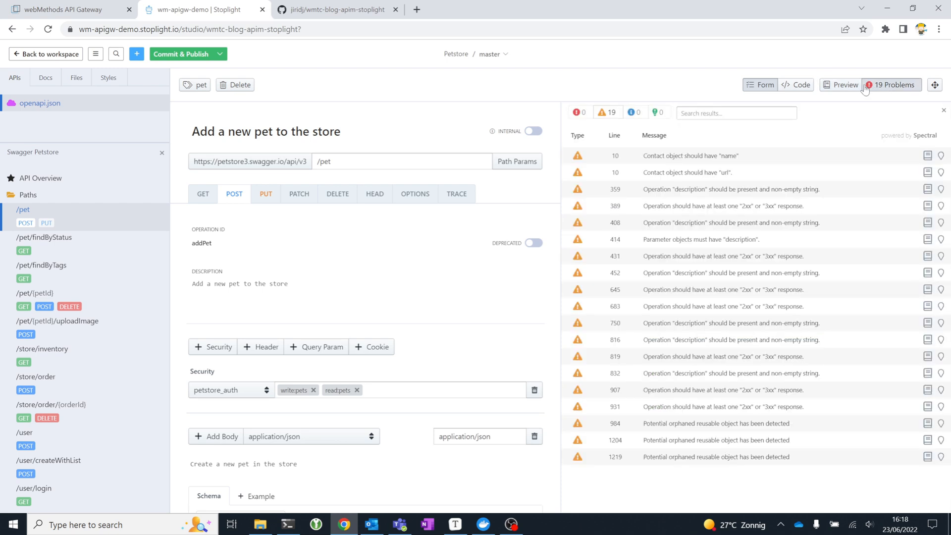
pyautogui.moveTo(821, 107)
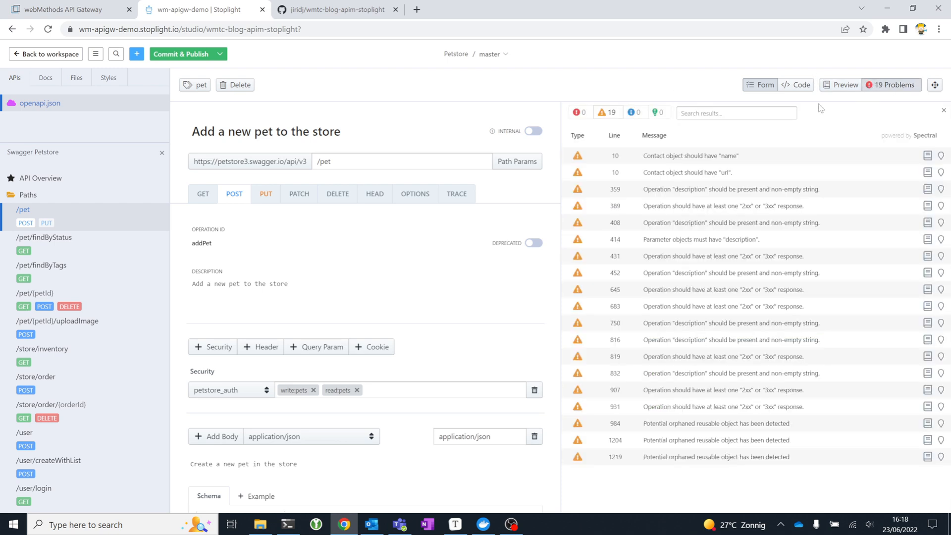
pyautogui.moveTo(676, 158)
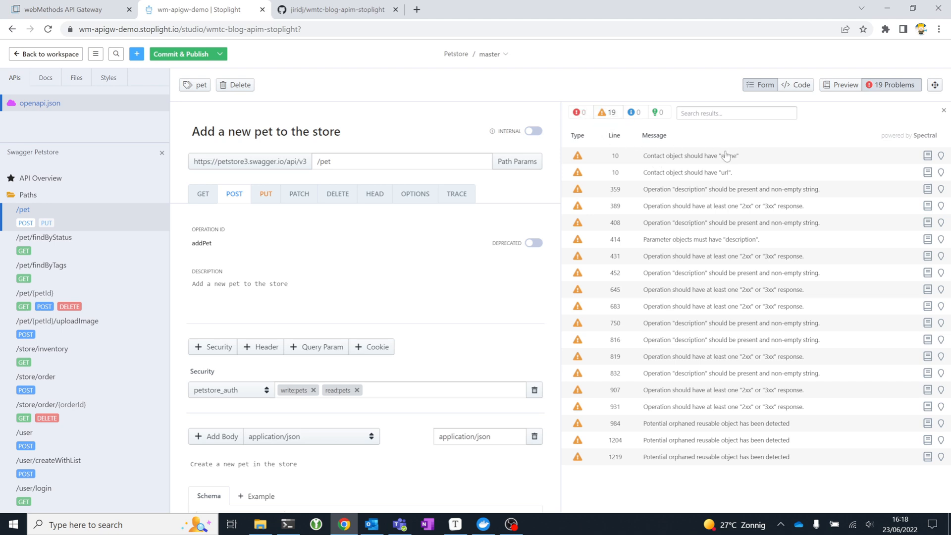
pyautogui.moveTo(653, 160)
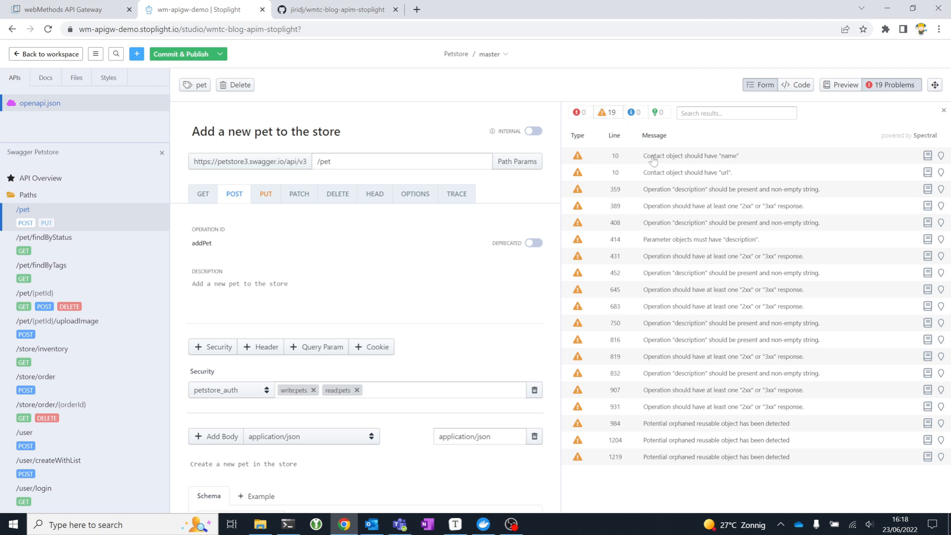
pyautogui.click(795, 84)
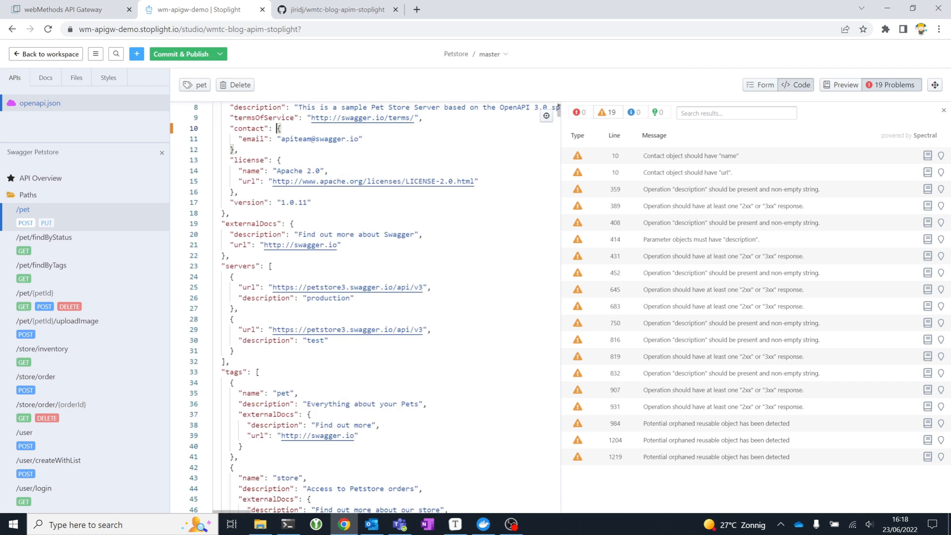
pyautogui.moveTo(737, 179)
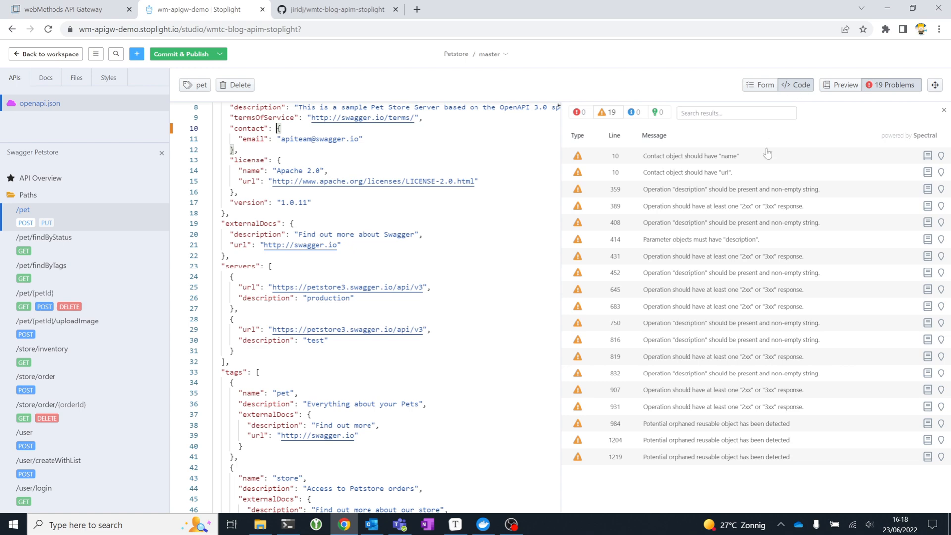
pyautogui.click(760, 85)
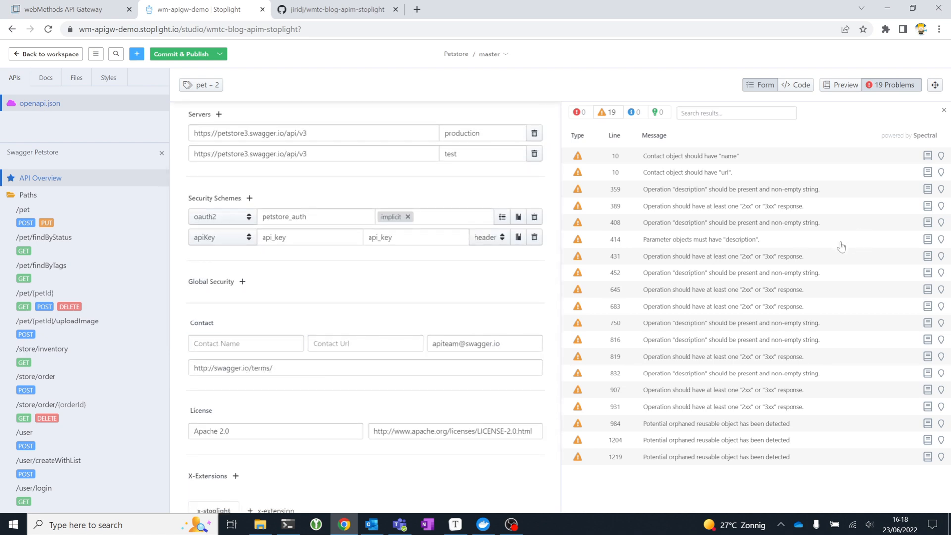
pyautogui.moveTo(849, 157)
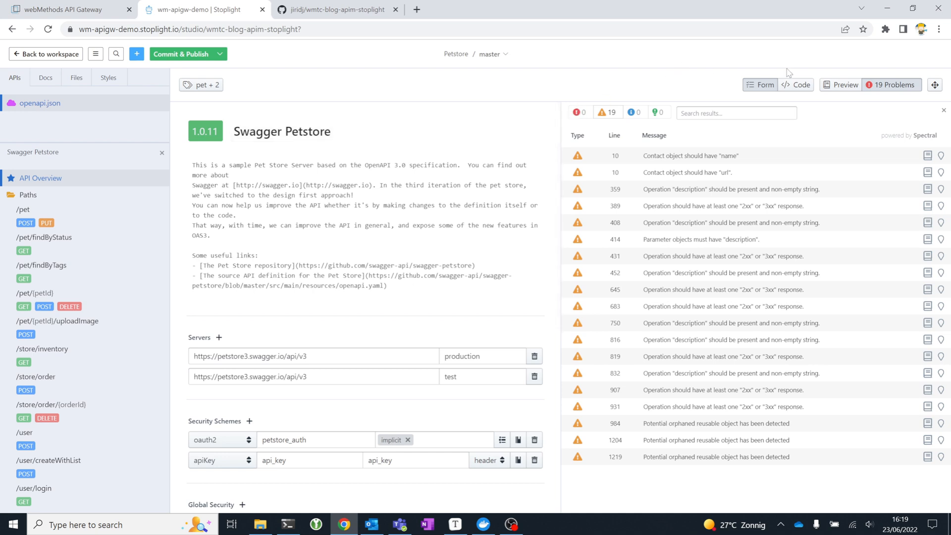
pyautogui.moveTo(426, 83)
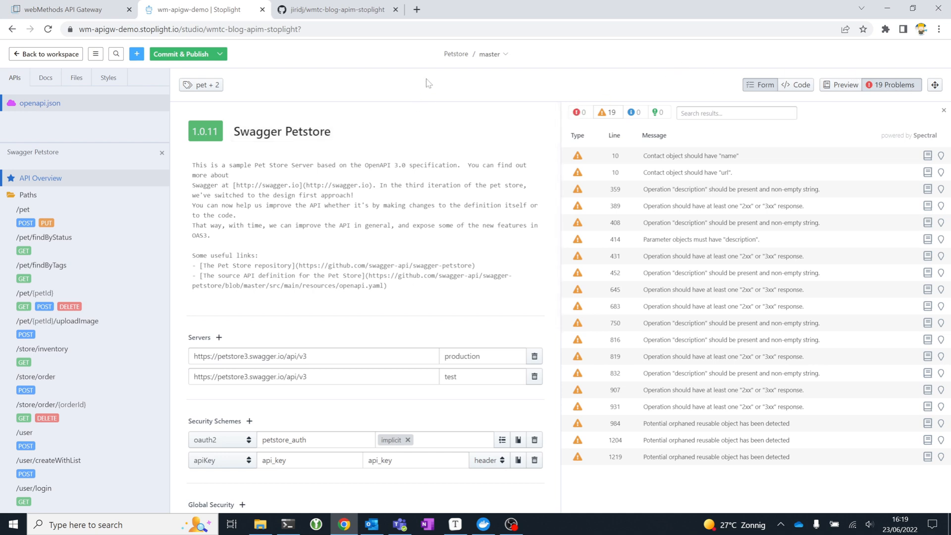
pyautogui.moveTo(445, 77)
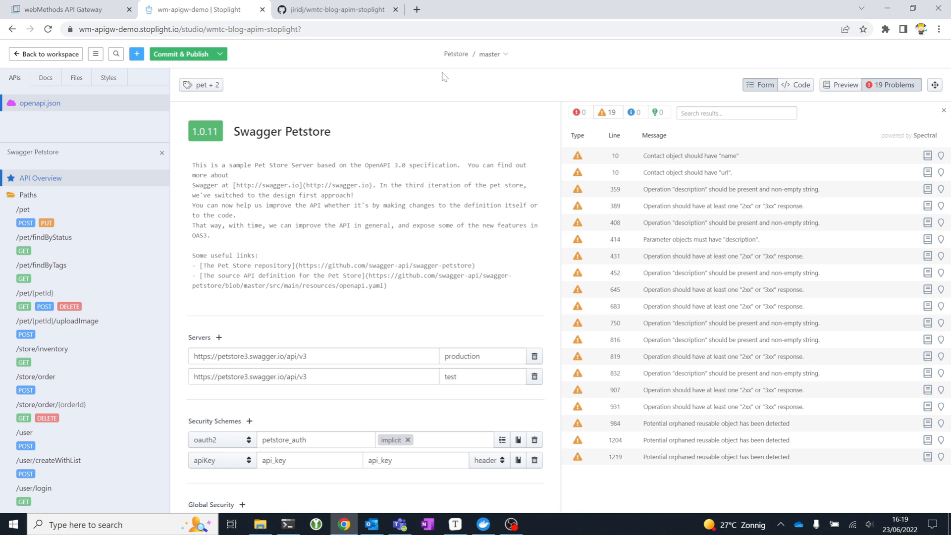
pyautogui.moveTo(469, 120)
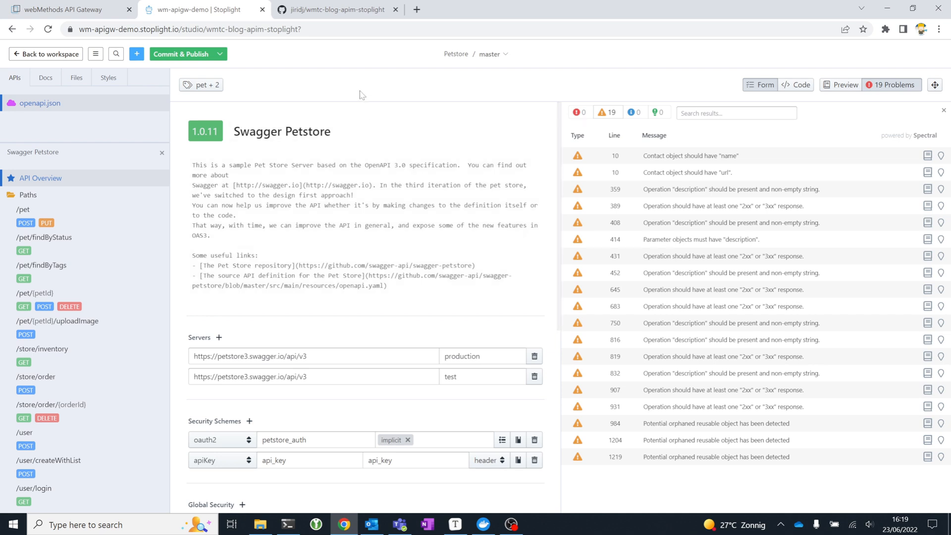
pyautogui.moveTo(329, 74)
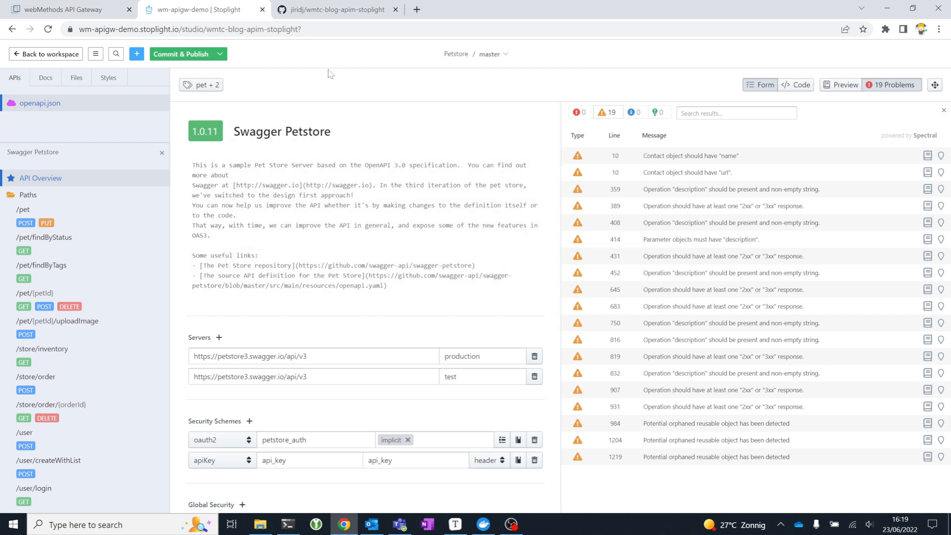
pyautogui.moveTo(346, 63)
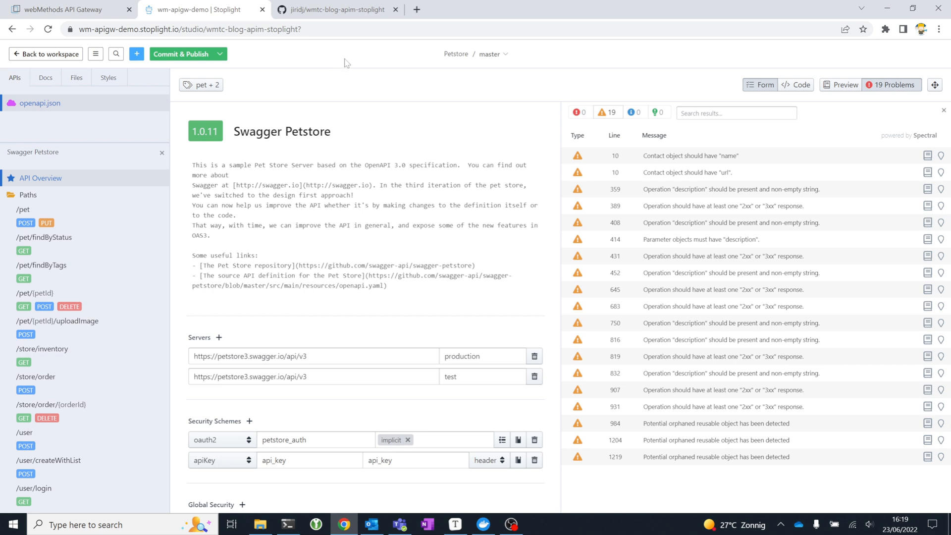
pyautogui.moveTo(325, 82)
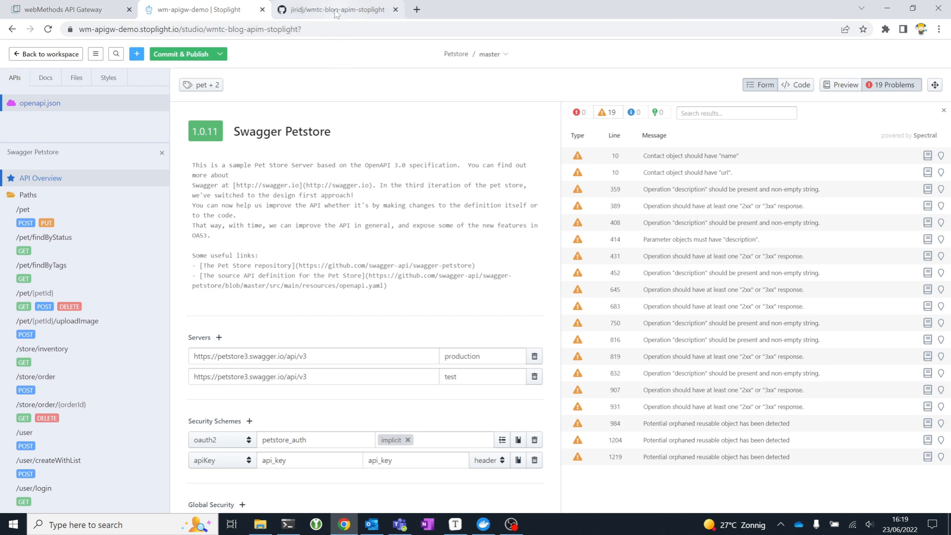
# Switch to the GitHub tab for the wmtc-blog-apim-stoplight repository.
pyautogui.click(336, 9)
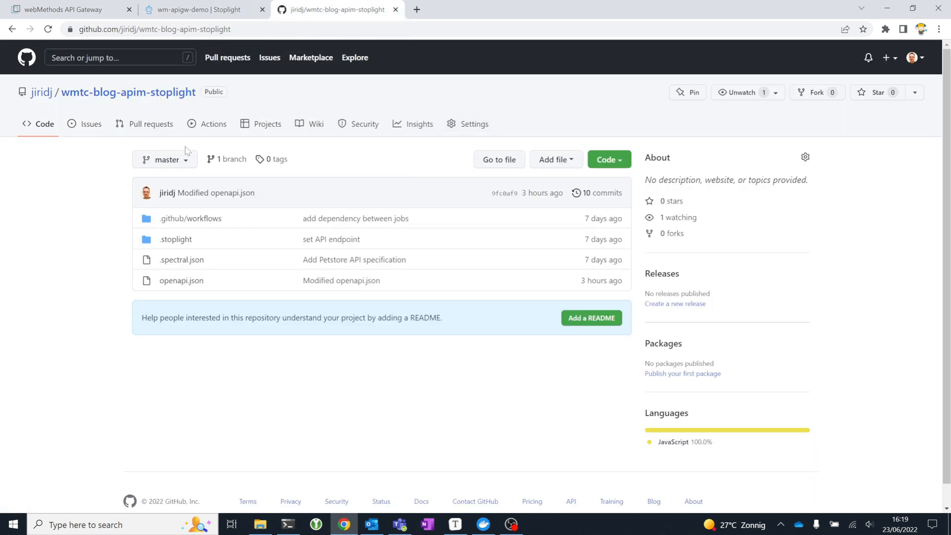
pyautogui.moveTo(348, 168)
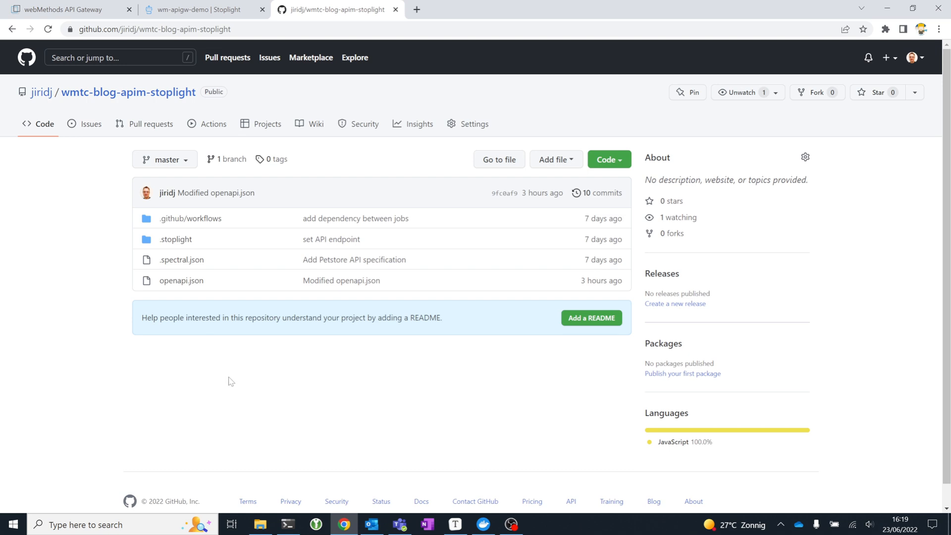
pyautogui.moveTo(231, 375)
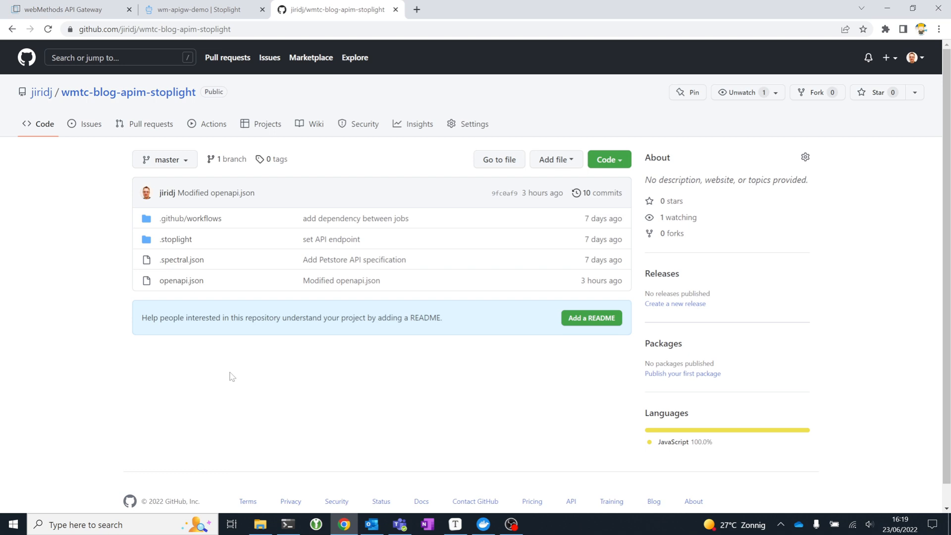
pyautogui.moveTo(189, 284)
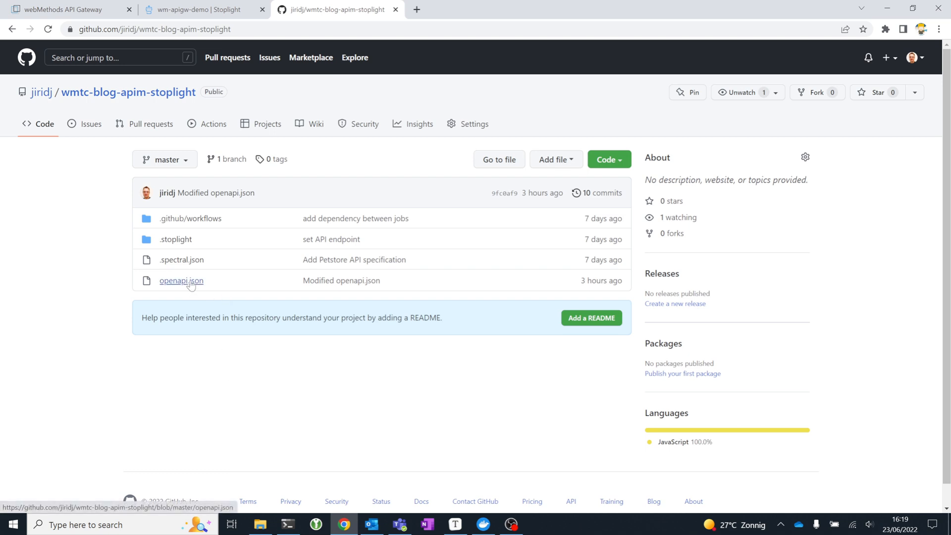
pyautogui.moveTo(312, 411)
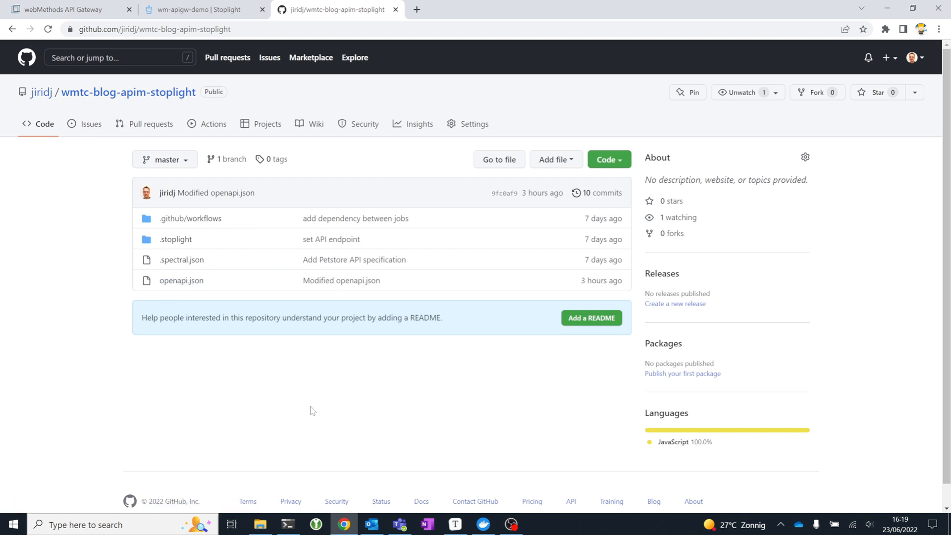
pyautogui.moveTo(208, 224)
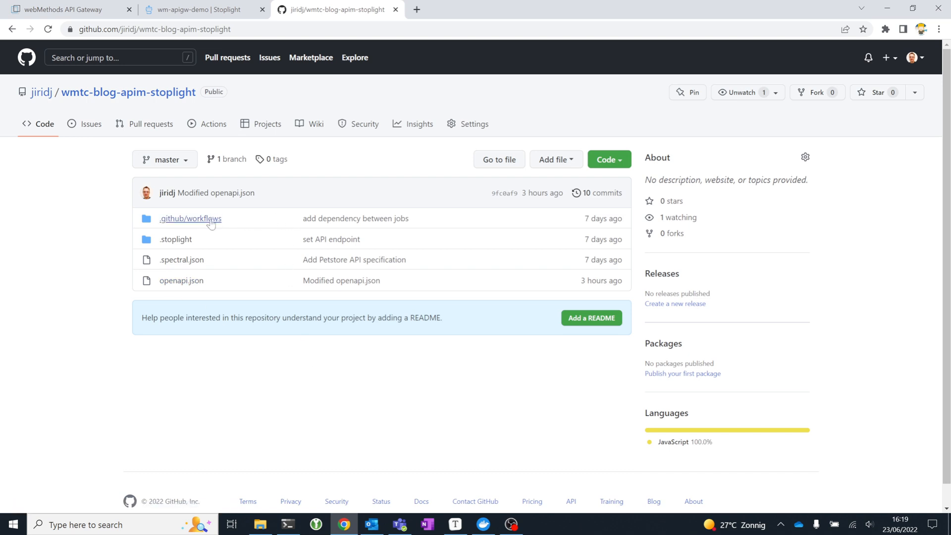
# Review cicd.yml, highlight the update-dev register-api step, and check the API Gateway's empty API list.
pyautogui.click(190, 219)
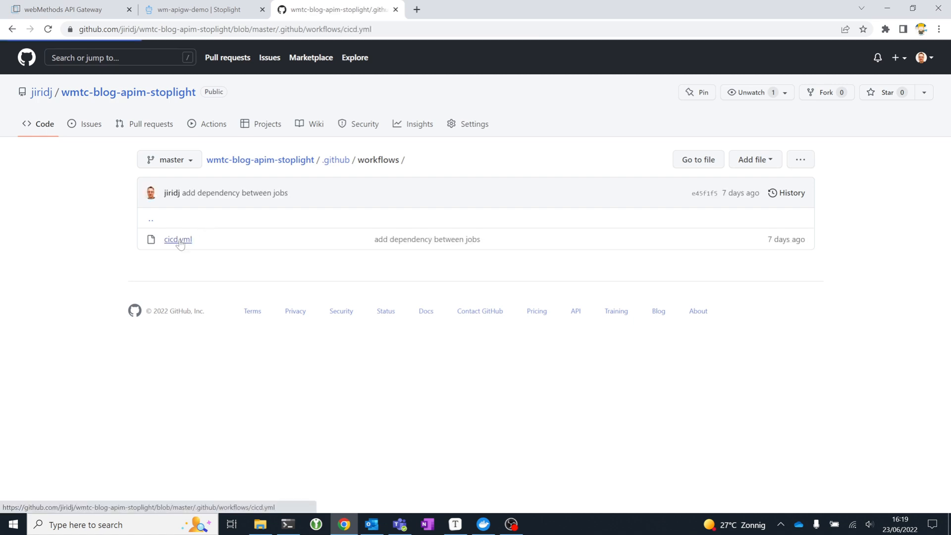
pyautogui.click(177, 239)
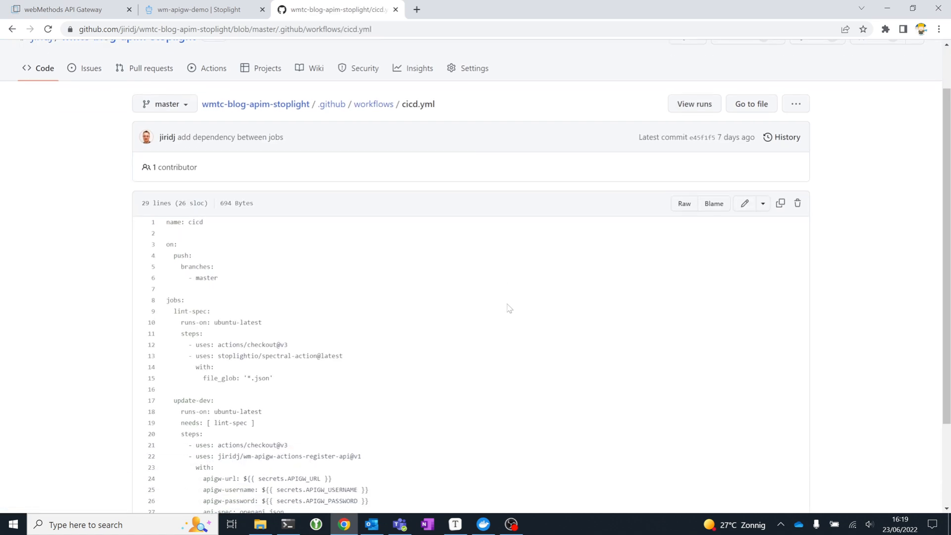
pyautogui.scroll(-3)
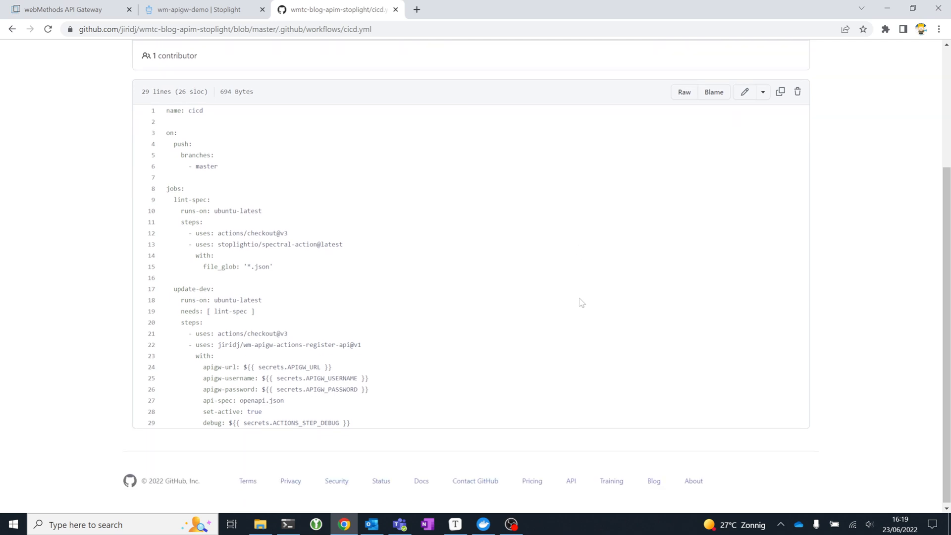
pyautogui.moveTo(572, 311)
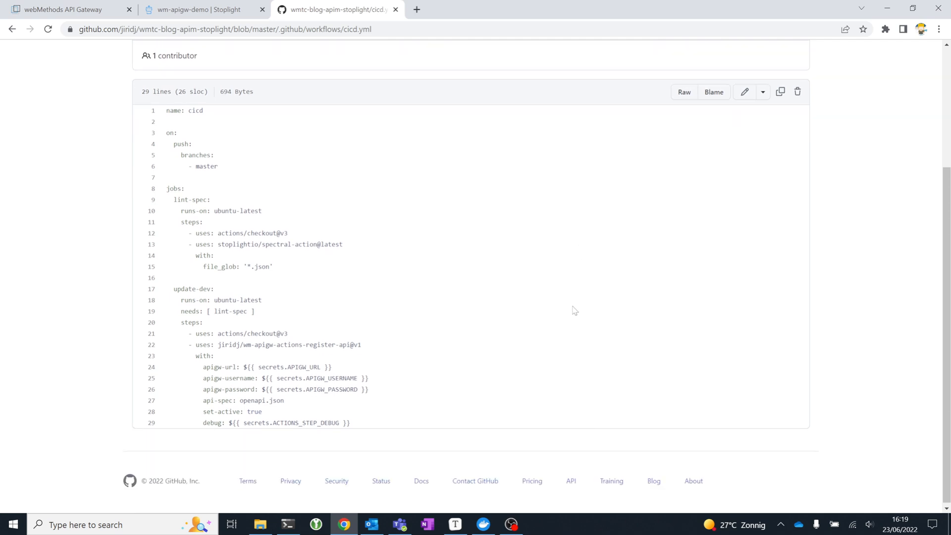
pyautogui.moveTo(518, 265)
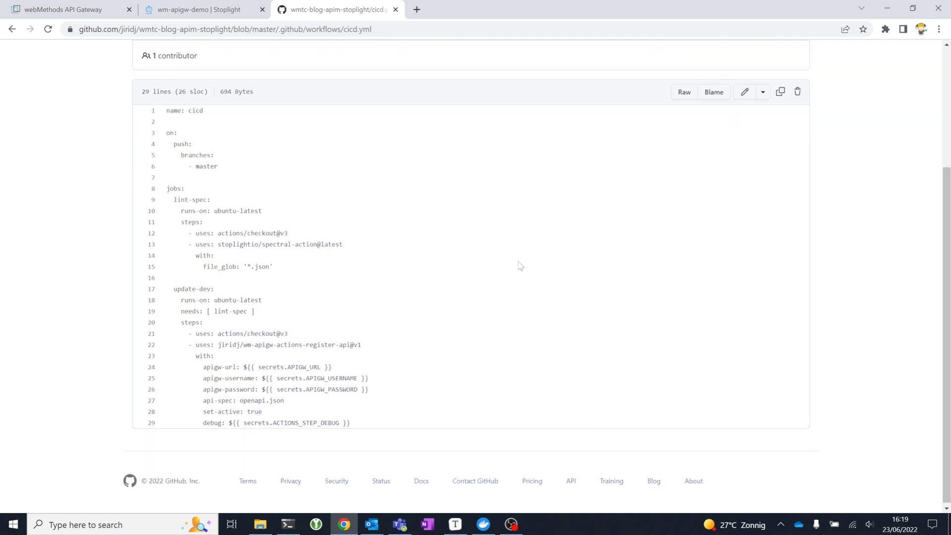
pyautogui.moveTo(332, 241)
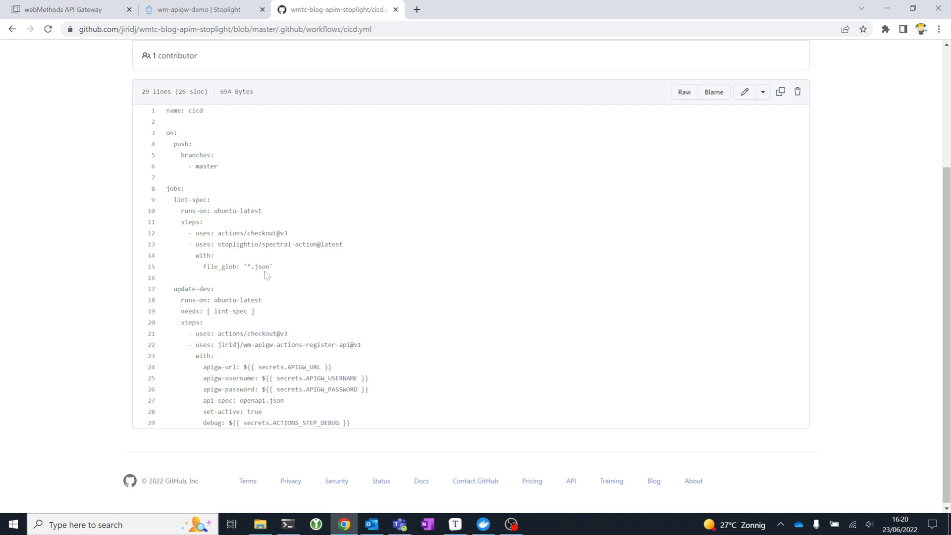
pyautogui.moveTo(288, 280)
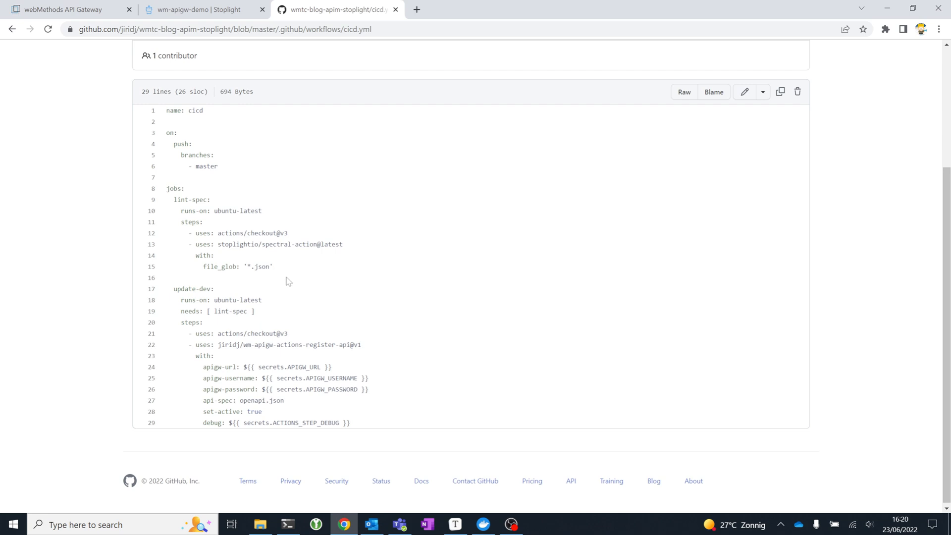
pyautogui.moveTo(216, 159)
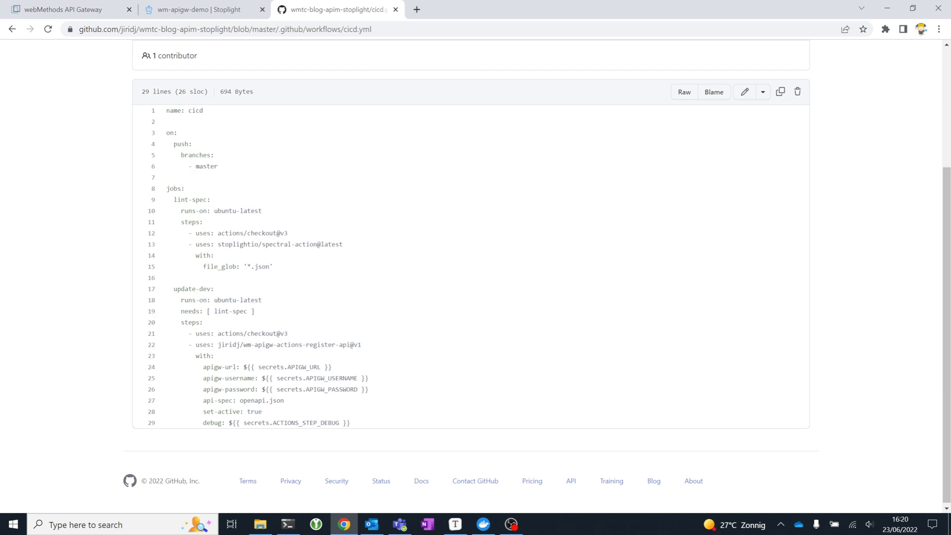
pyautogui.moveTo(403, 259)
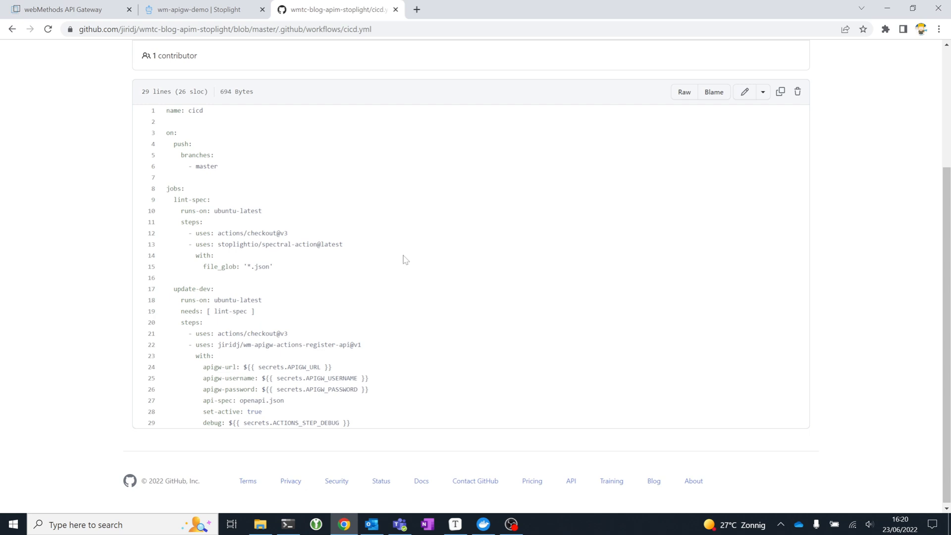
pyautogui.moveTo(399, 231)
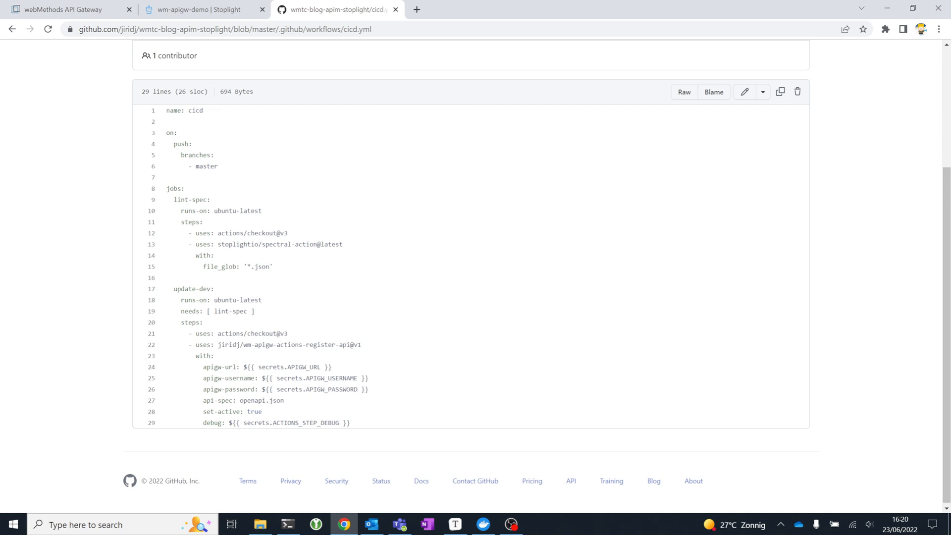
pyautogui.moveTo(303, 272)
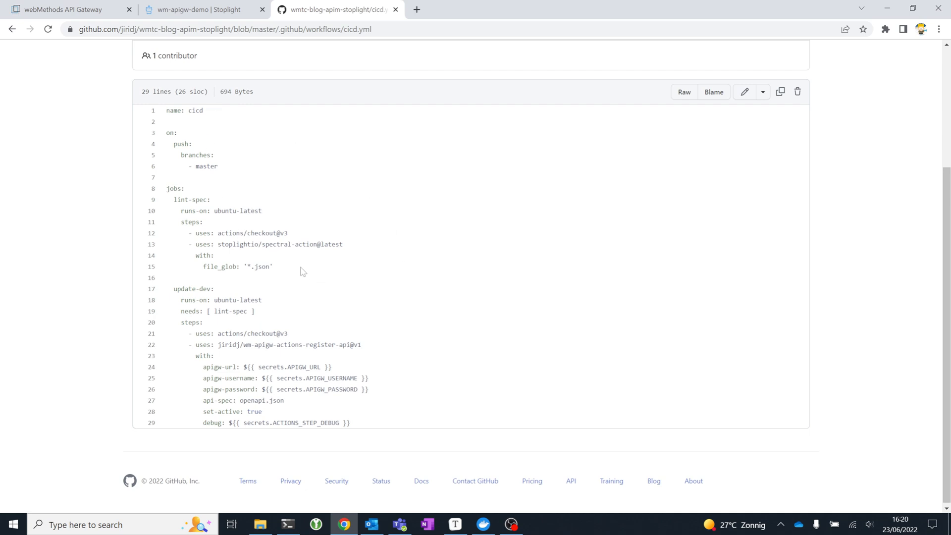
pyautogui.moveTo(297, 271)
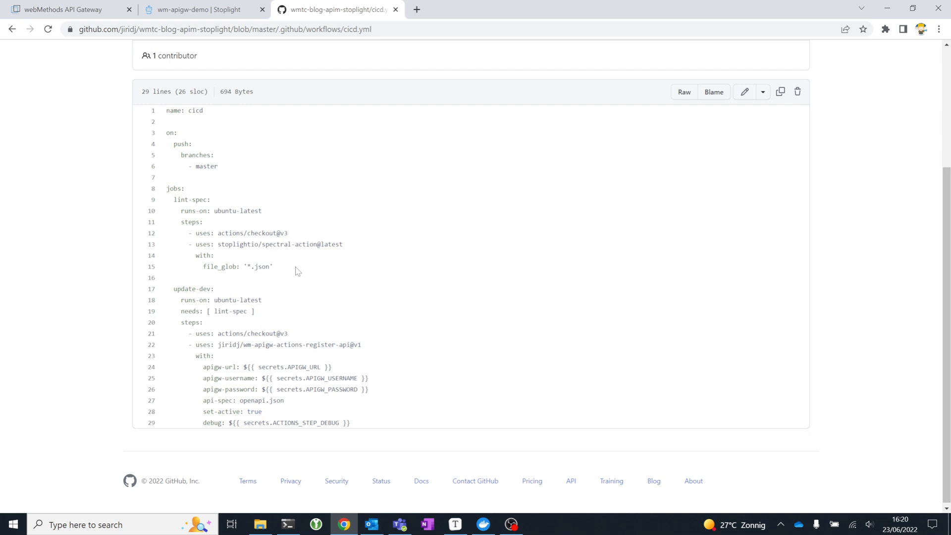
pyautogui.moveTo(291, 266)
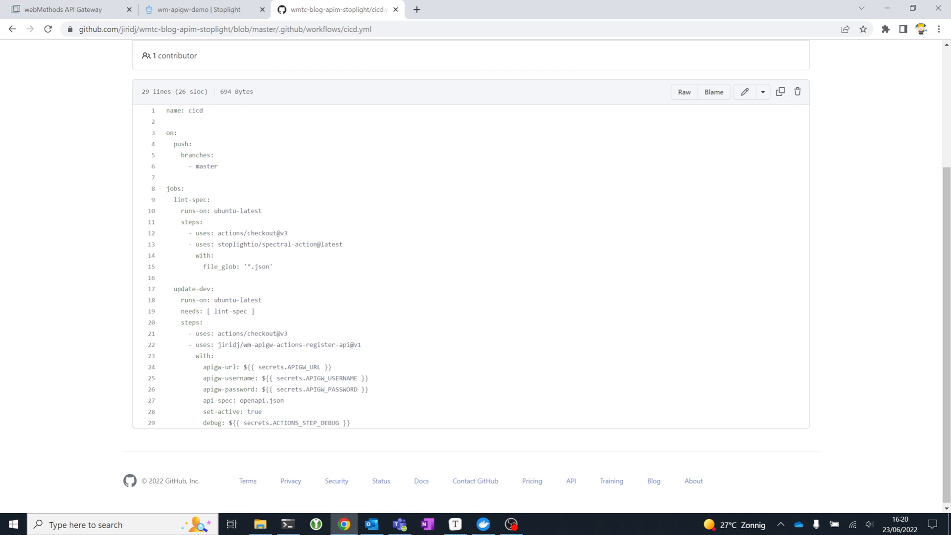
pyautogui.moveTo(431, 272)
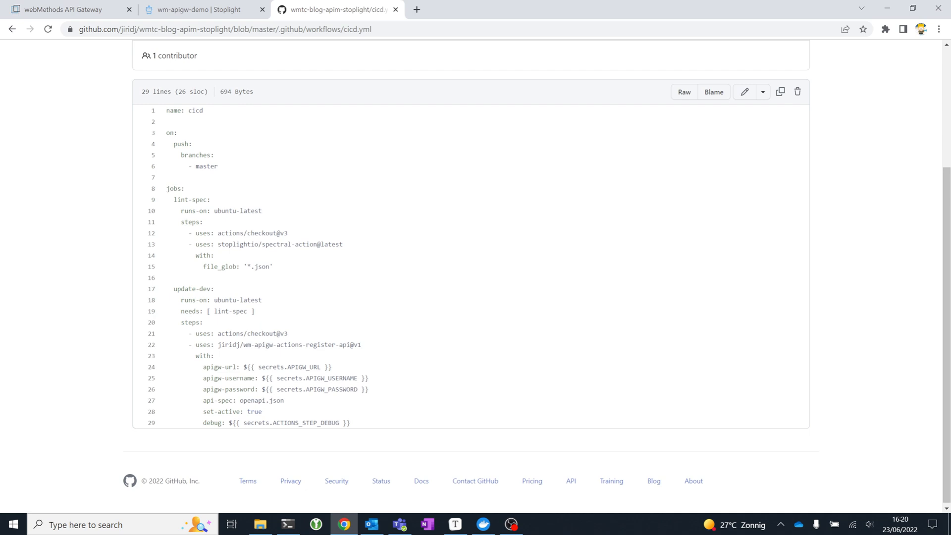
pyautogui.moveTo(306, 290)
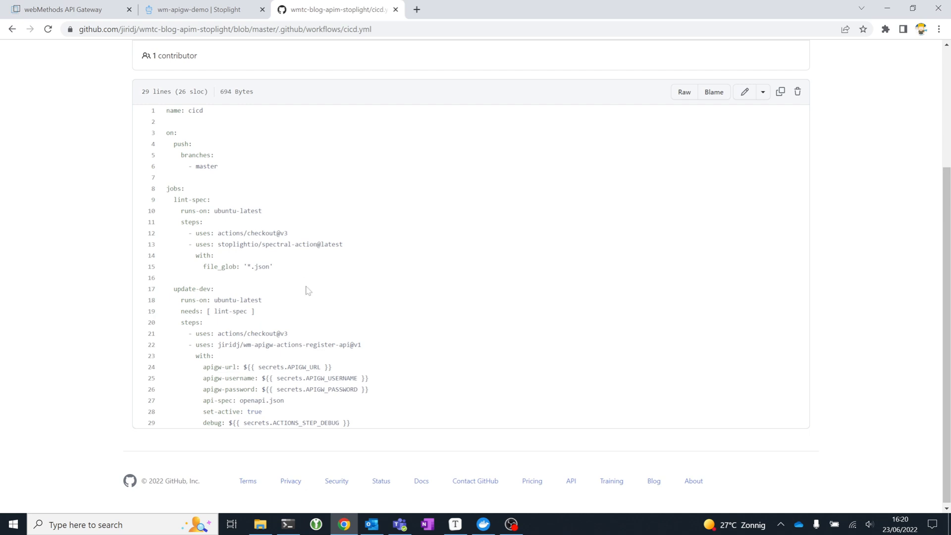
pyautogui.moveTo(221, 345)
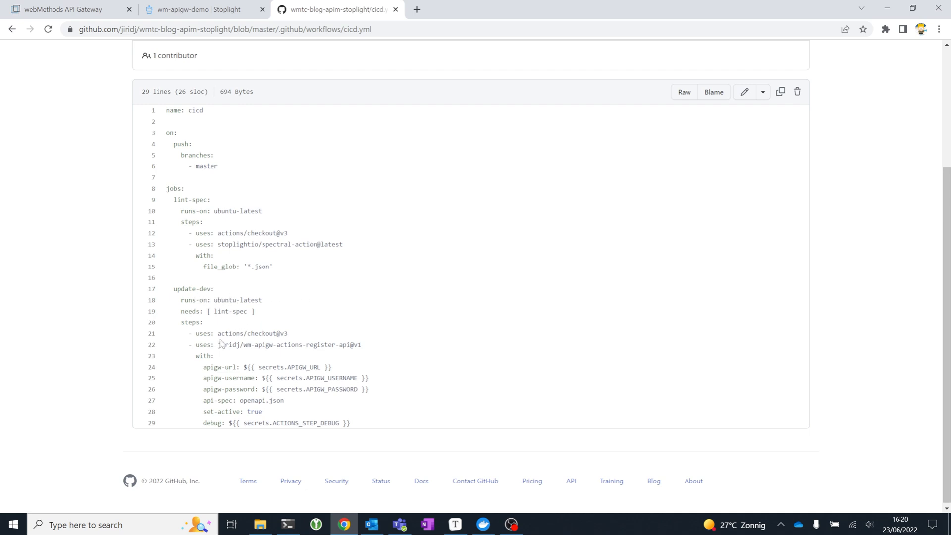
pyautogui.moveTo(218, 344); pyautogui.dragTo(350, 422)
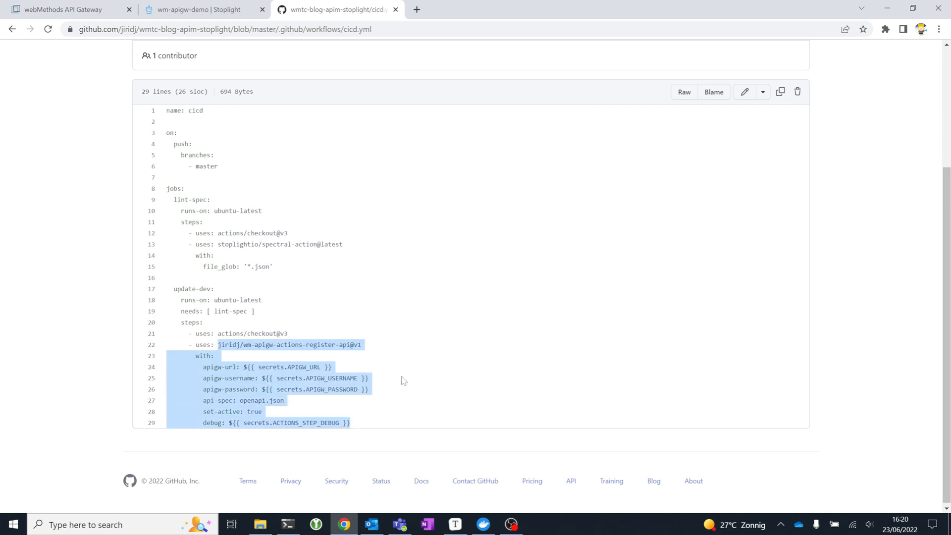
pyautogui.moveTo(410, 357)
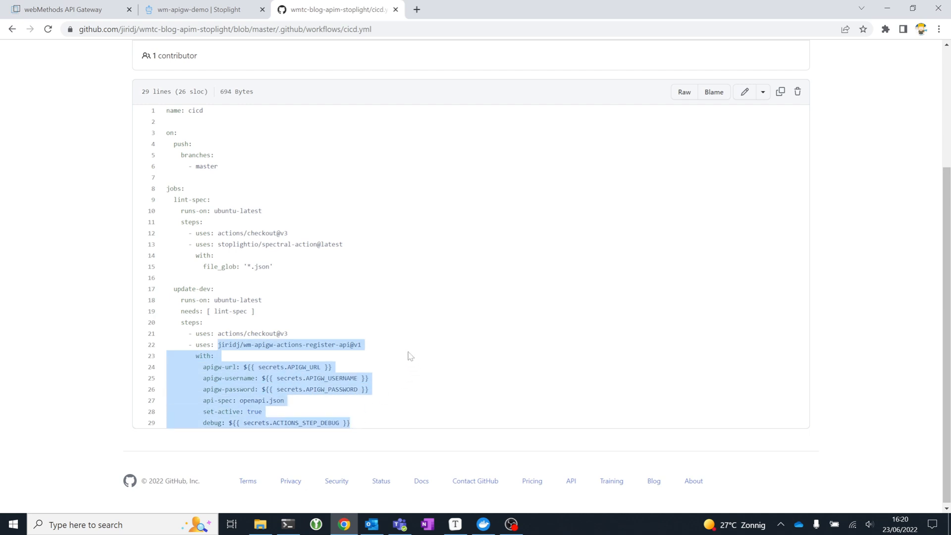
pyautogui.click(57, 10)
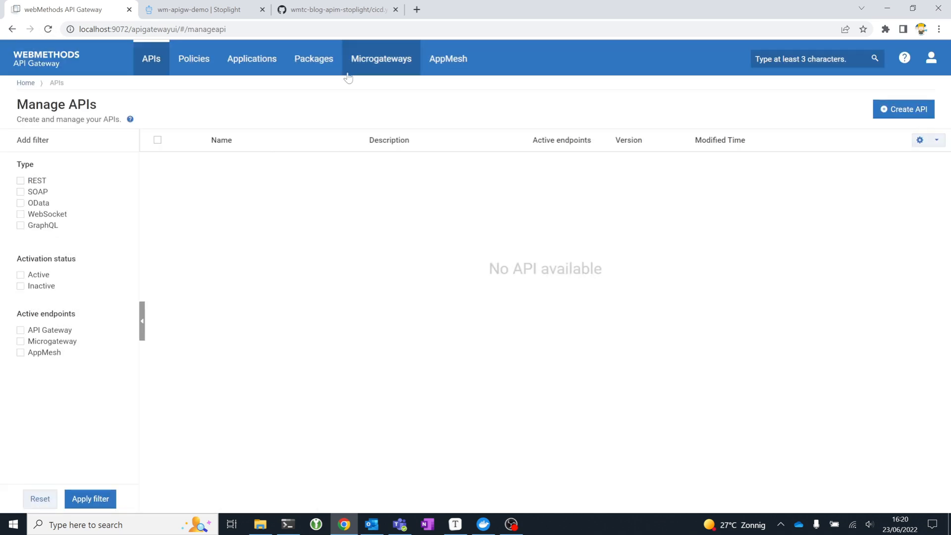
# Return to the cicd.yml workflow on GitHub and clear the text selection.
pyautogui.click(343, 9)
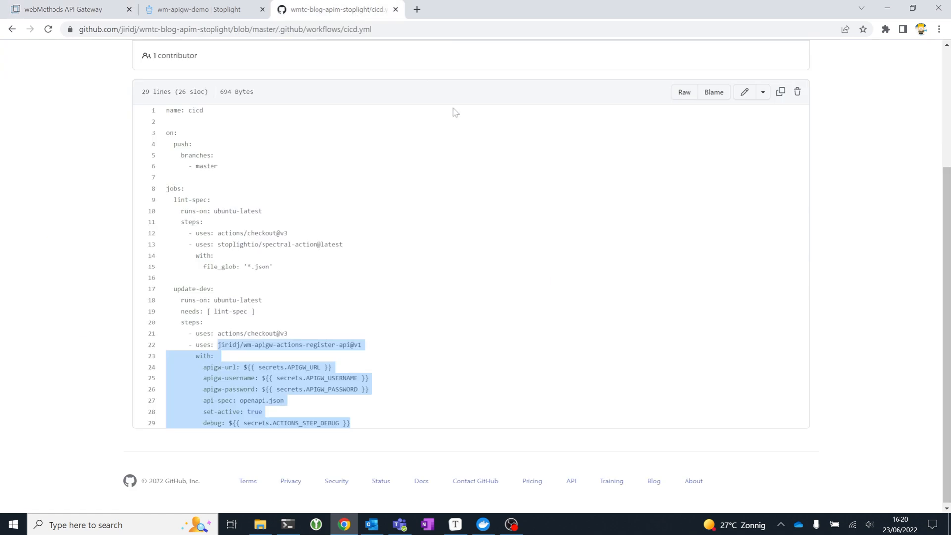
pyautogui.moveTo(455, 272)
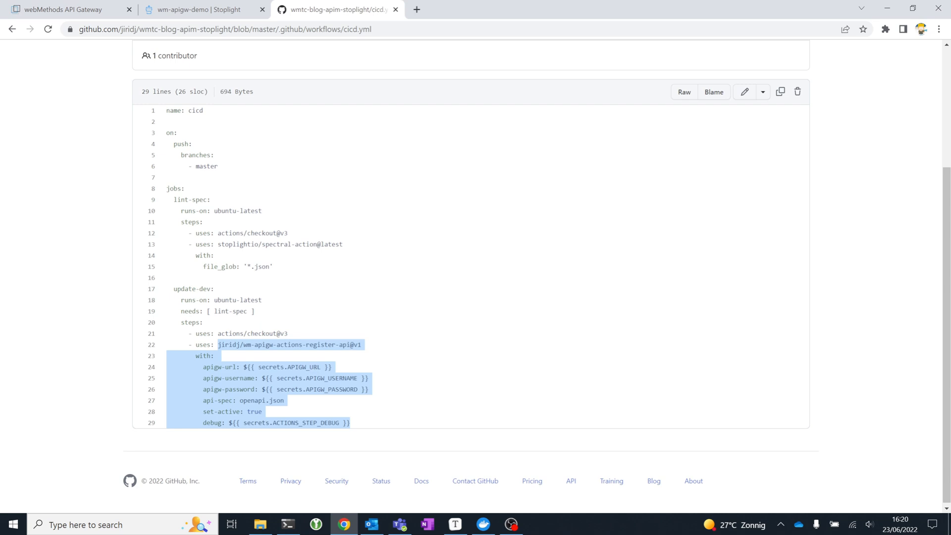
pyautogui.click(324, 407)
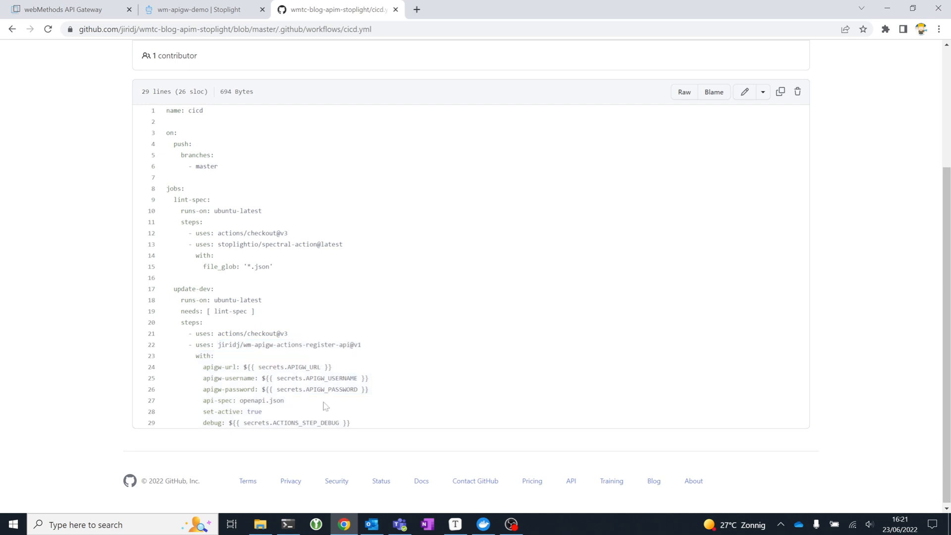
pyautogui.moveTo(339, 409)
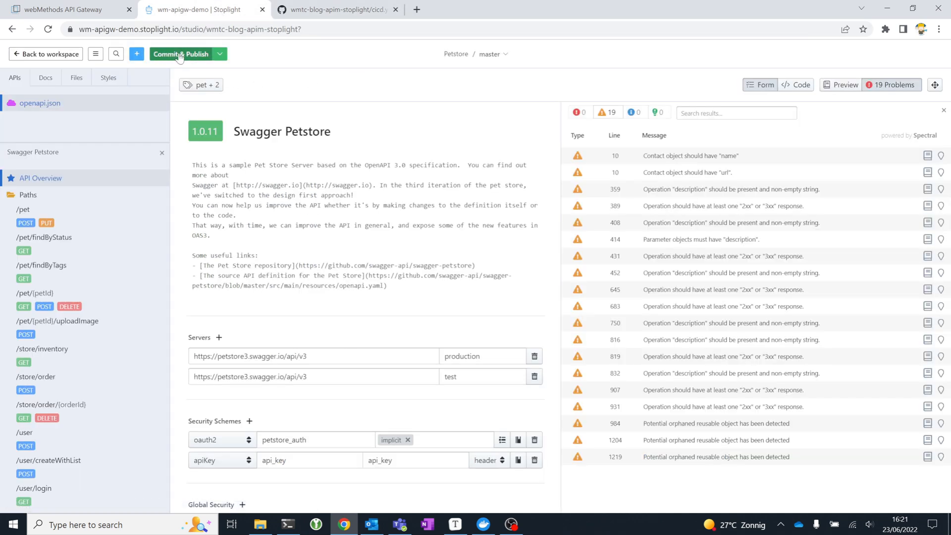
# Commit 'Modified openapi.json' directly to master, push it, and return to GitHub.
pyautogui.click(180, 54)
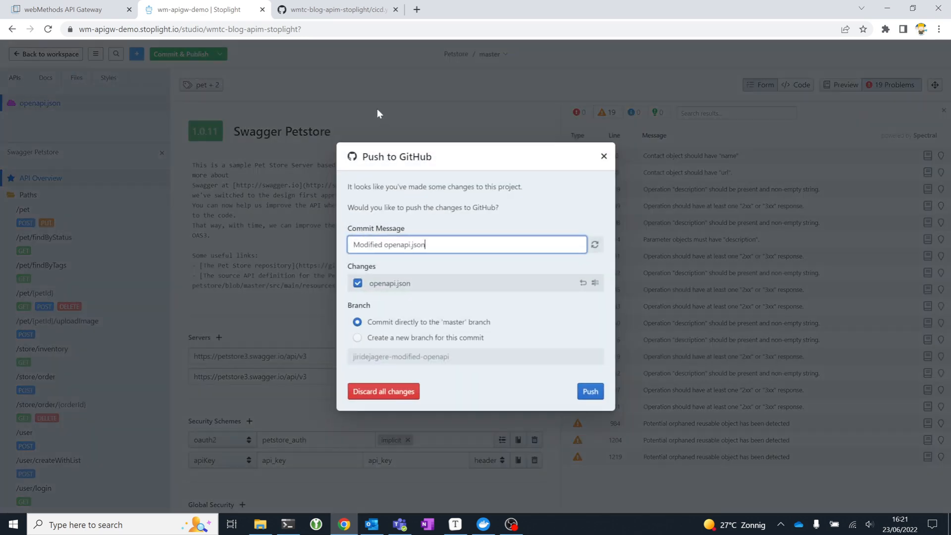
pyautogui.moveTo(527, 270)
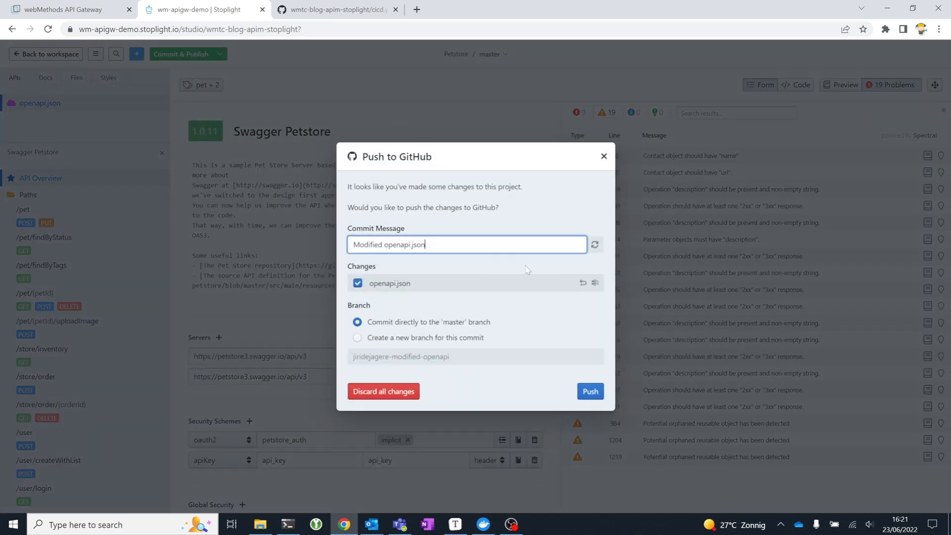
pyautogui.click(589, 391)
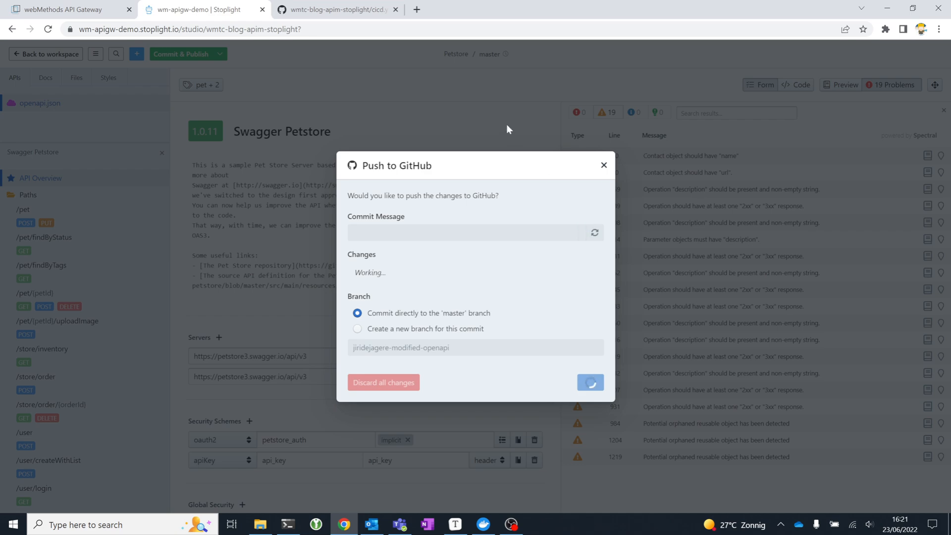
pyautogui.moveTo(512, 114)
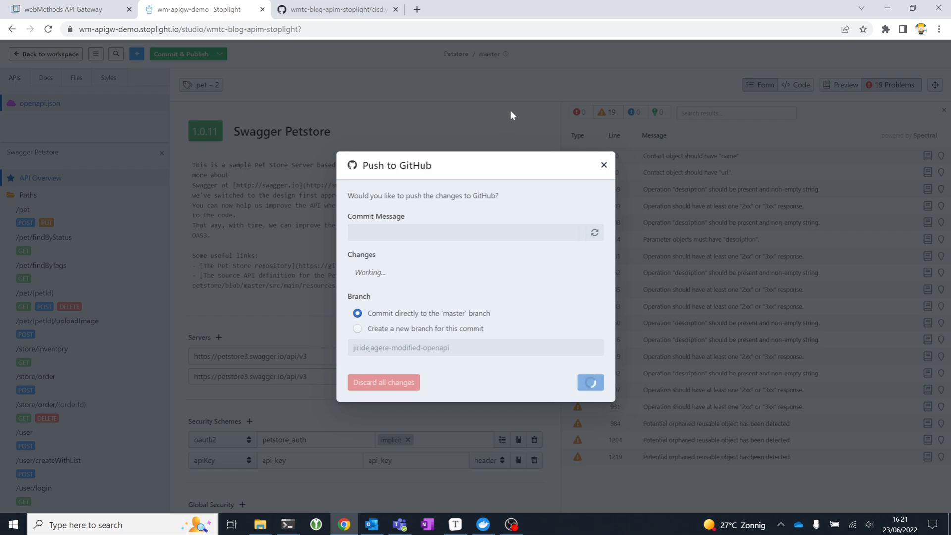
pyautogui.click(590, 383)
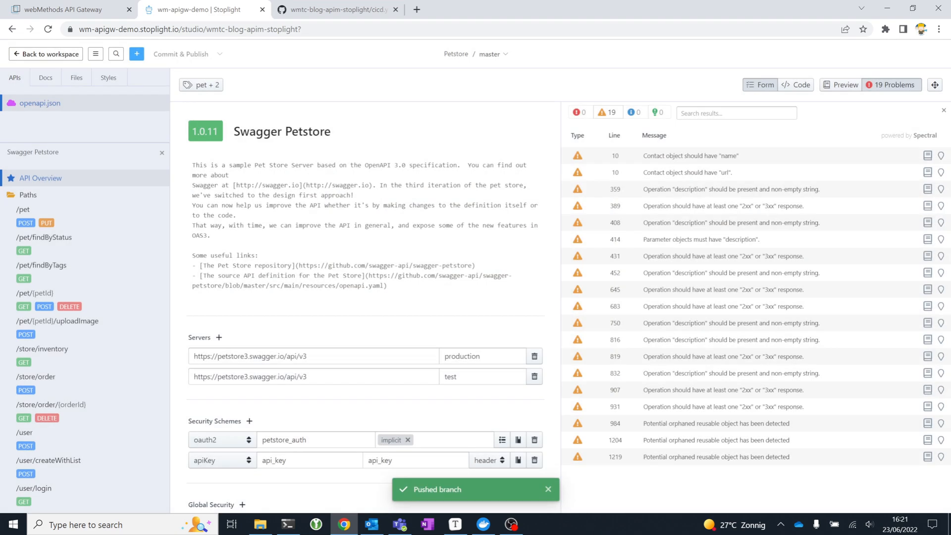
pyautogui.click(341, 9)
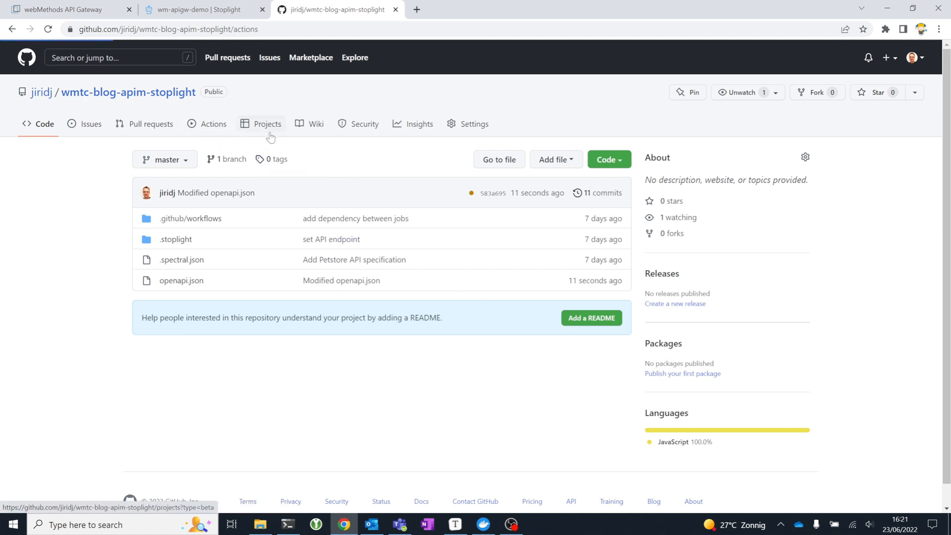
# Open the 'Modified openapi.json' cicd #7 workflow run from GitHub Actions.
pyautogui.click(214, 124)
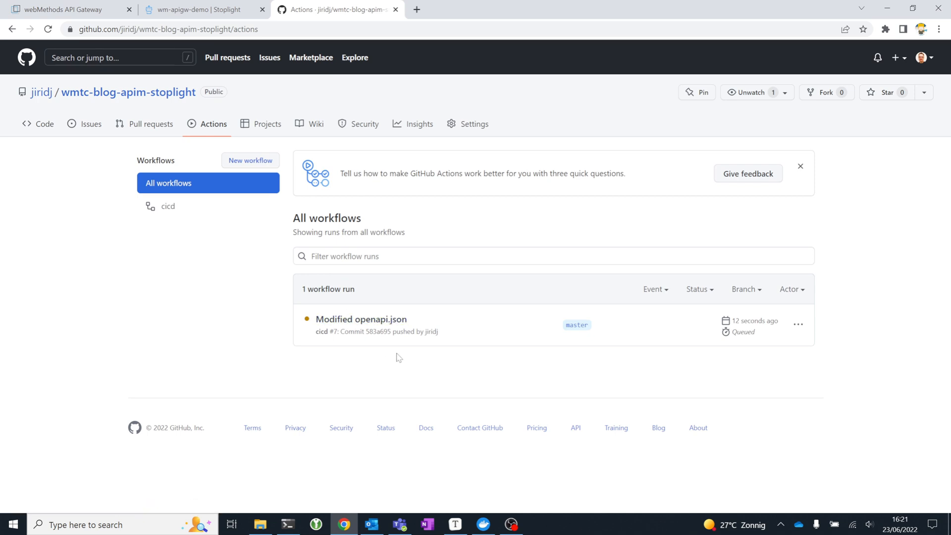
pyautogui.moveTo(384, 334)
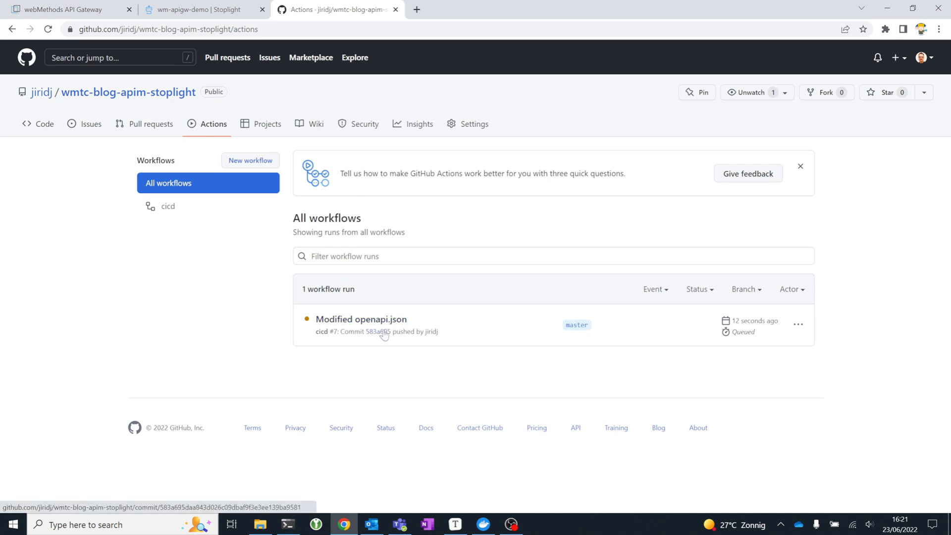
pyautogui.click(362, 319)
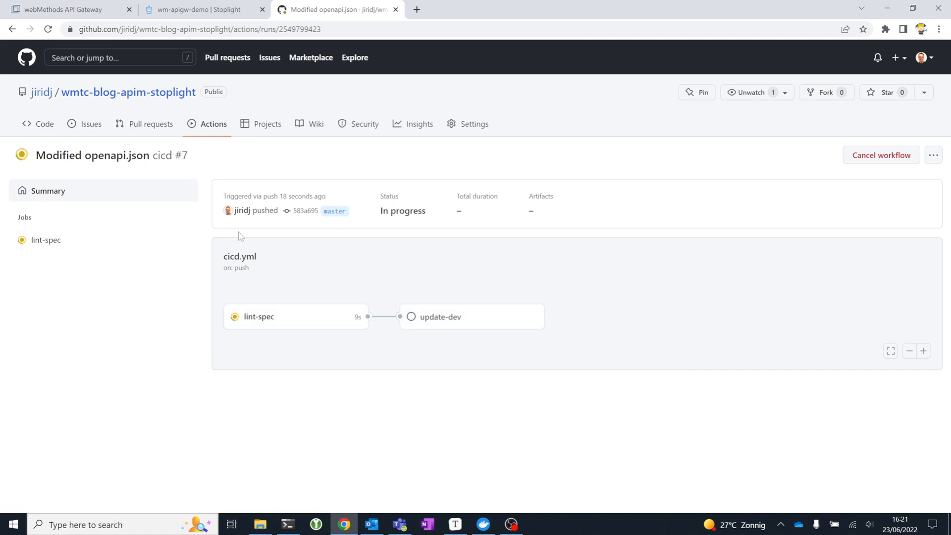
pyautogui.moveTo(442, 322)
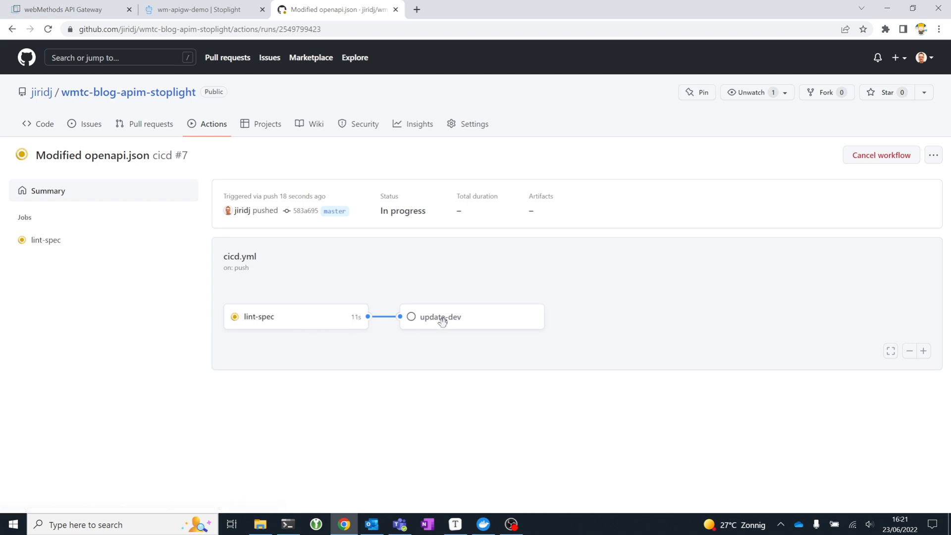
pyautogui.moveTo(446, 322)
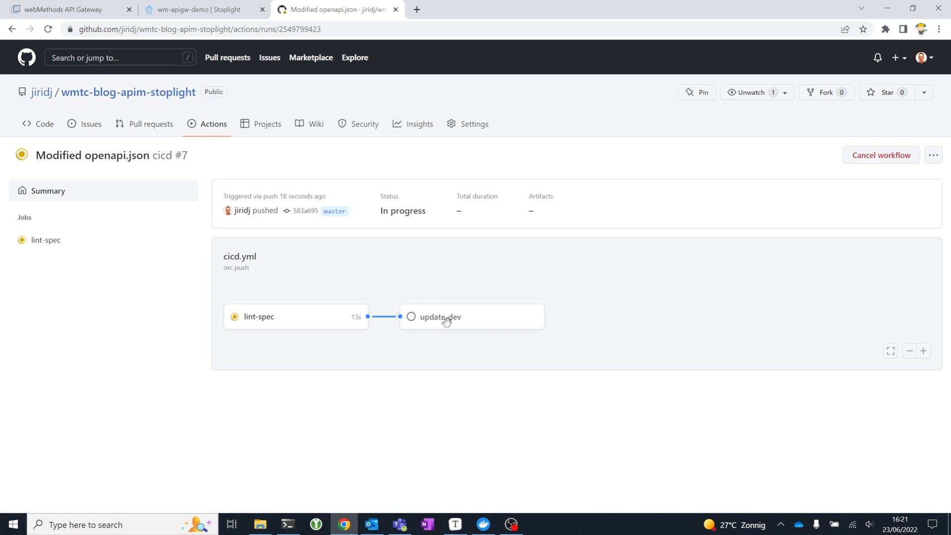
pyautogui.moveTo(273, 331)
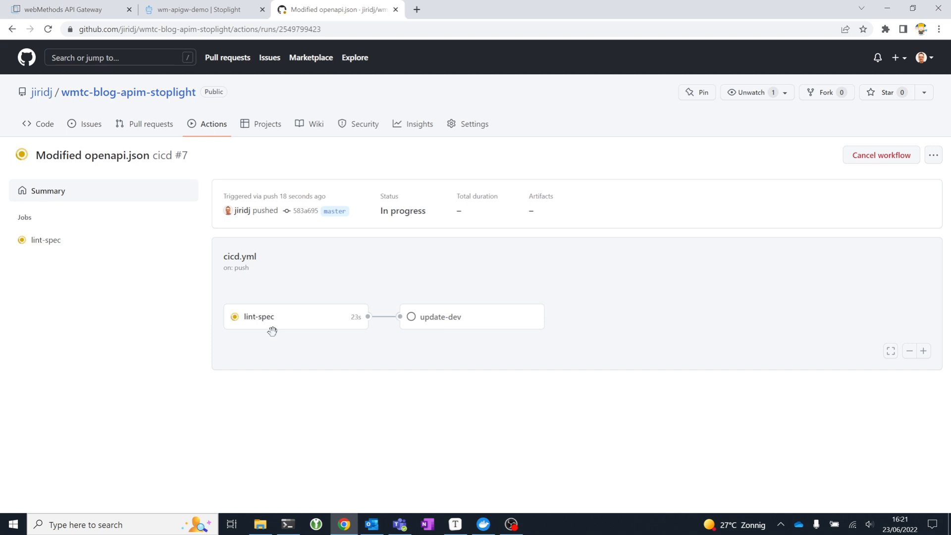
pyautogui.moveTo(289, 340)
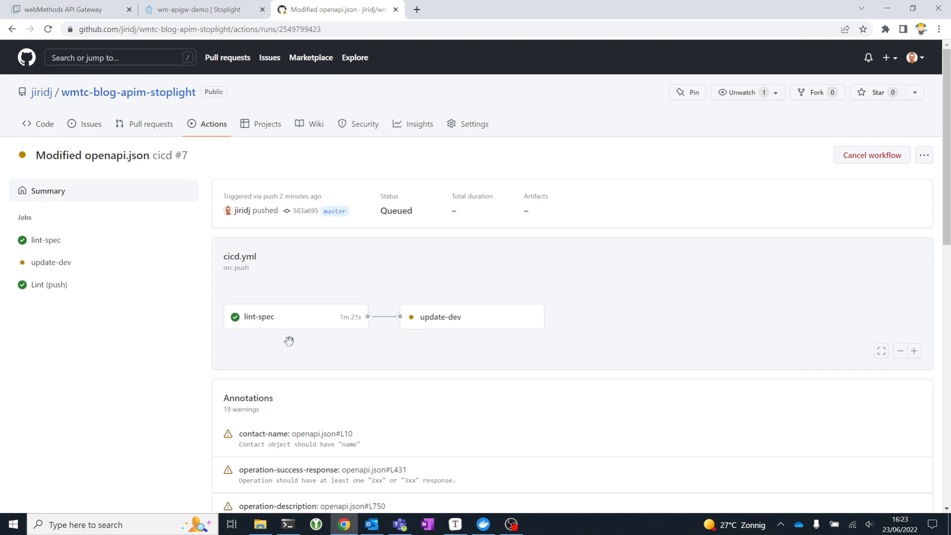
pyautogui.moveTo(427, 325)
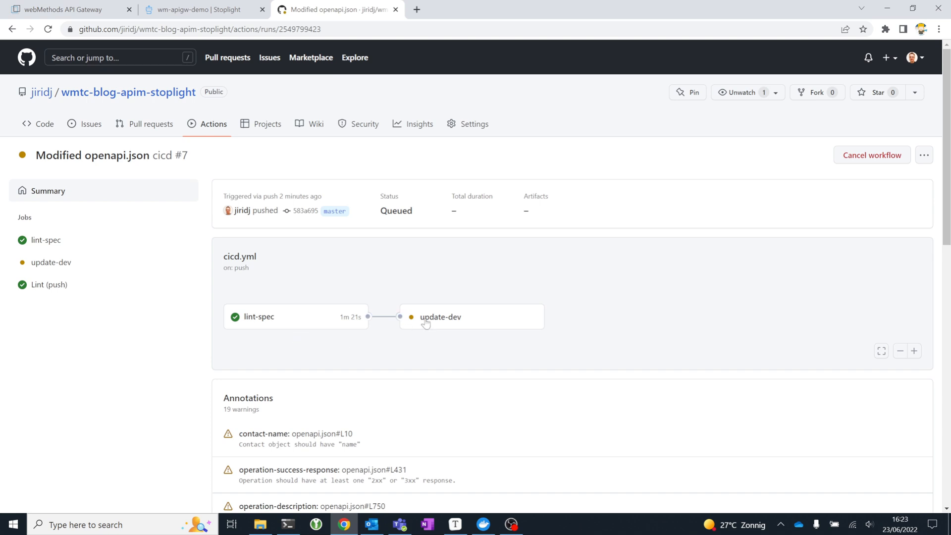
pyautogui.moveTo(723, 299)
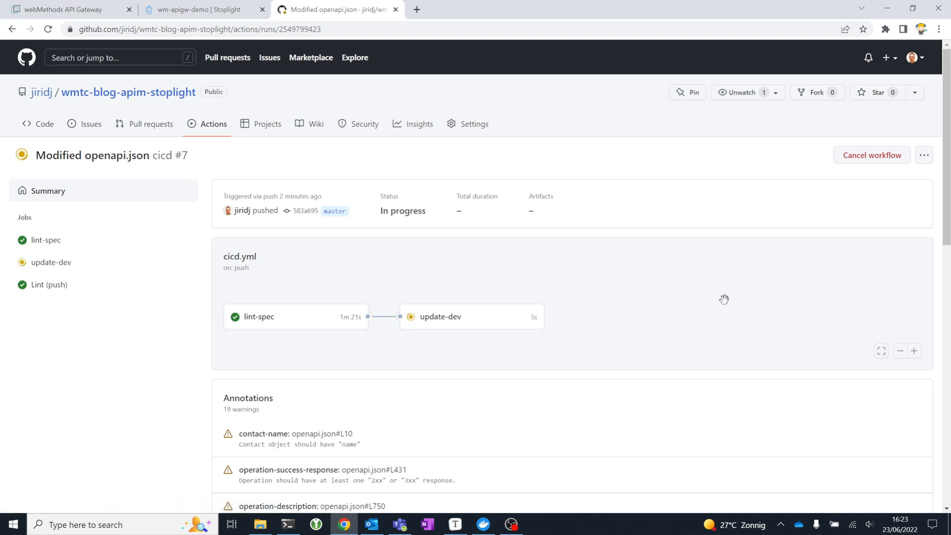
pyautogui.moveTo(639, 368)
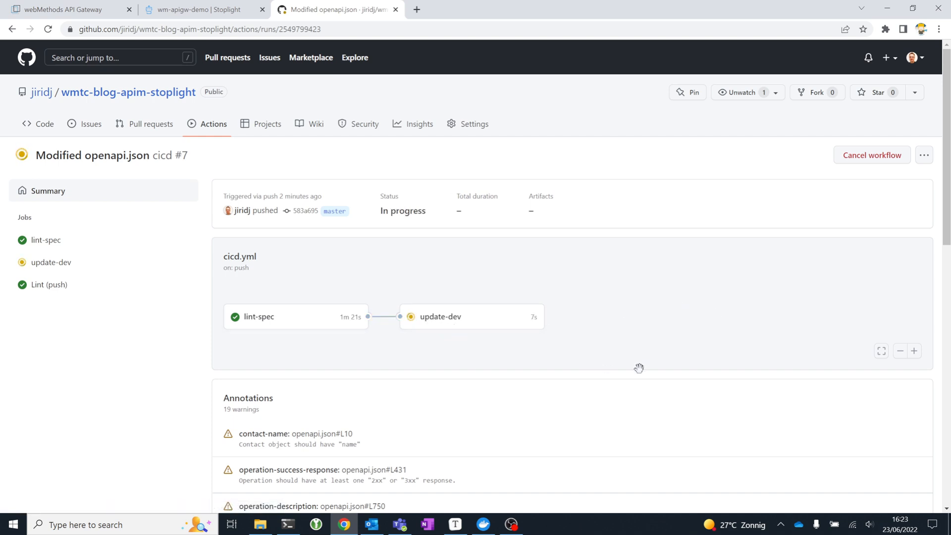
pyautogui.moveTo(214, 400)
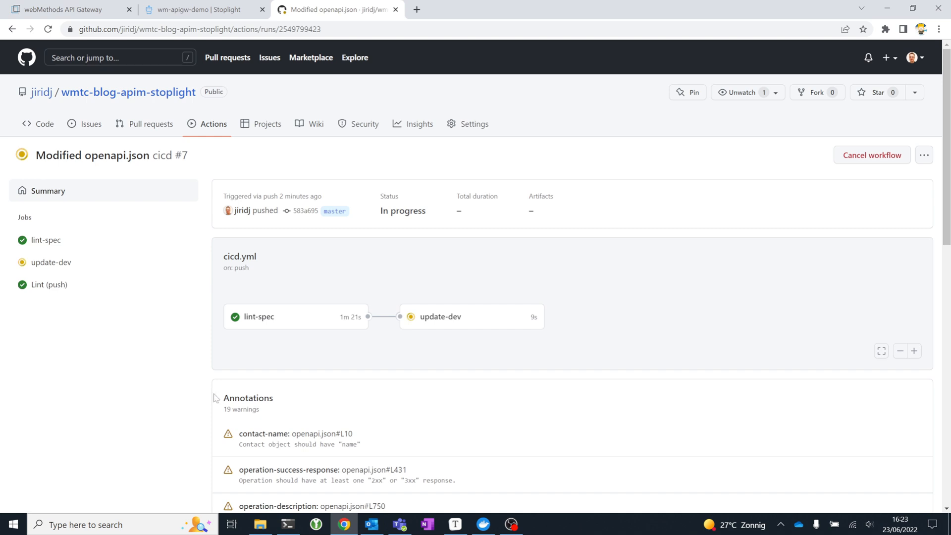
pyautogui.moveTo(349, 402)
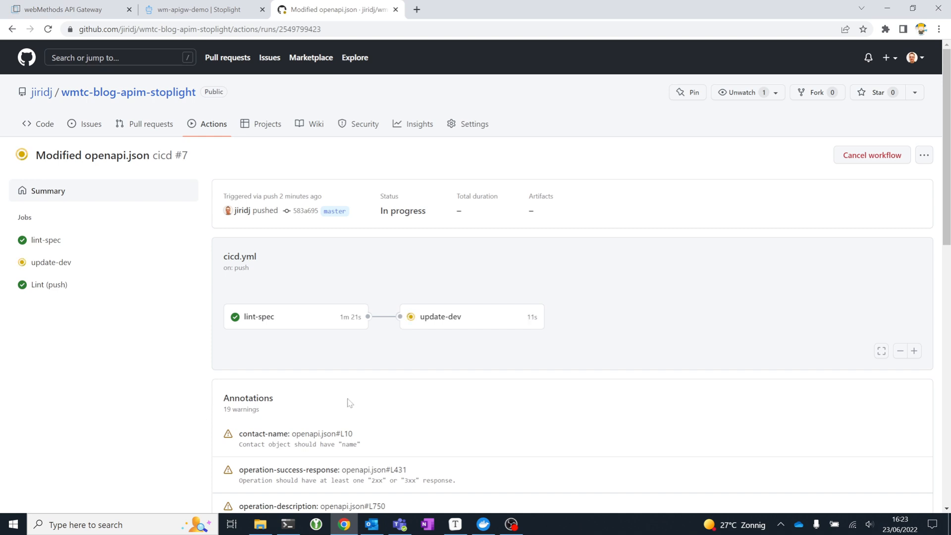
pyautogui.moveTo(457, 387)
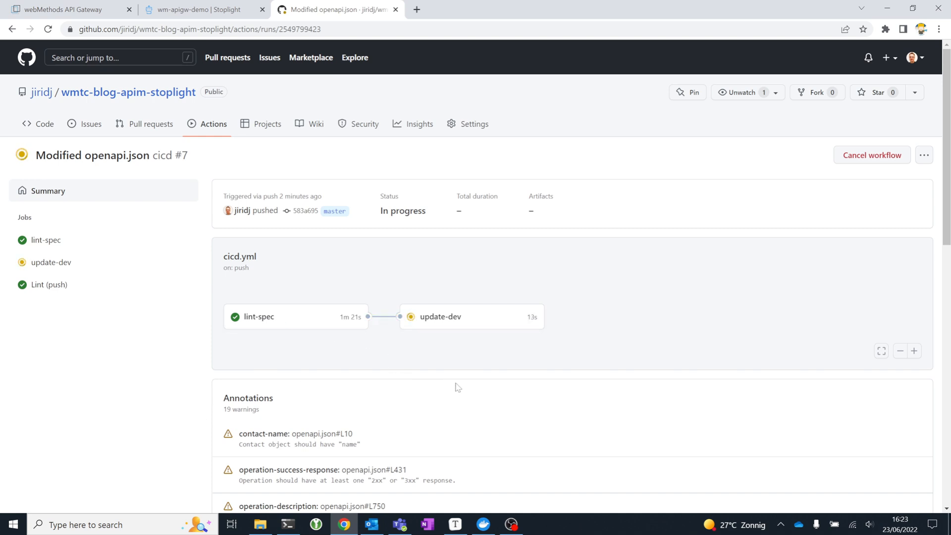
# Scroll through the 19 lint warning annotations and back up to the Success status.
pyautogui.scroll(-3)
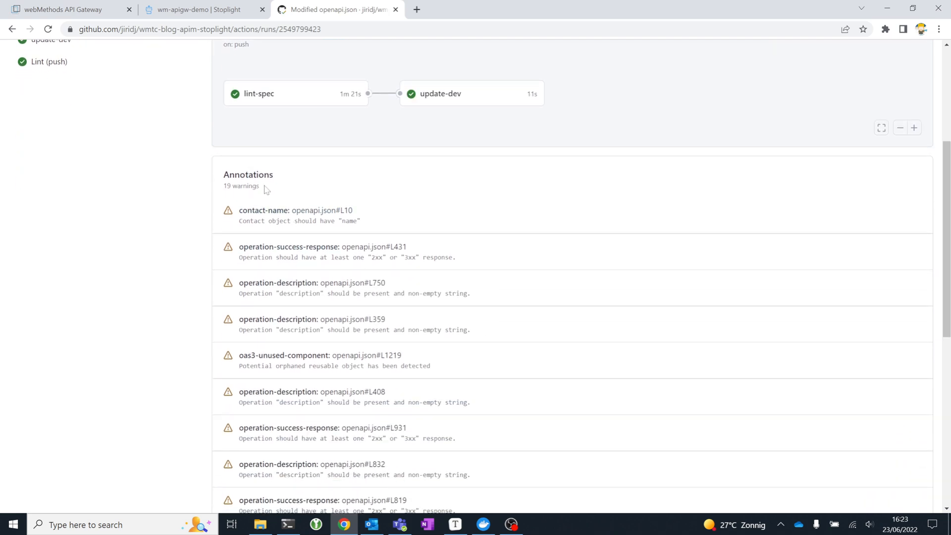
pyautogui.moveTo(437, 312)
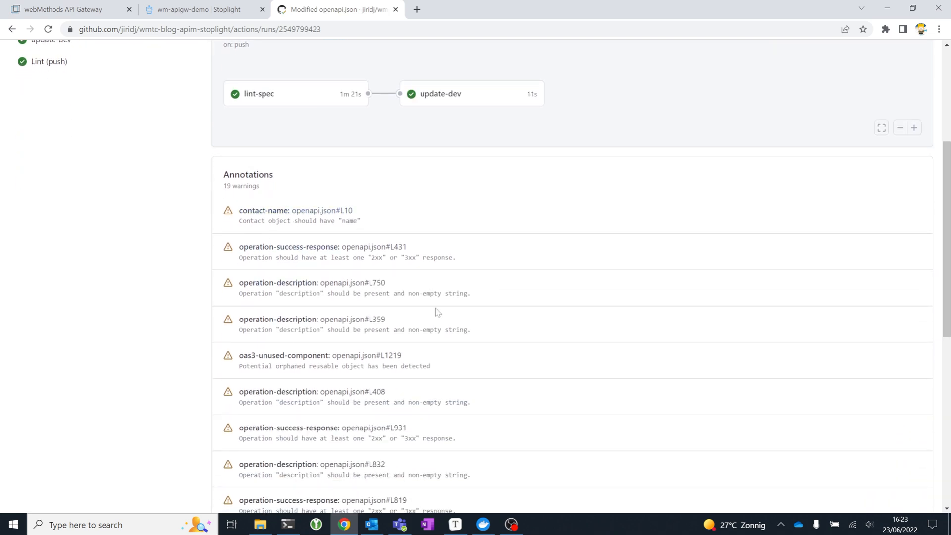
pyautogui.scroll(-3)
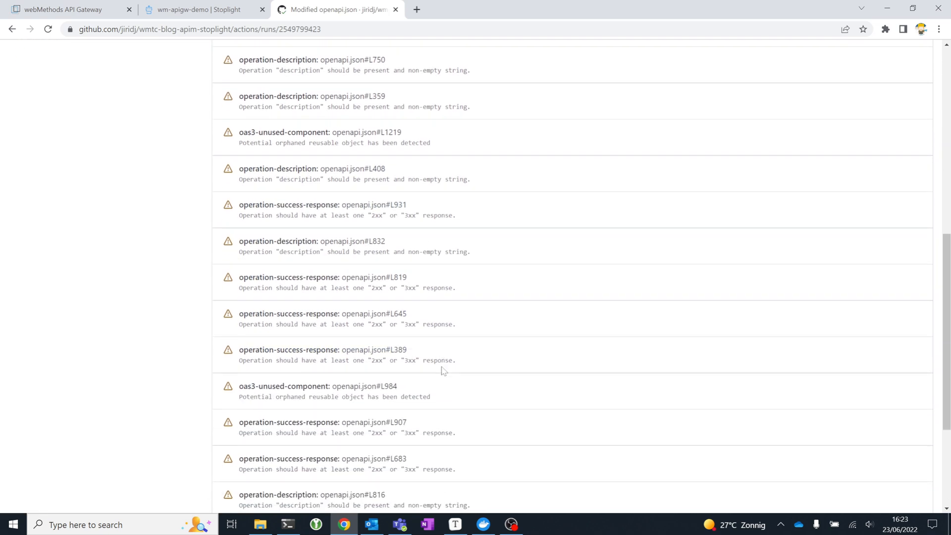
pyautogui.scroll(3)
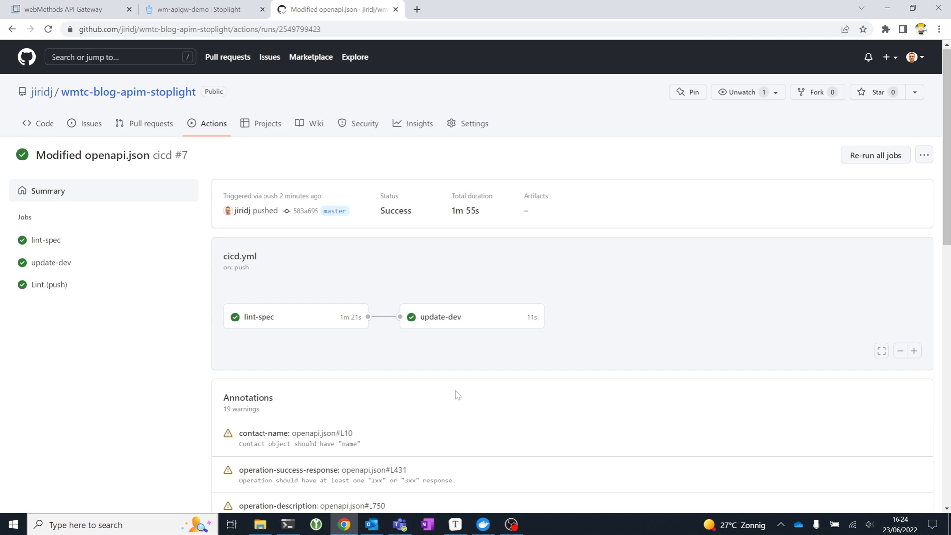
pyautogui.moveTo(435, 406)
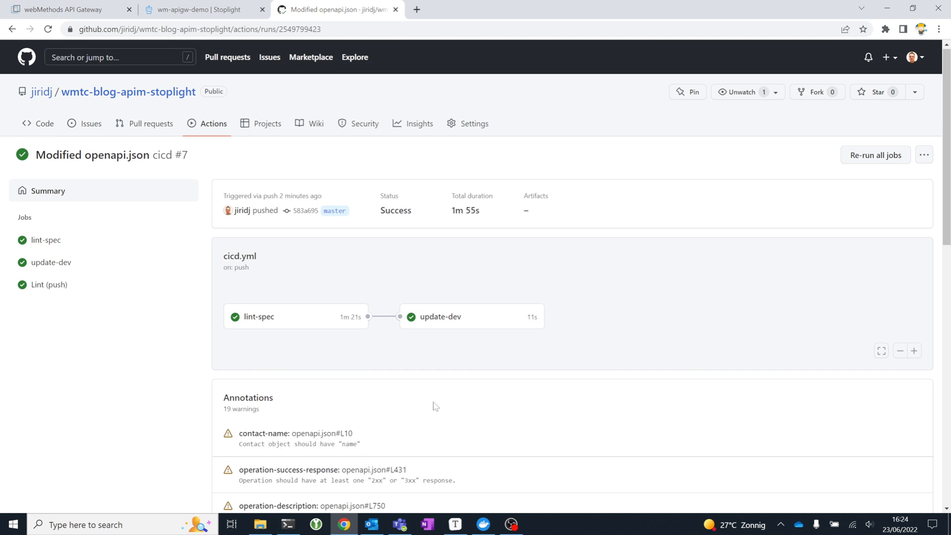
pyautogui.moveTo(541, 436)
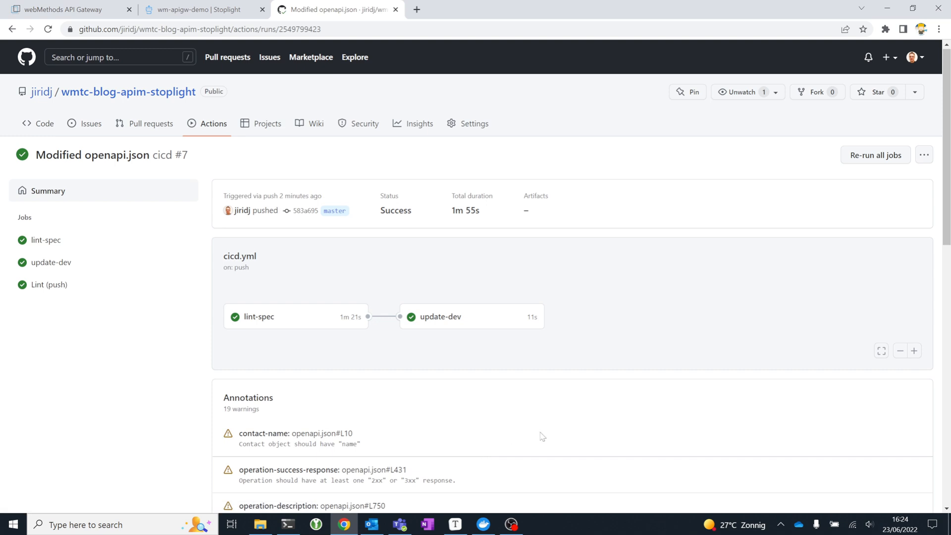
pyautogui.moveTo(549, 430)
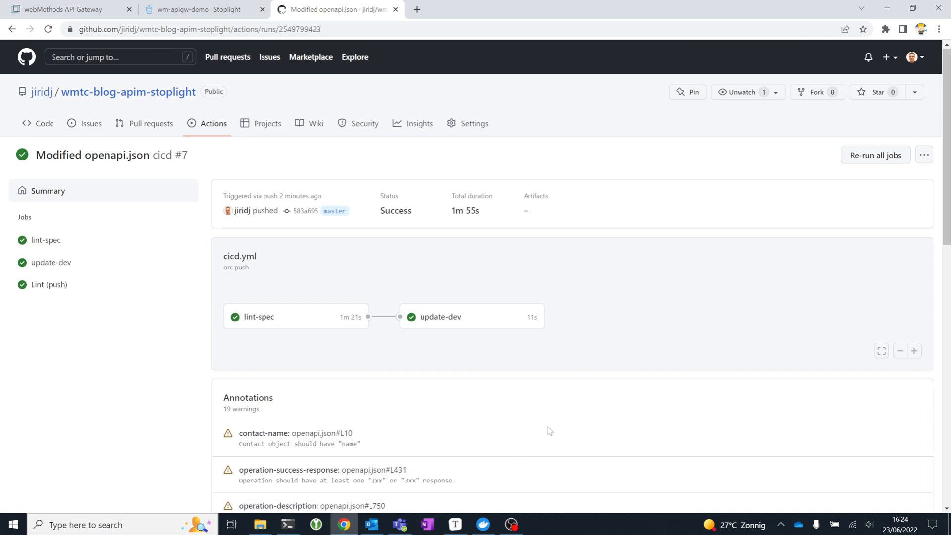
pyautogui.moveTo(458, 459)
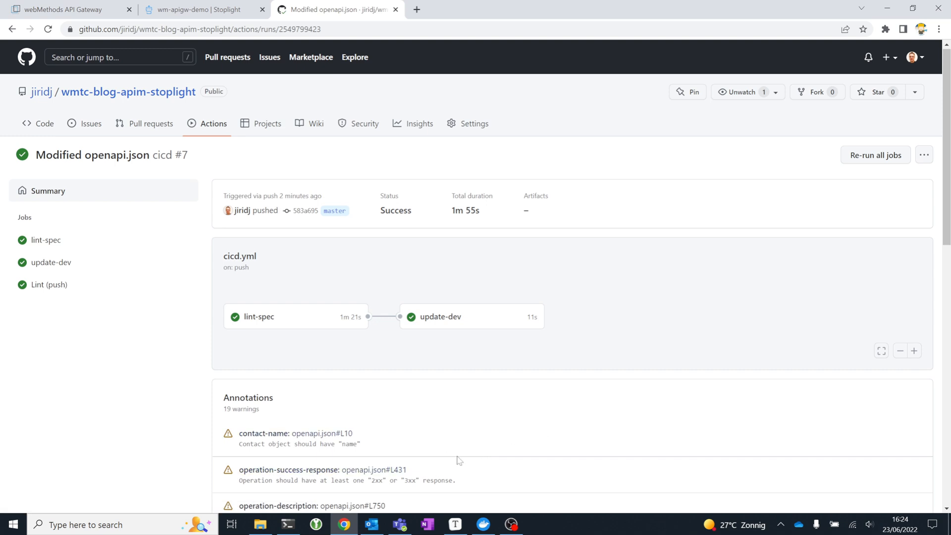
pyautogui.moveTo(522, 417)
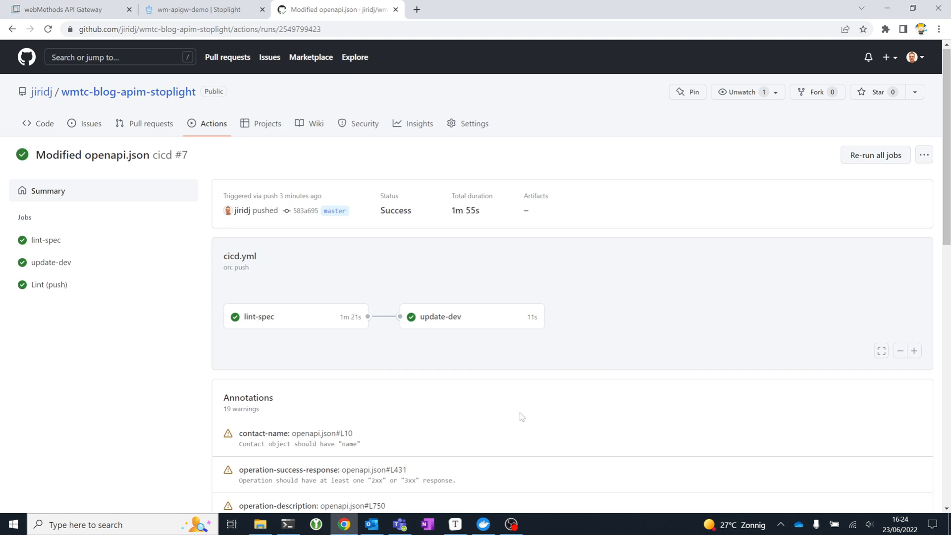
pyautogui.moveTo(442, 364)
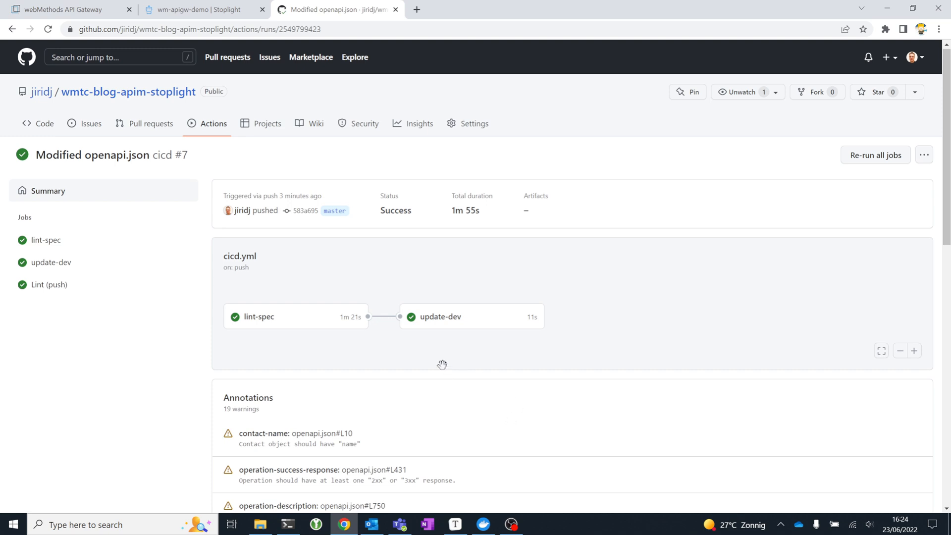
pyautogui.moveTo(456, 323)
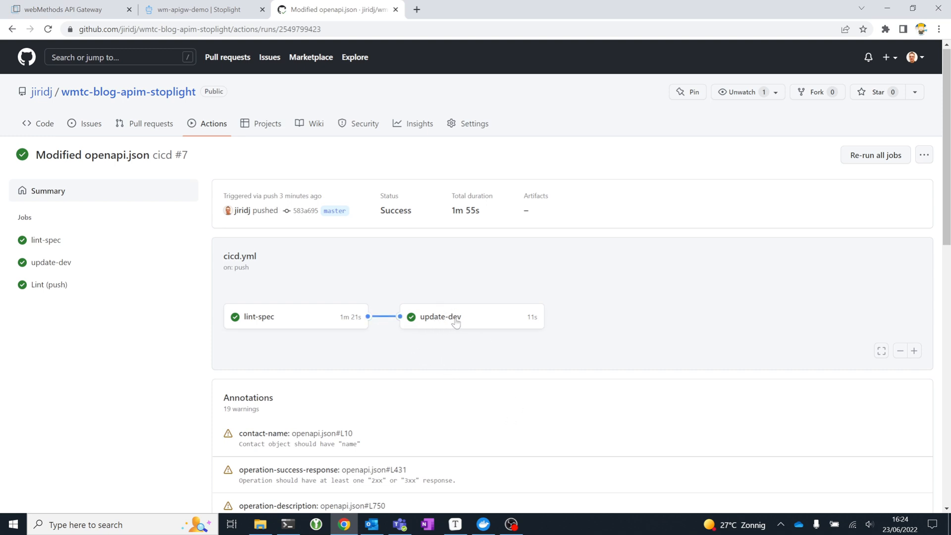
# Switch to the webMethods API Gateway tab listing managed APIs.
pyautogui.click(70, 10)
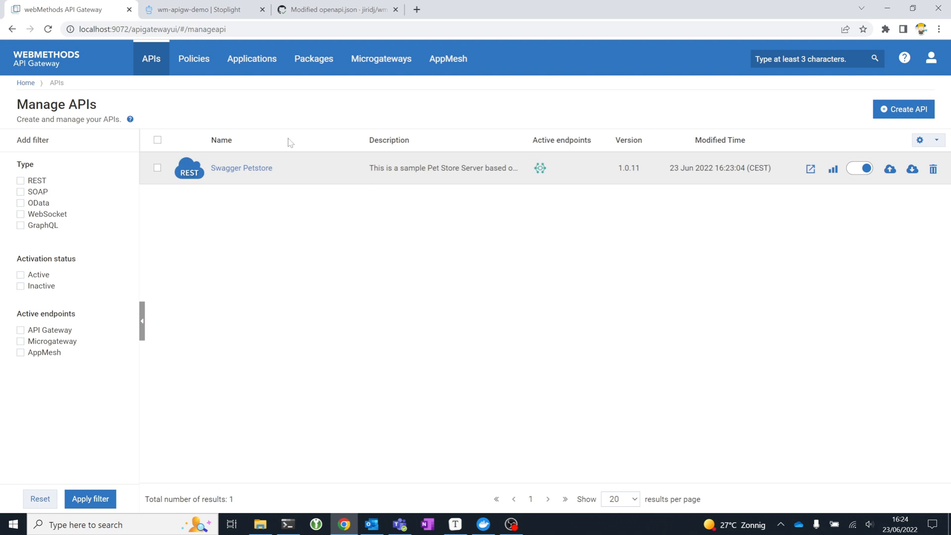
pyautogui.moveTo(344, 176)
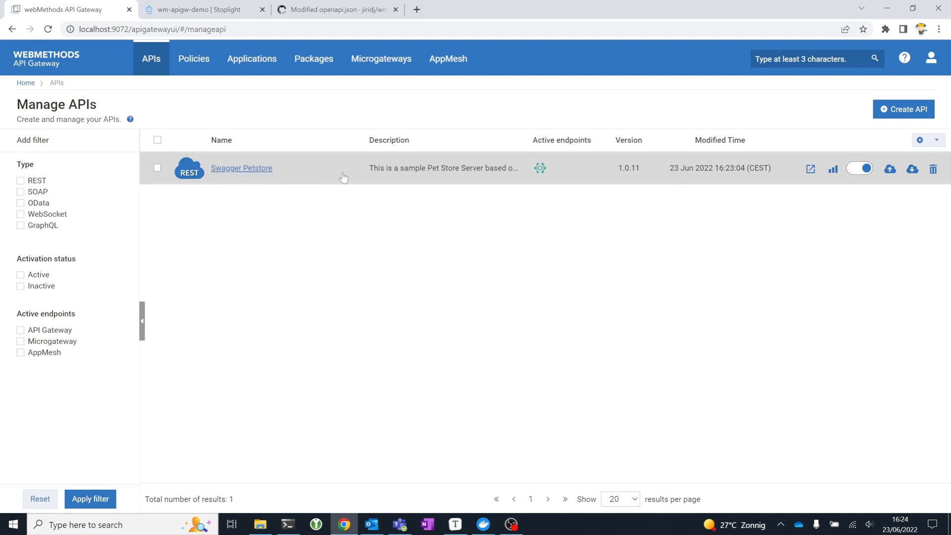
pyautogui.moveTo(715, 174)
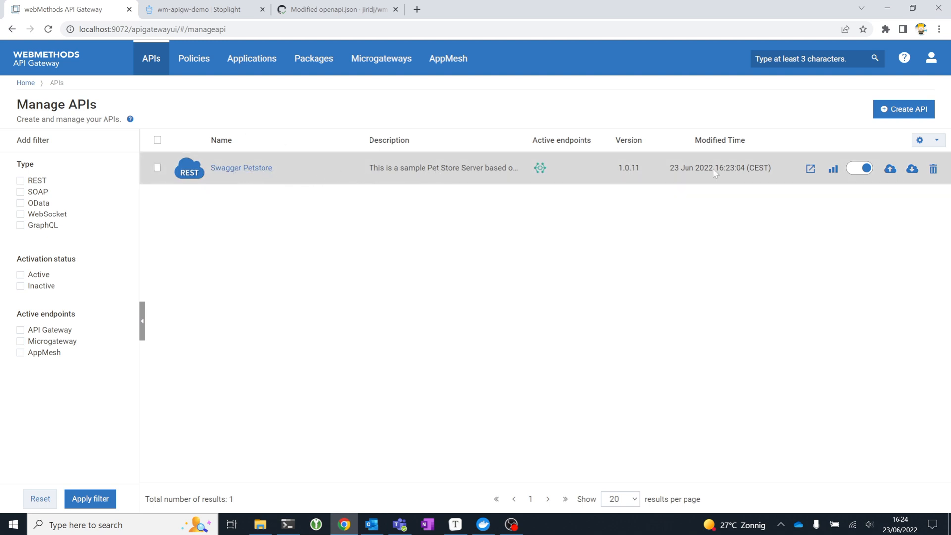
pyautogui.moveTo(889, 170)
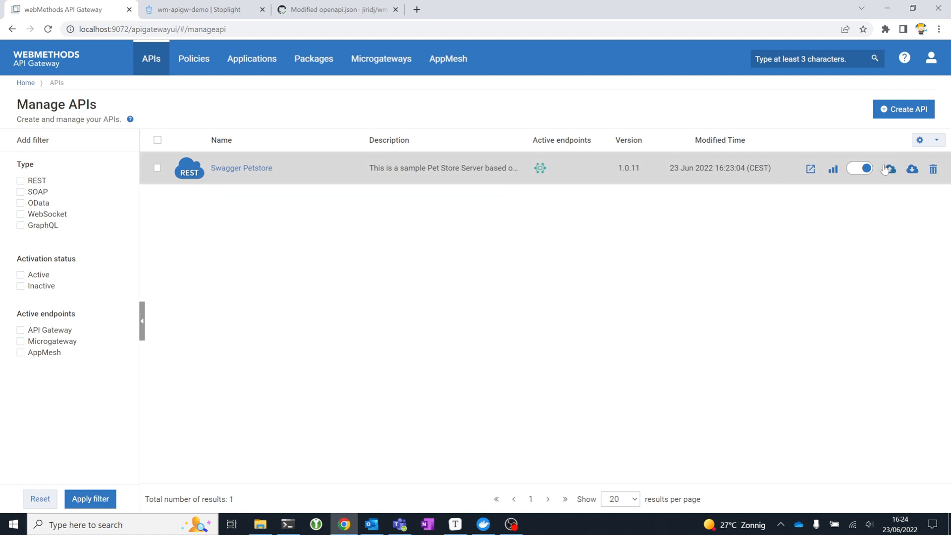
pyautogui.moveTo(249, 62)
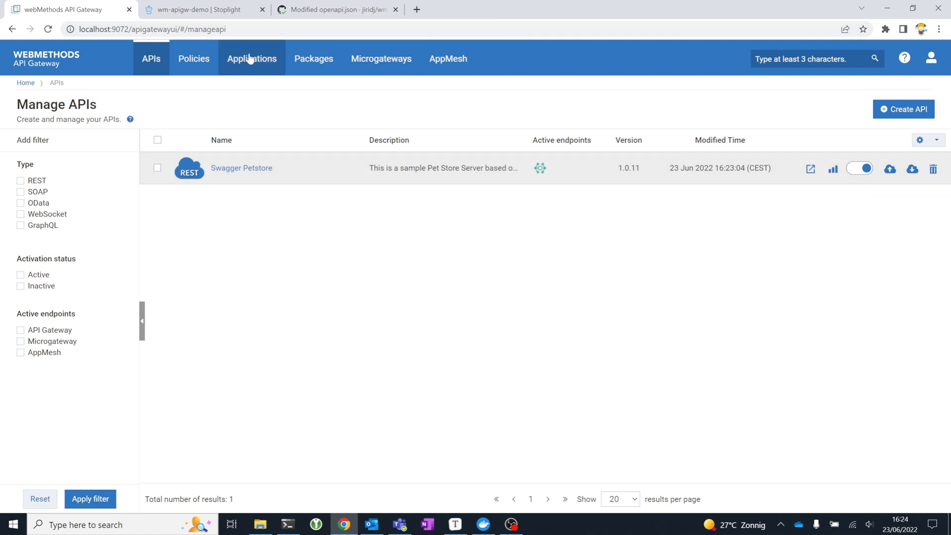
pyautogui.moveTo(228, 133)
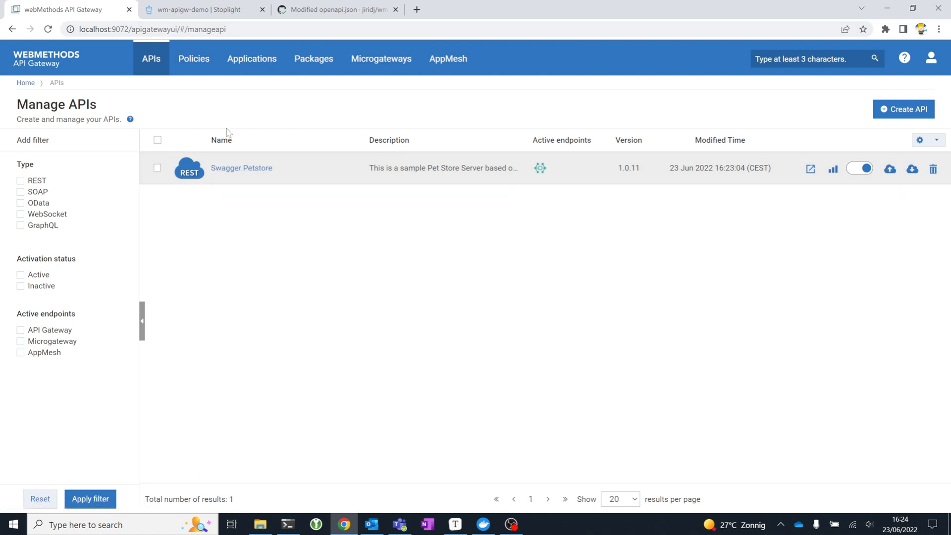
pyautogui.moveTo(413, 213)
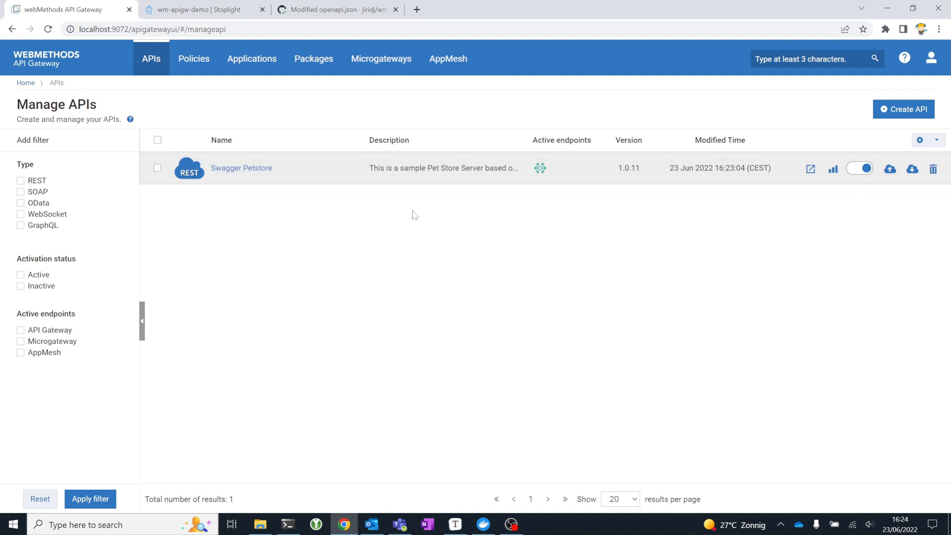
pyautogui.moveTo(252, 195)
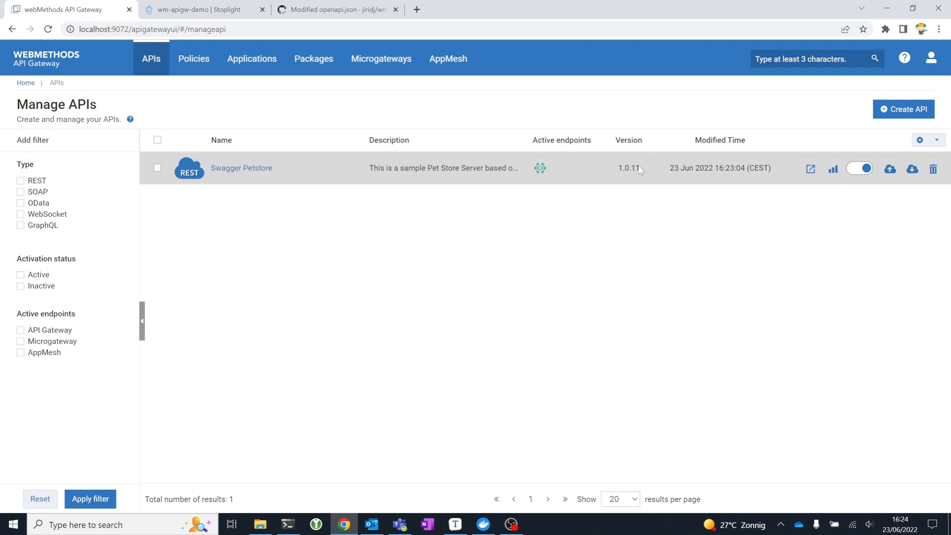
pyautogui.moveTo(302, 270)
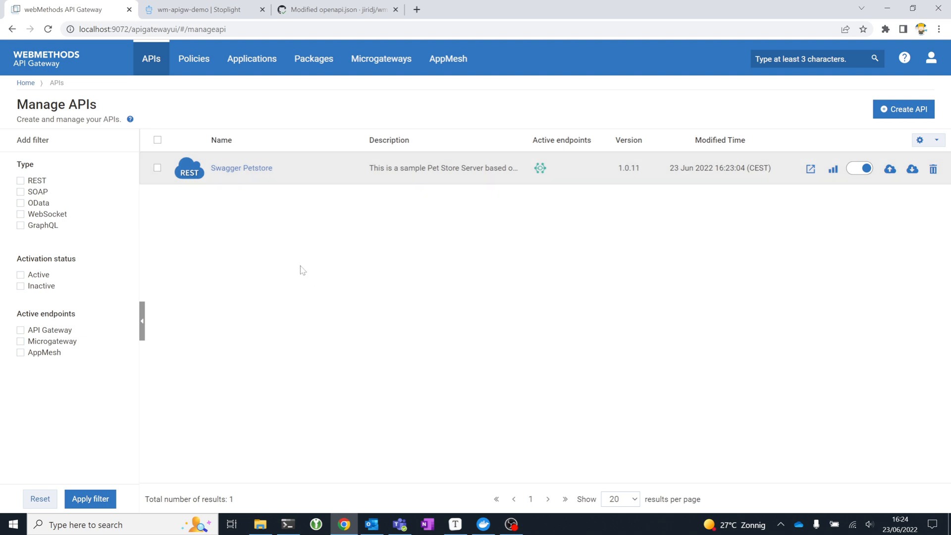
pyautogui.moveTo(233, 177)
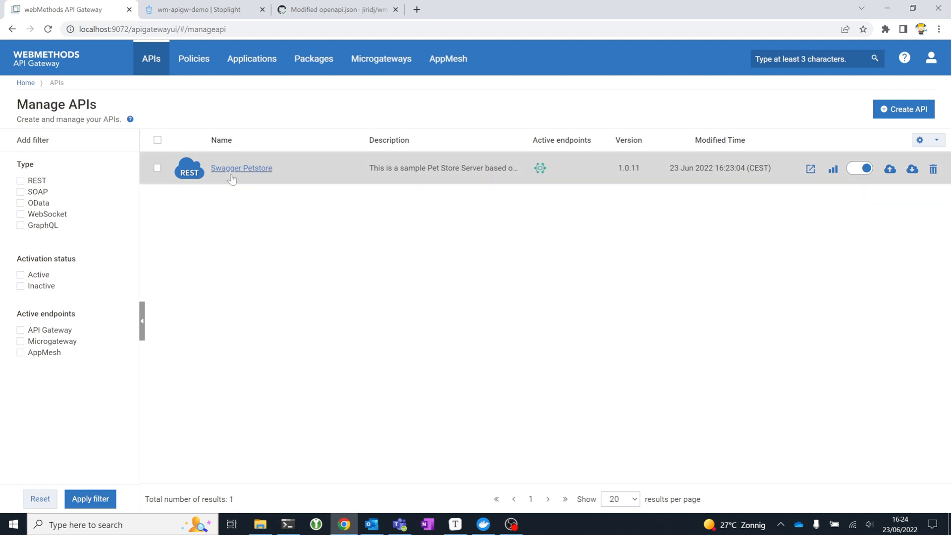
pyautogui.moveTo(289, 264)
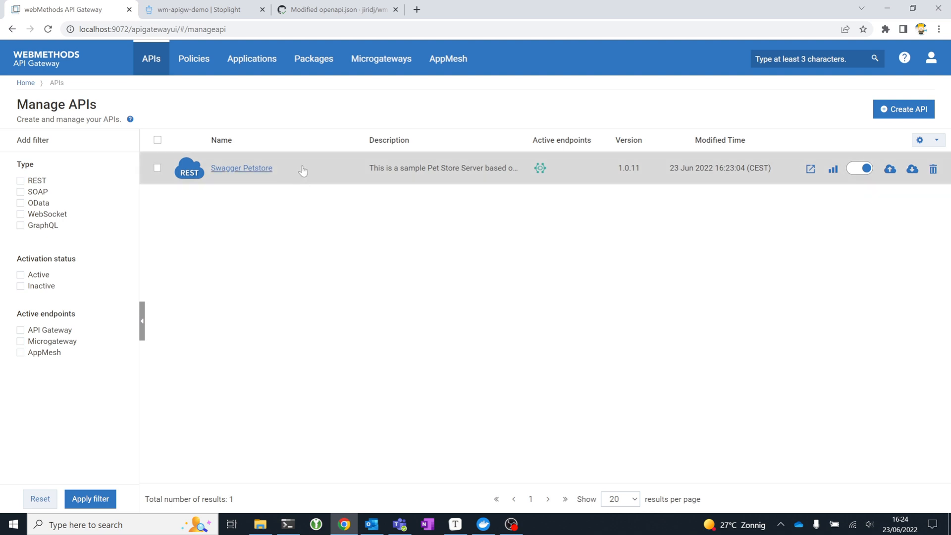
pyautogui.moveTo(276, 266)
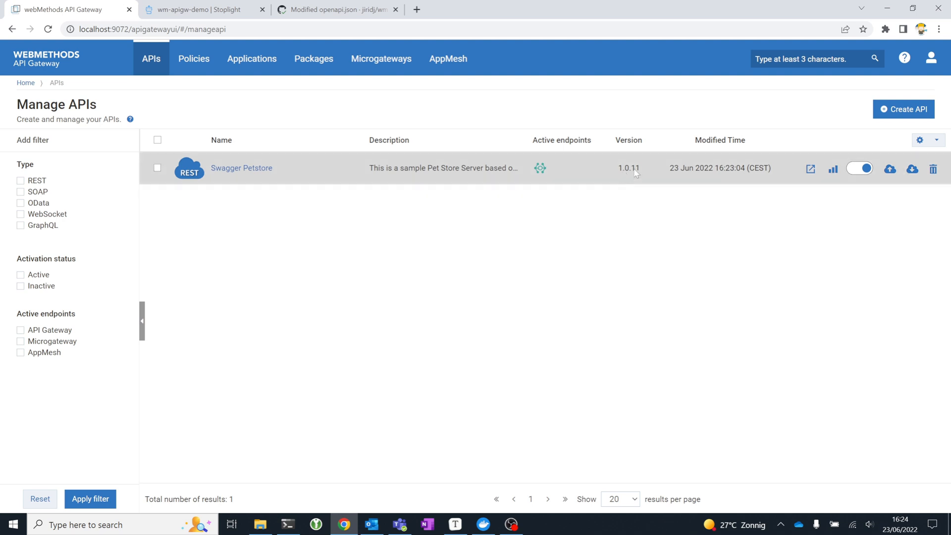
pyautogui.moveTo(623, 215)
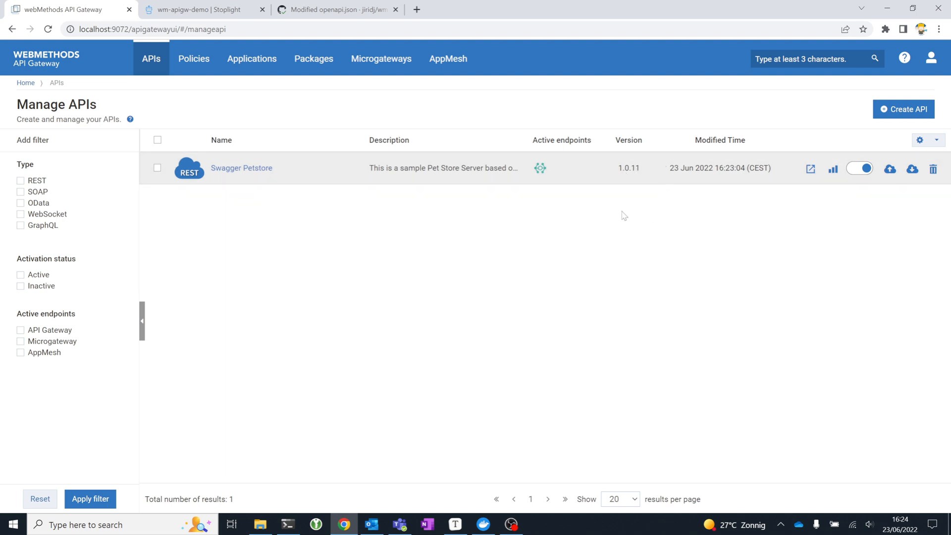
pyautogui.moveTo(454, 258)
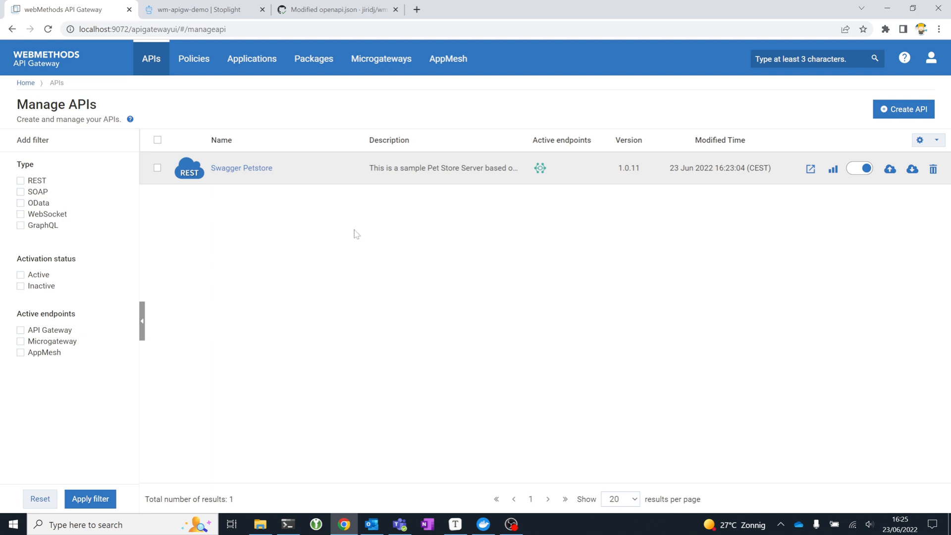
# After verifying Swagger Petstore 1.0.11 in the gateway, switch to Stoplight's spec design.
pyautogui.click(202, 9)
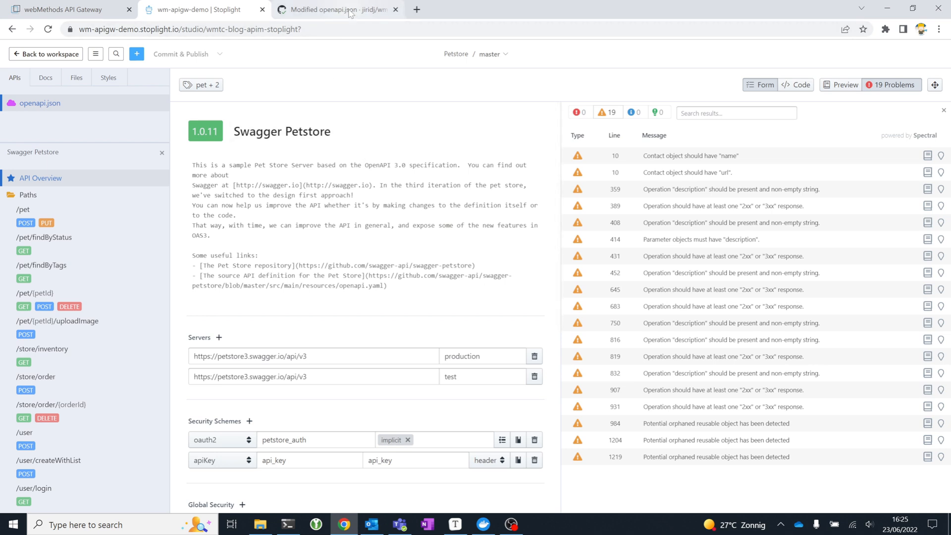
pyautogui.moveTo(350, 14)
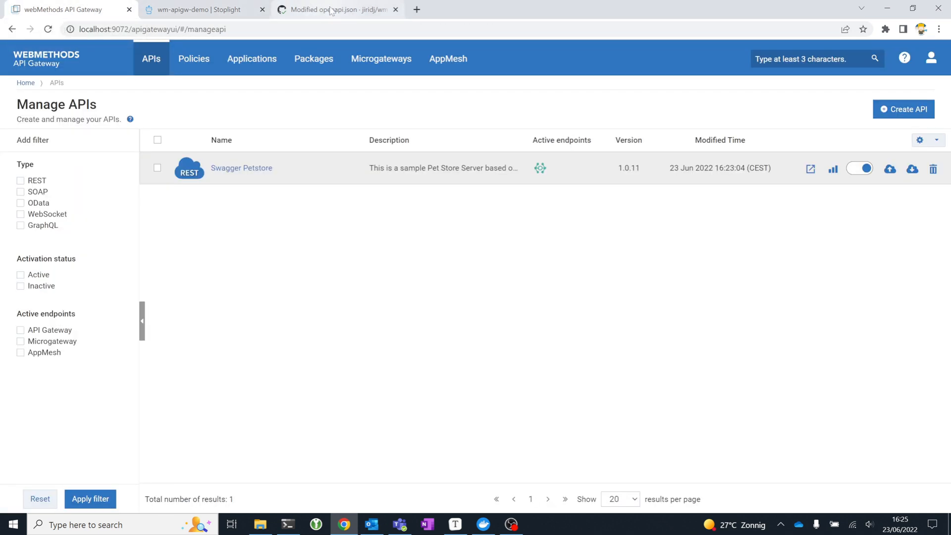
pyautogui.moveTo(331, 13)
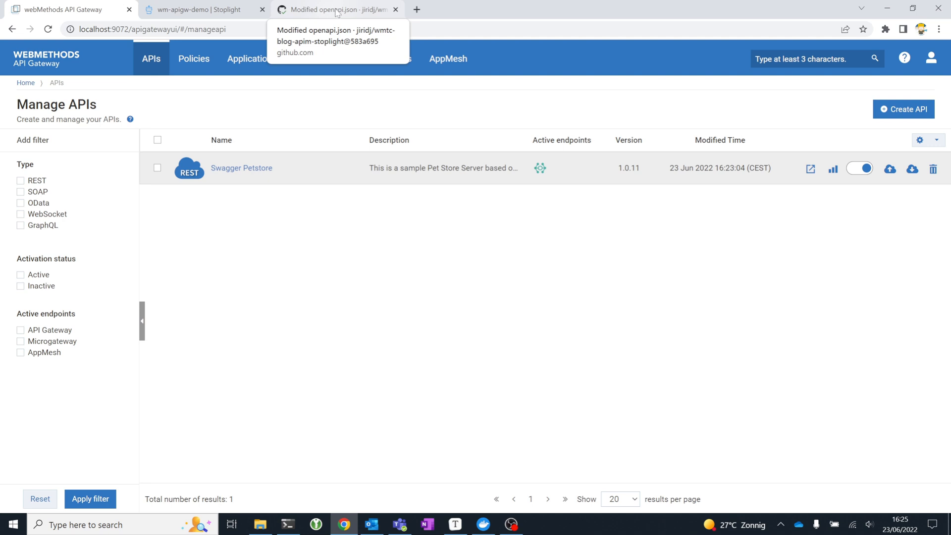
pyautogui.moveTo(341, 18)
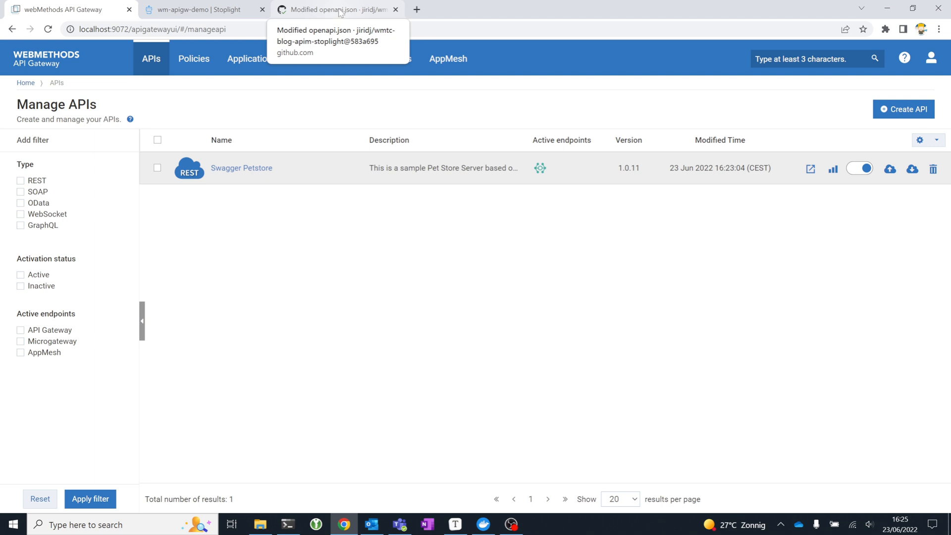
pyautogui.click(201, 10)
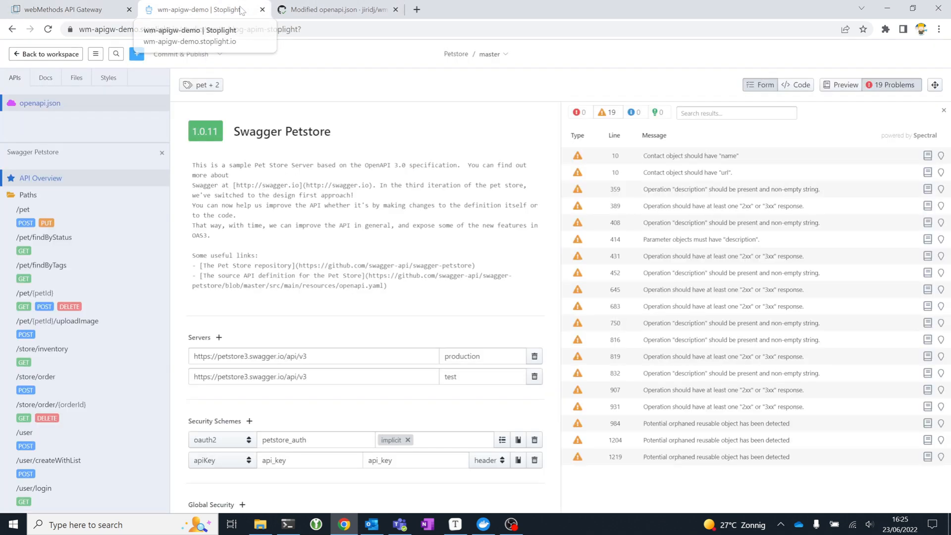